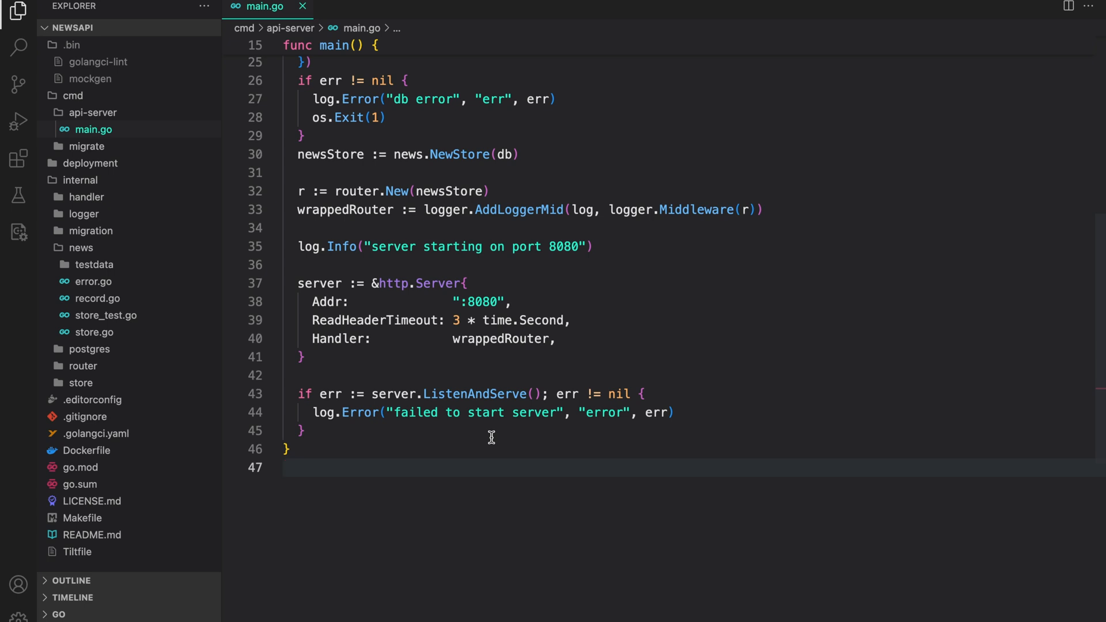
# Open the errgroup page on pkg.go.dev and scroll through the Overview to the Index
pyautogui.click(285, 467)
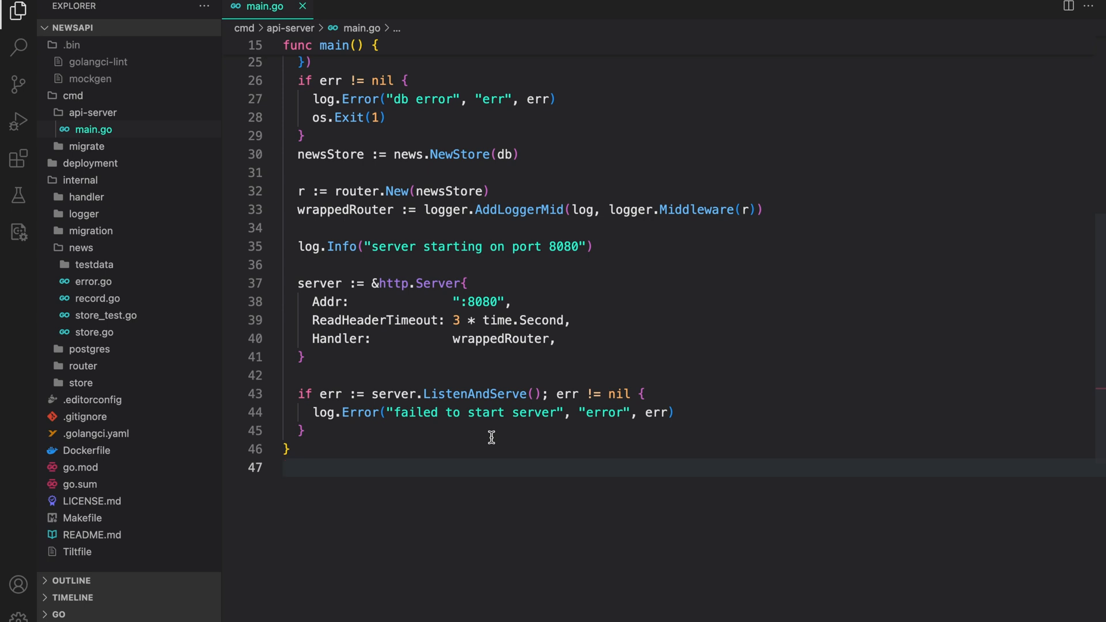
pyautogui.moveTo(490, 428)
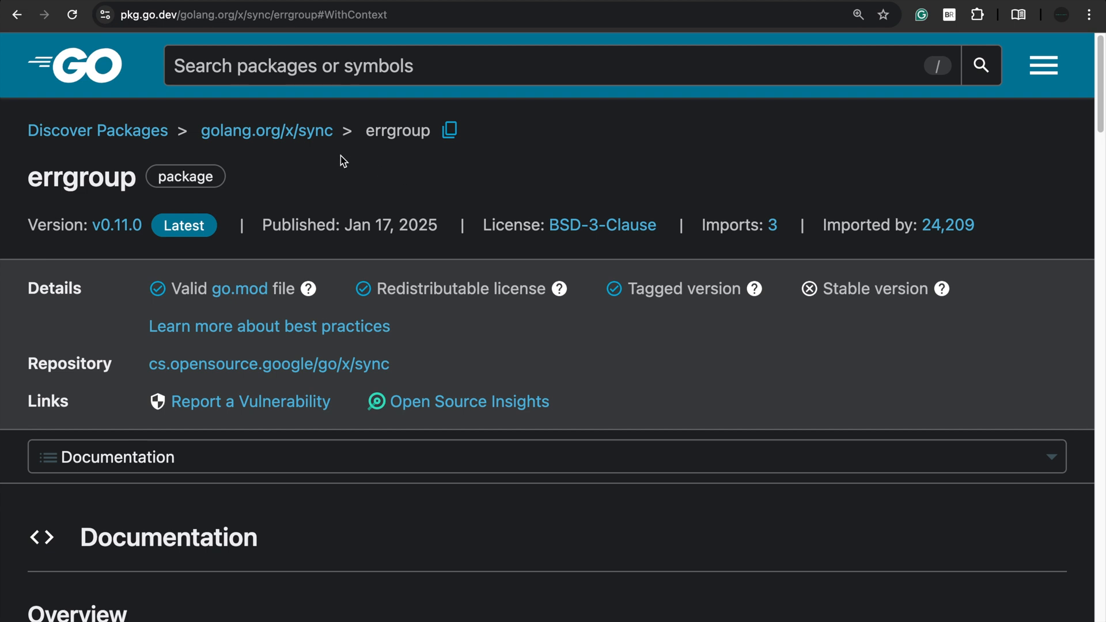
pyautogui.scroll(-3)
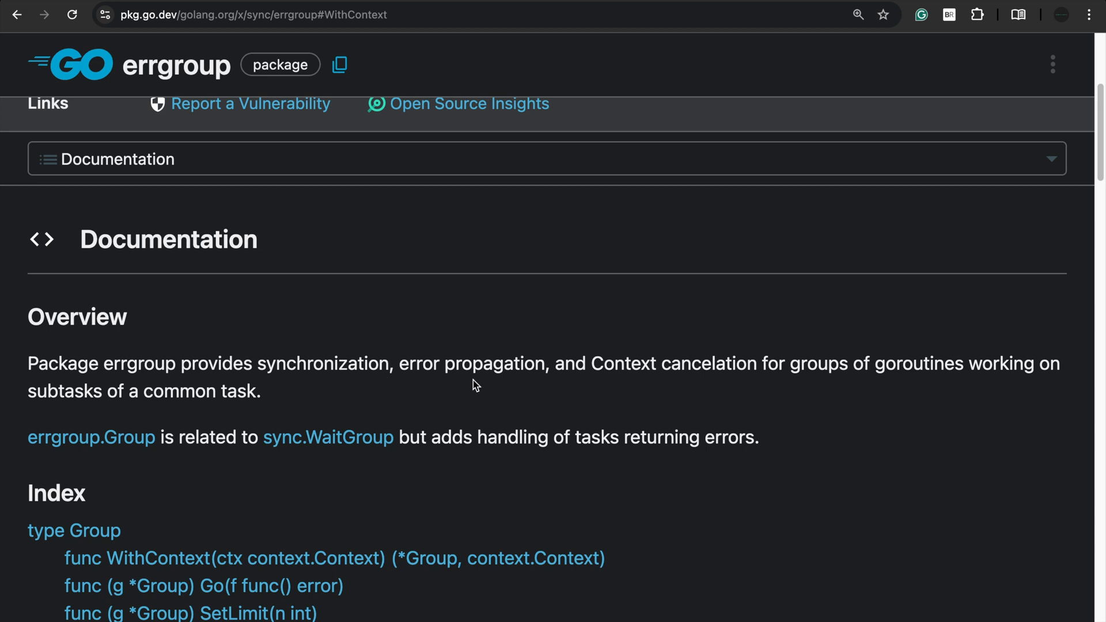
pyautogui.moveTo(766, 384)
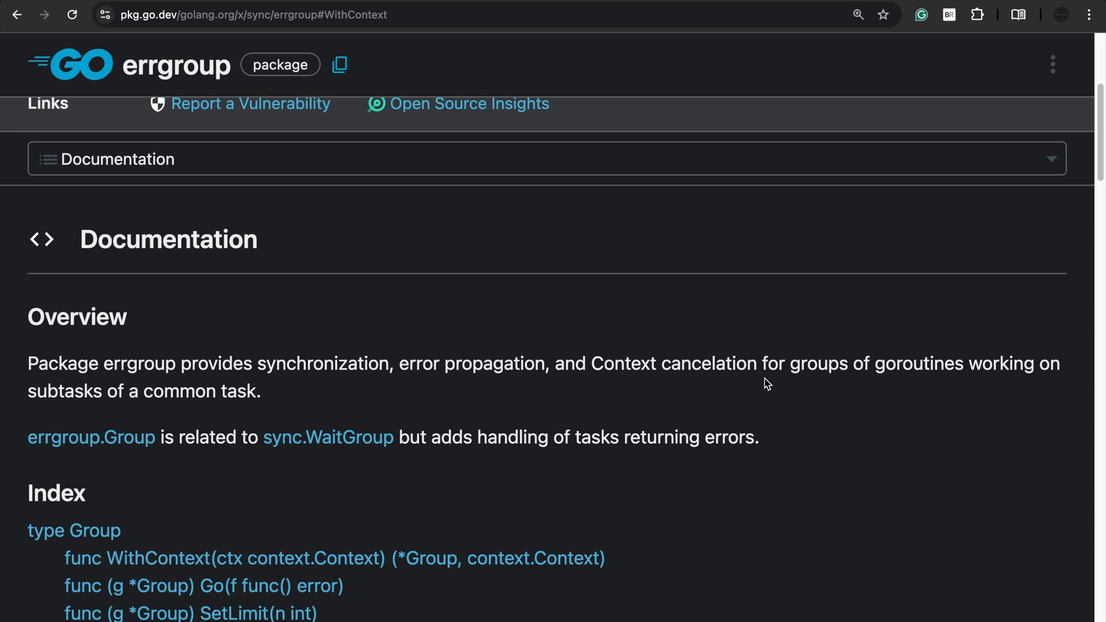
pyautogui.moveTo(1024, 383)
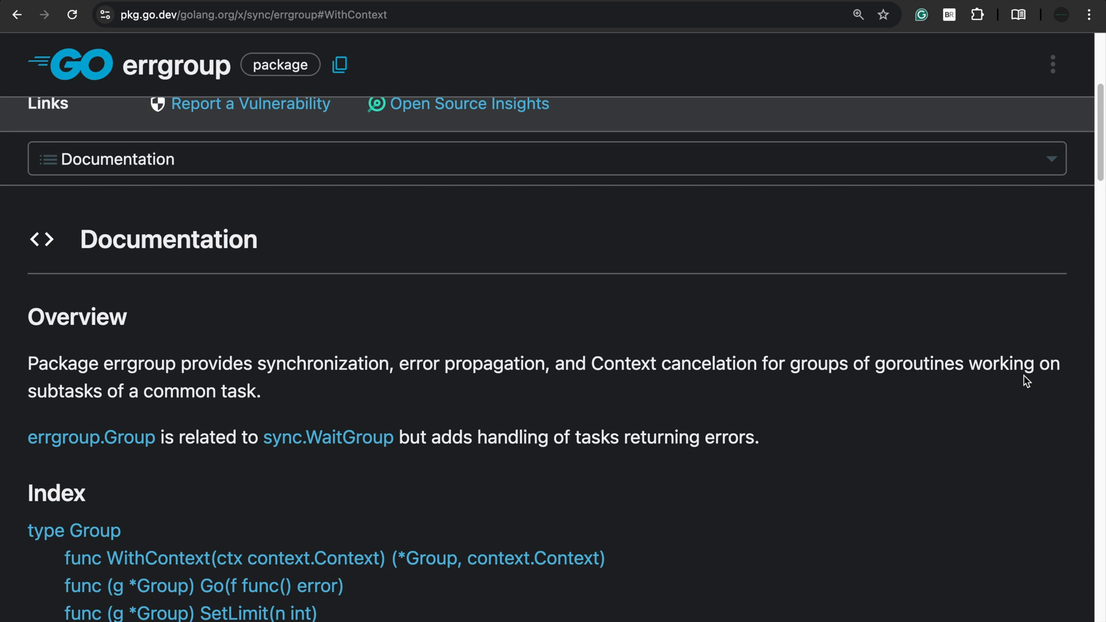
pyautogui.moveTo(208, 412)
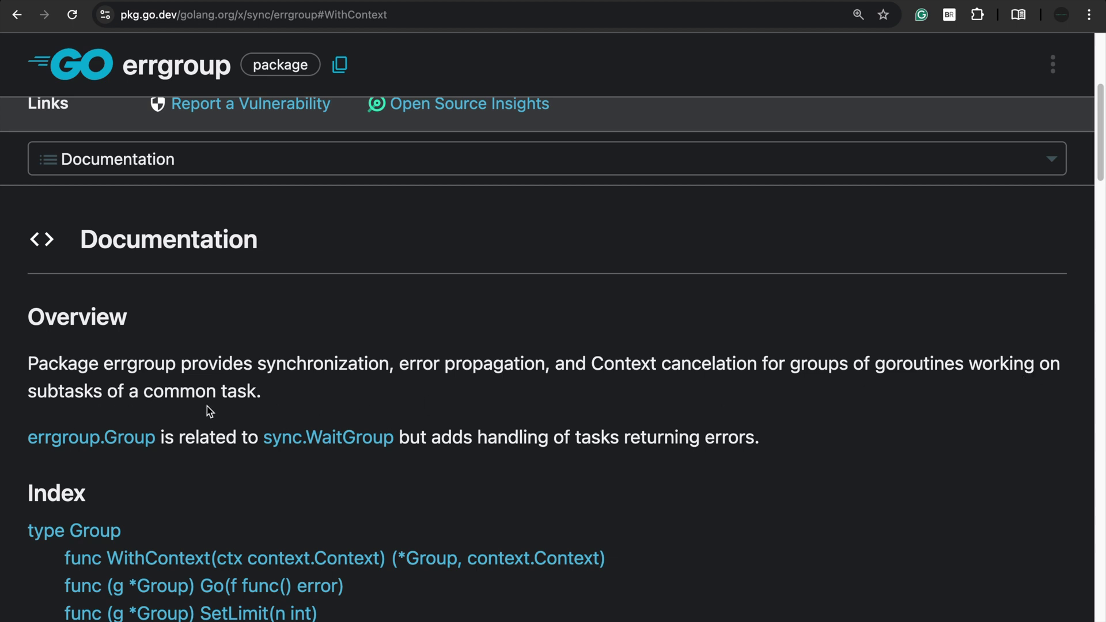
pyautogui.moveTo(325, 465)
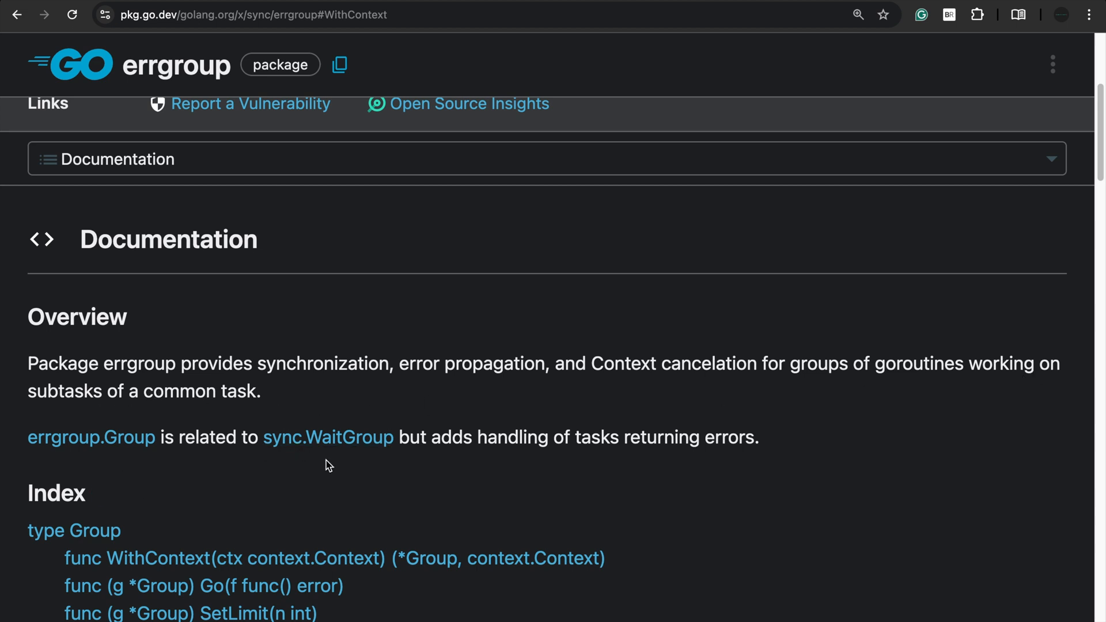
pyautogui.moveTo(311, 404)
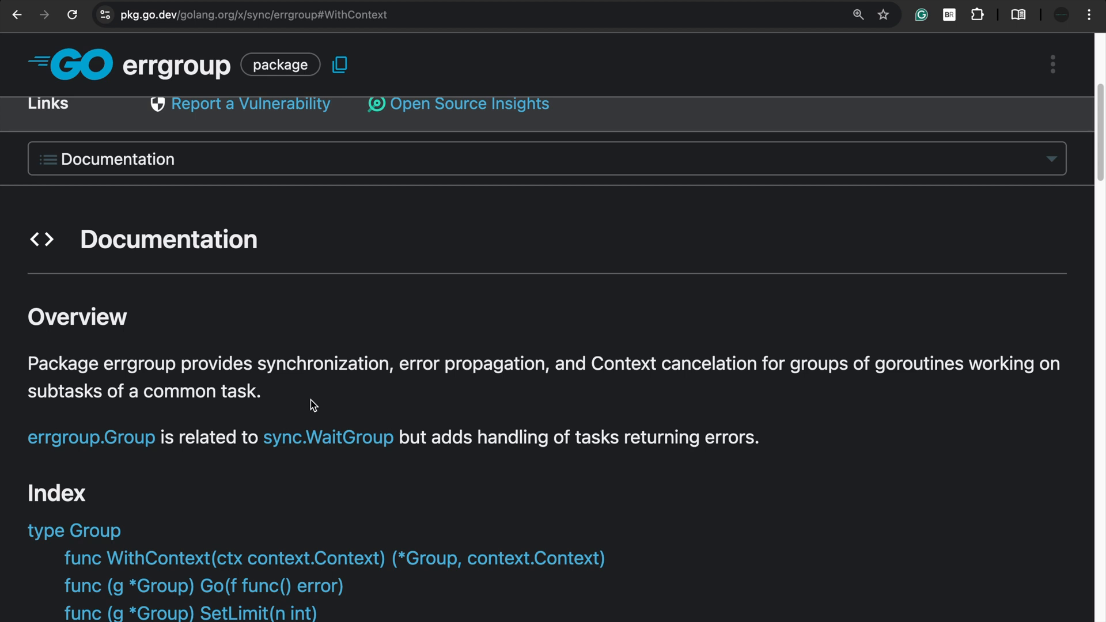
pyautogui.moveTo(398, 405)
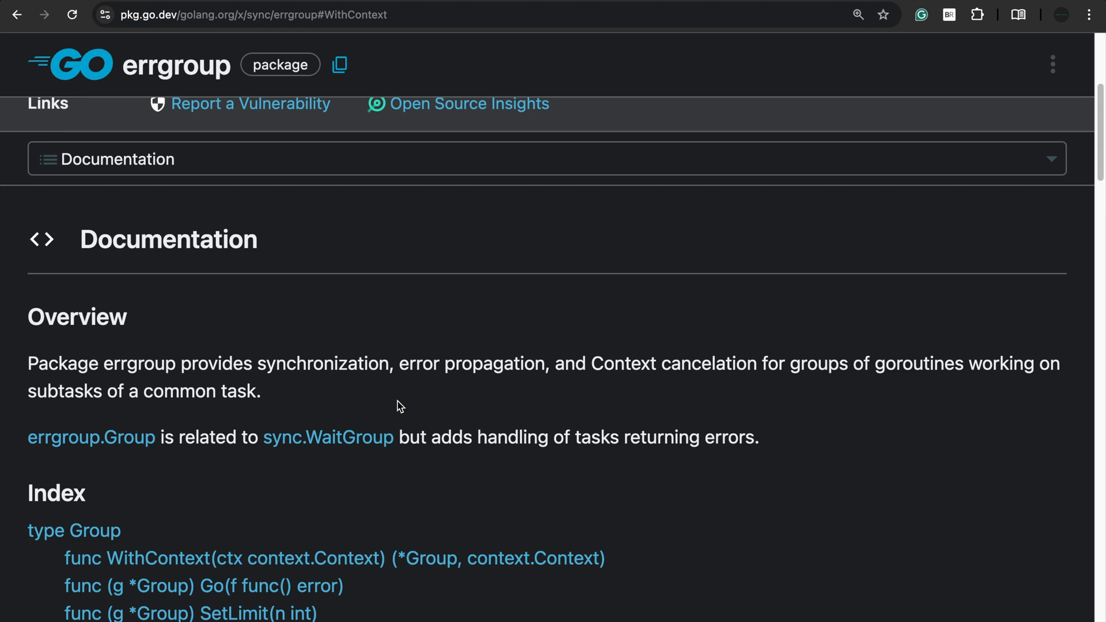
pyautogui.scroll(-3)
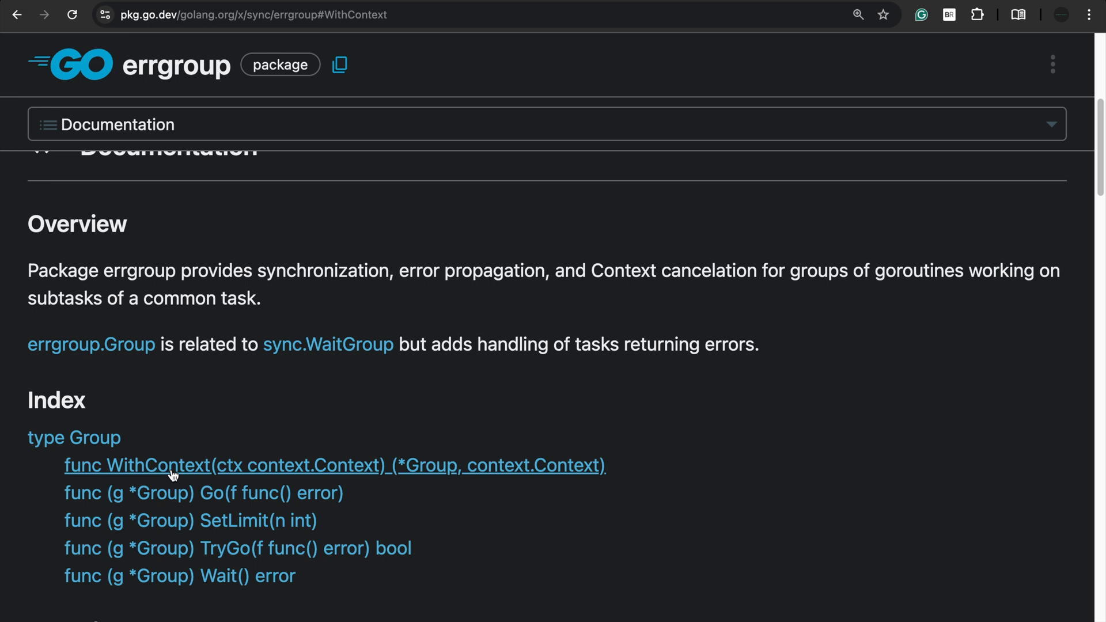
# Jump to the WithContext documentation and scroll on to the (*Group) Go method
pyautogui.click(161, 465)
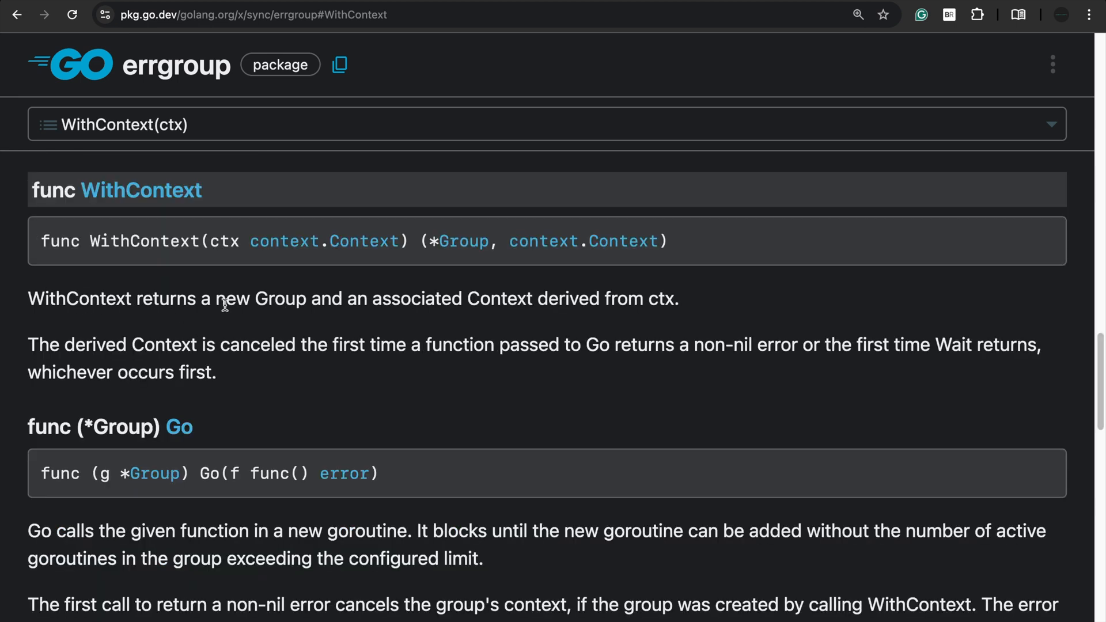
pyautogui.moveTo(524, 307)
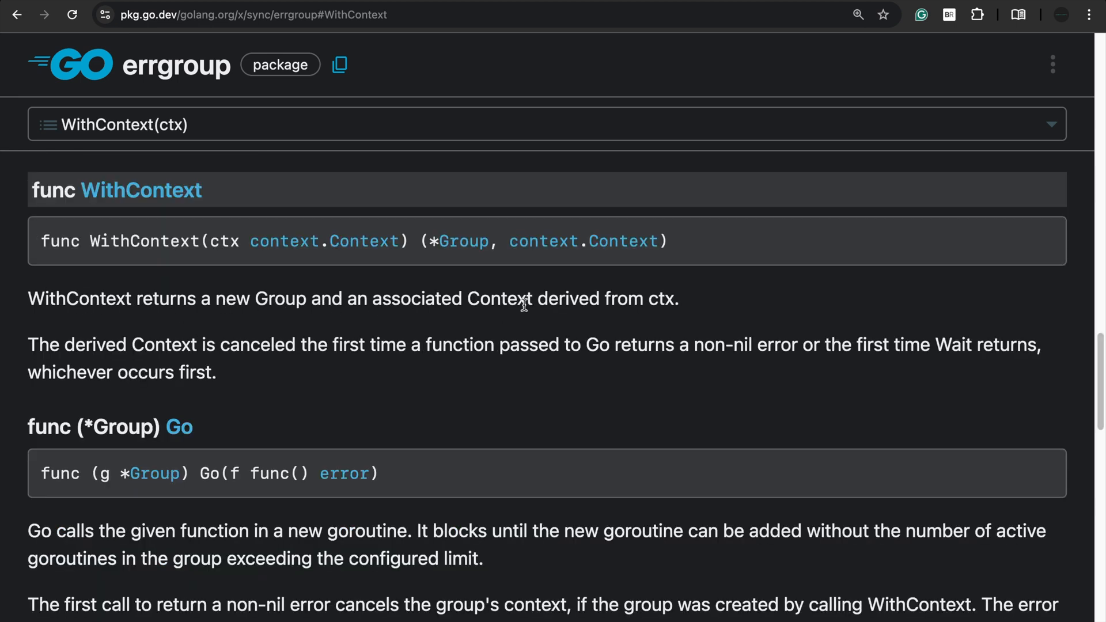
pyautogui.moveTo(677, 308)
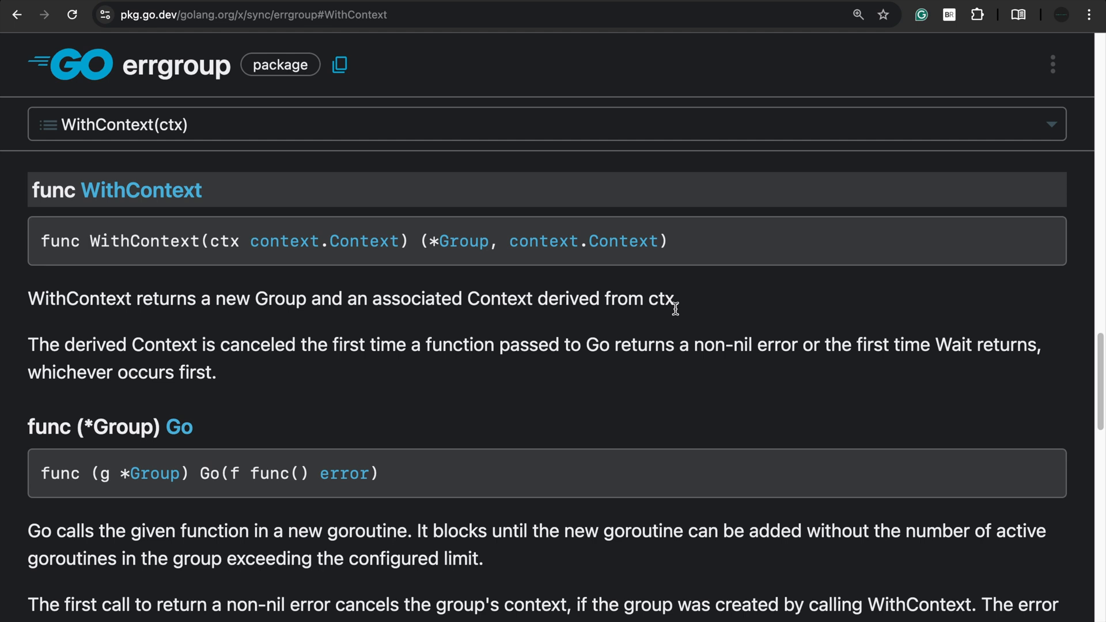
pyautogui.moveTo(221, 358)
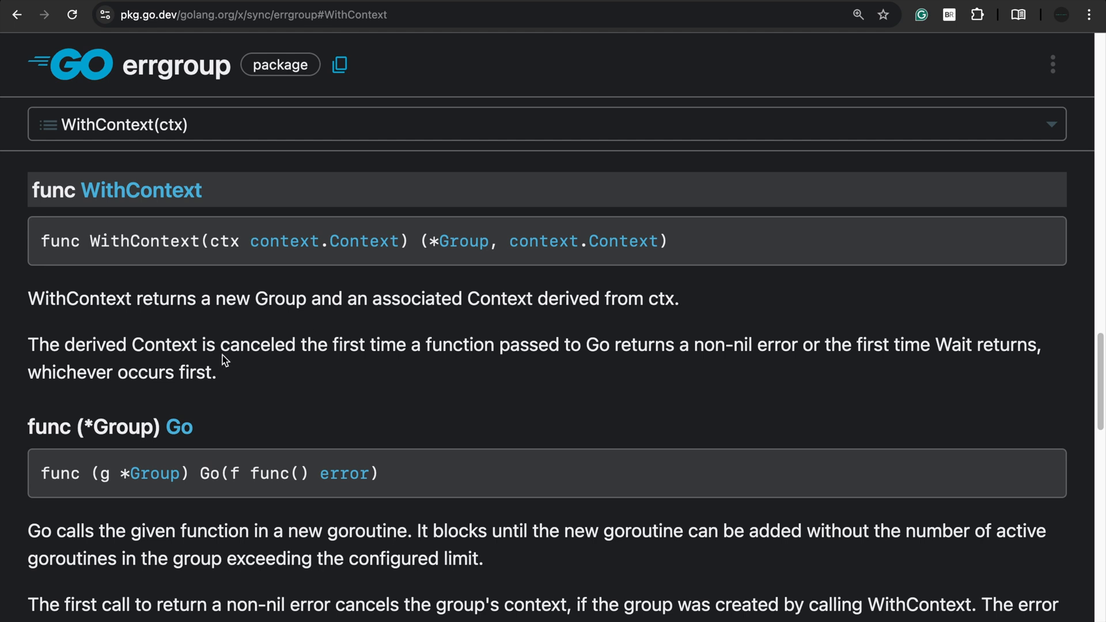
pyautogui.moveTo(578, 364)
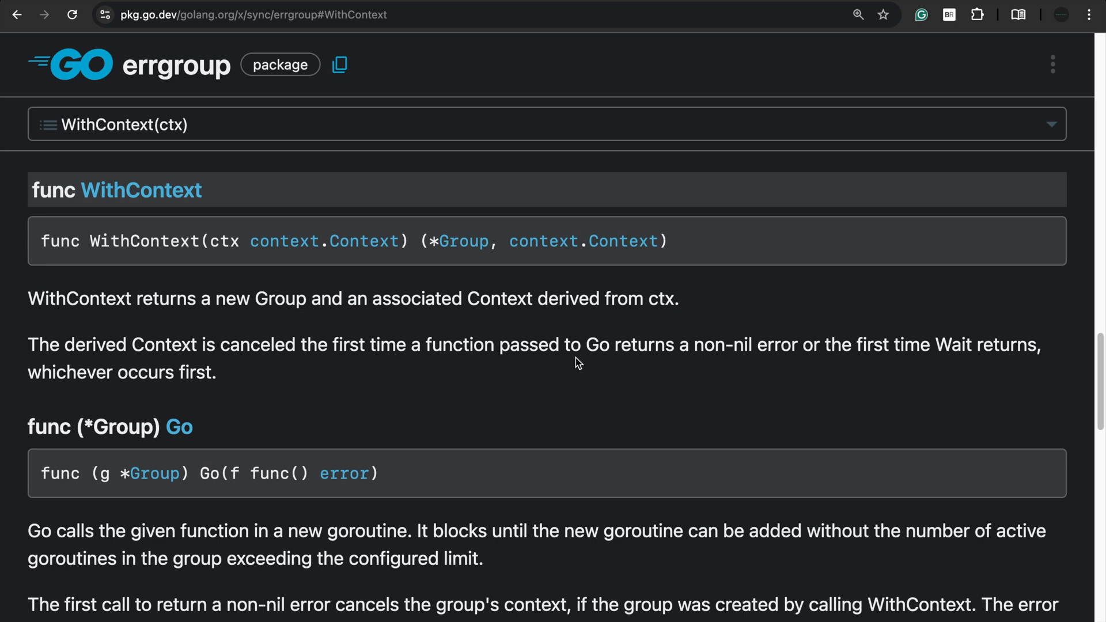
pyautogui.moveTo(780, 365)
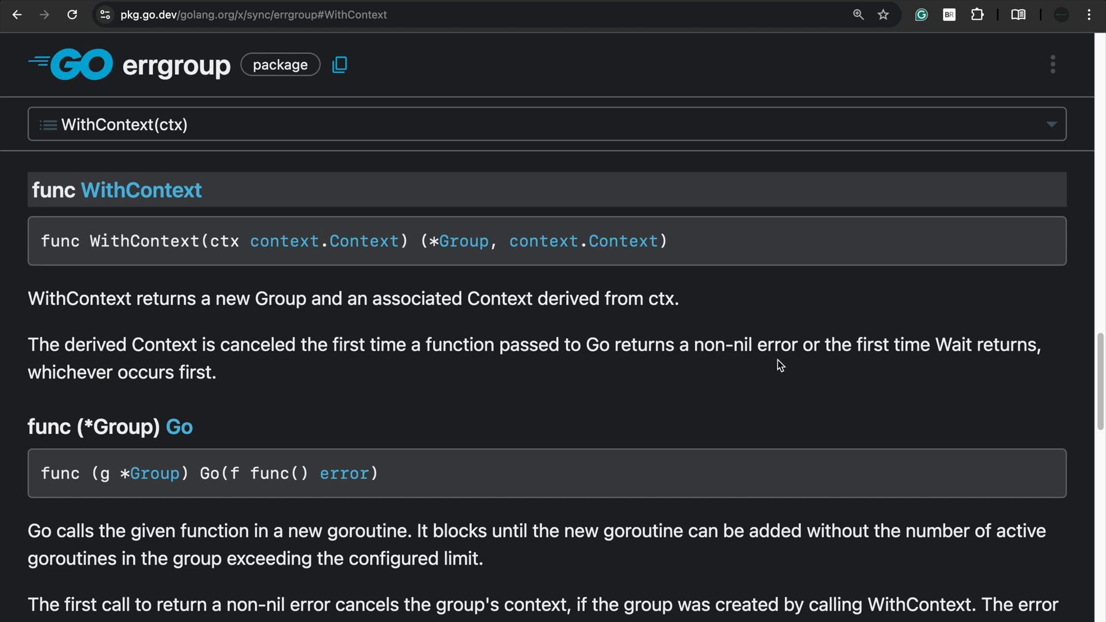
pyautogui.moveTo(987, 368)
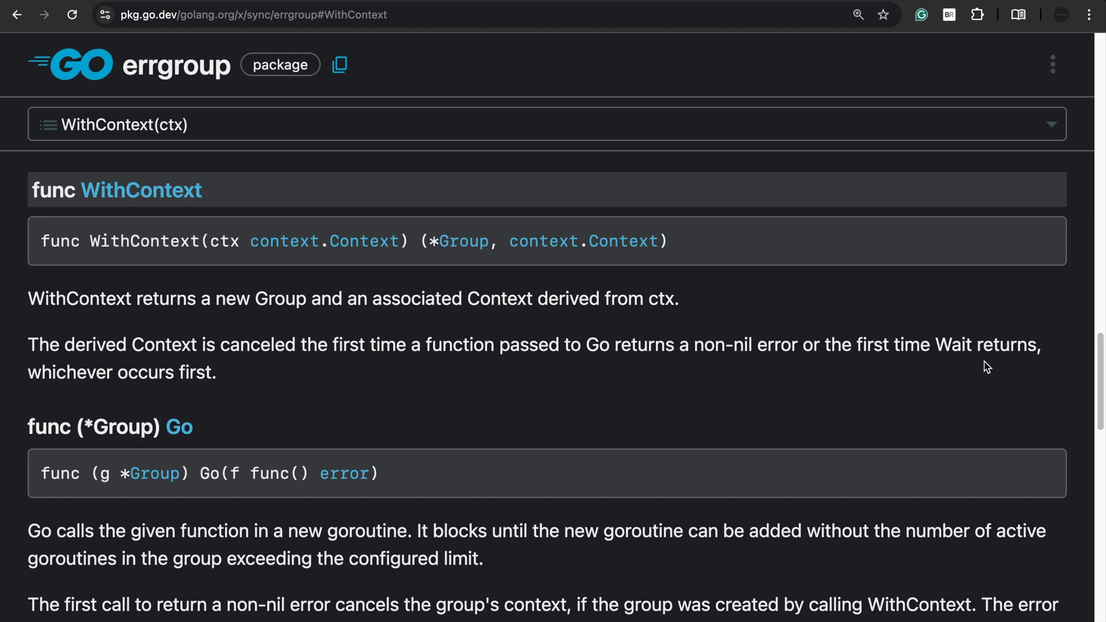
pyautogui.moveTo(606, 471)
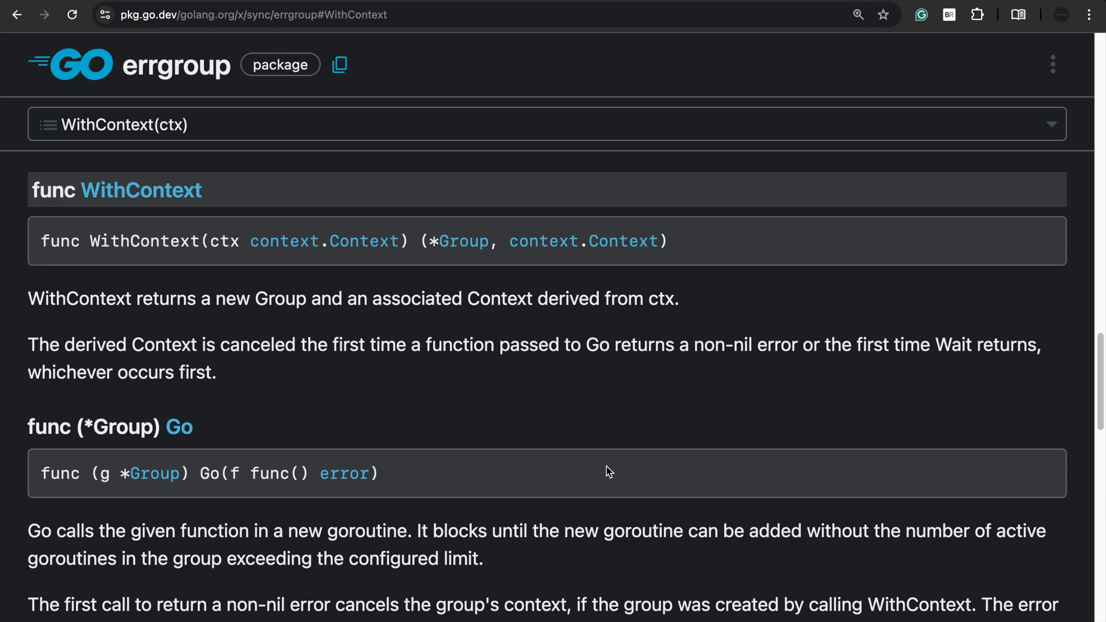
pyautogui.scroll(-3)
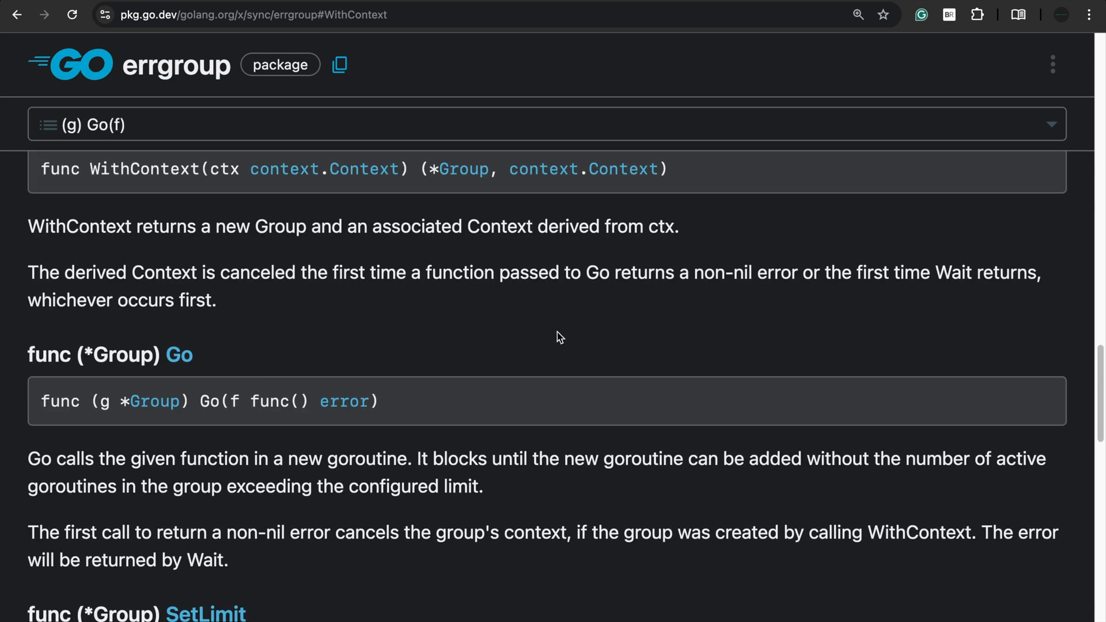
pyautogui.moveTo(82, 499)
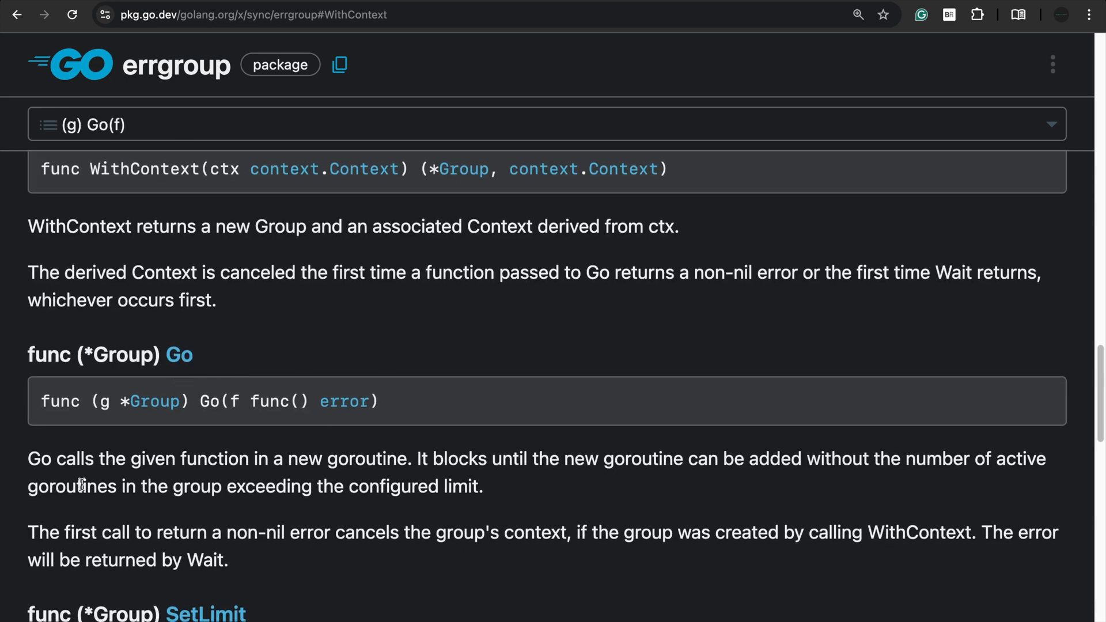
pyautogui.moveTo(295, 470)
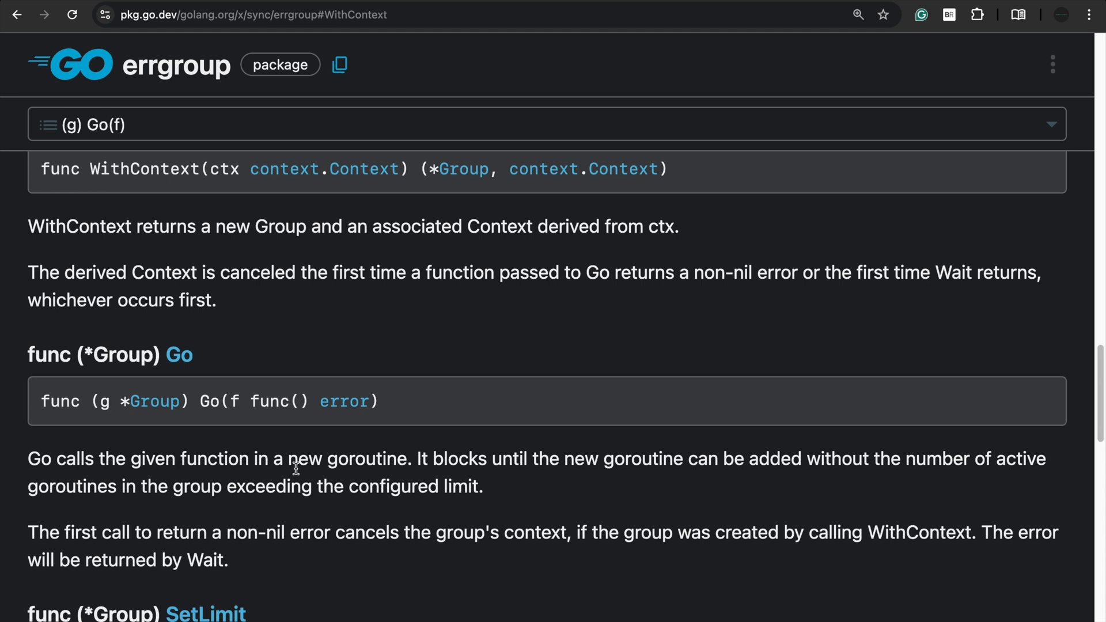
pyautogui.moveTo(617, 490)
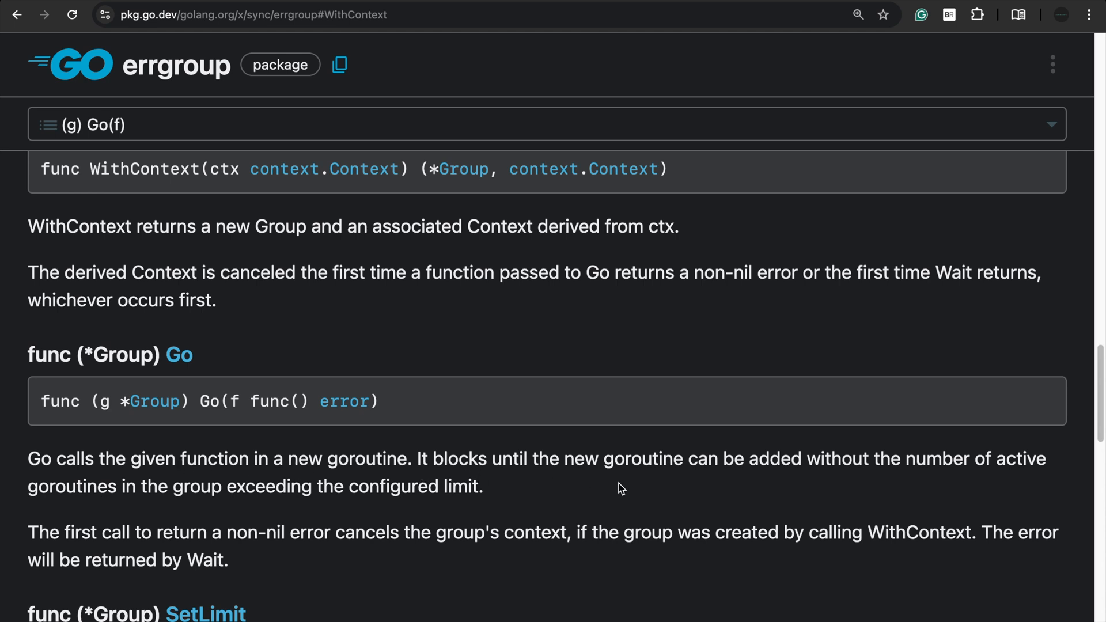
pyautogui.moveTo(878, 470)
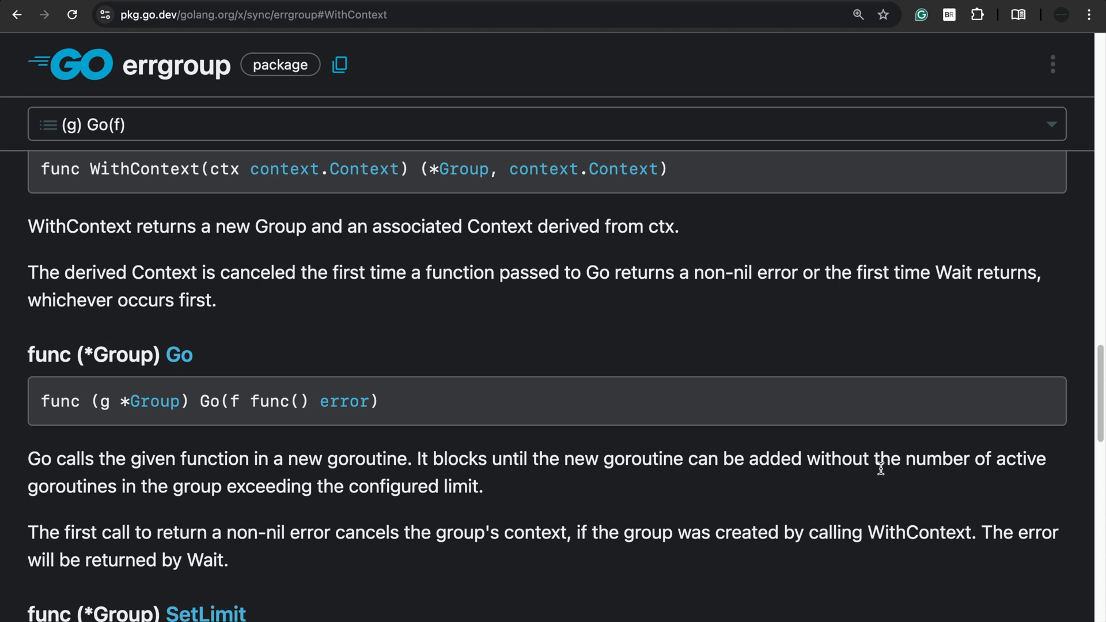
pyautogui.moveTo(289, 492)
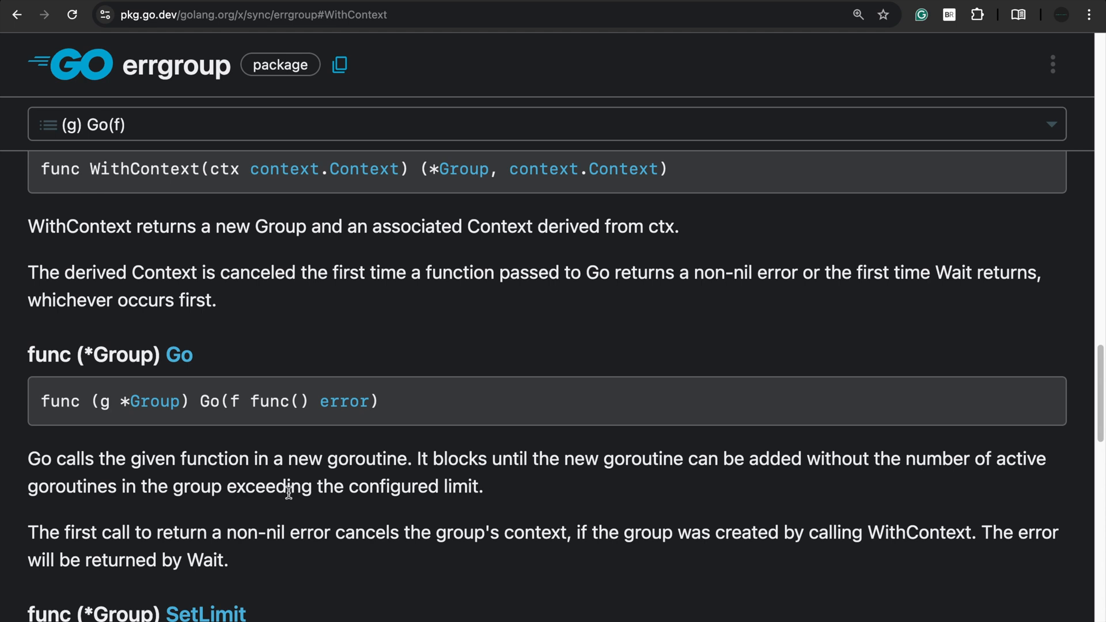
pyautogui.moveTo(451, 509)
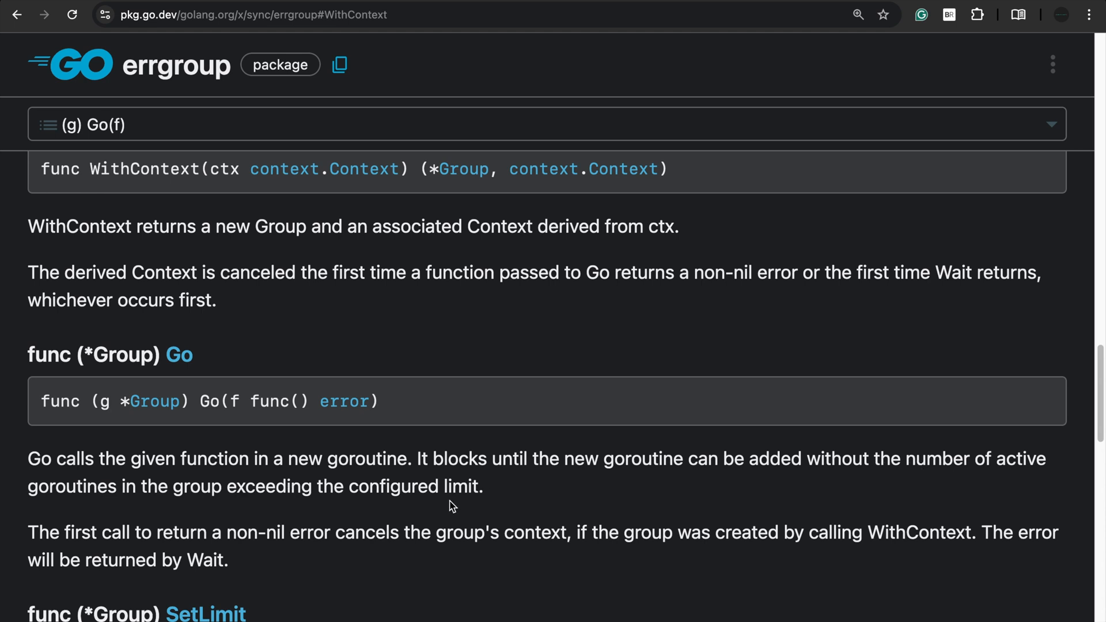
pyautogui.moveTo(363, 558)
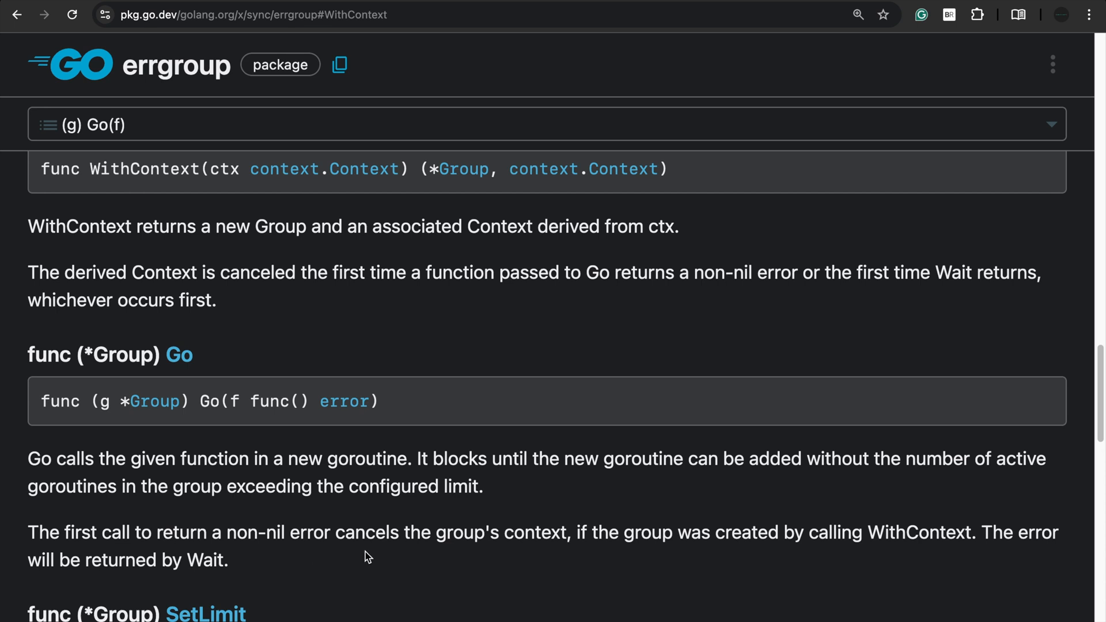
pyautogui.moveTo(652, 561)
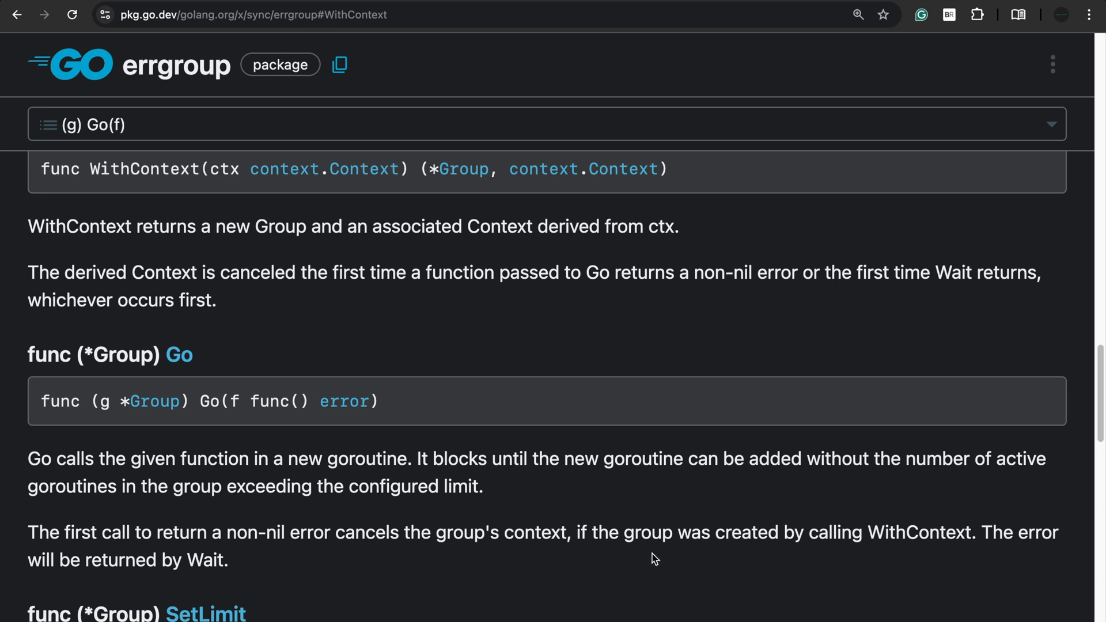
pyautogui.moveTo(1042, 570)
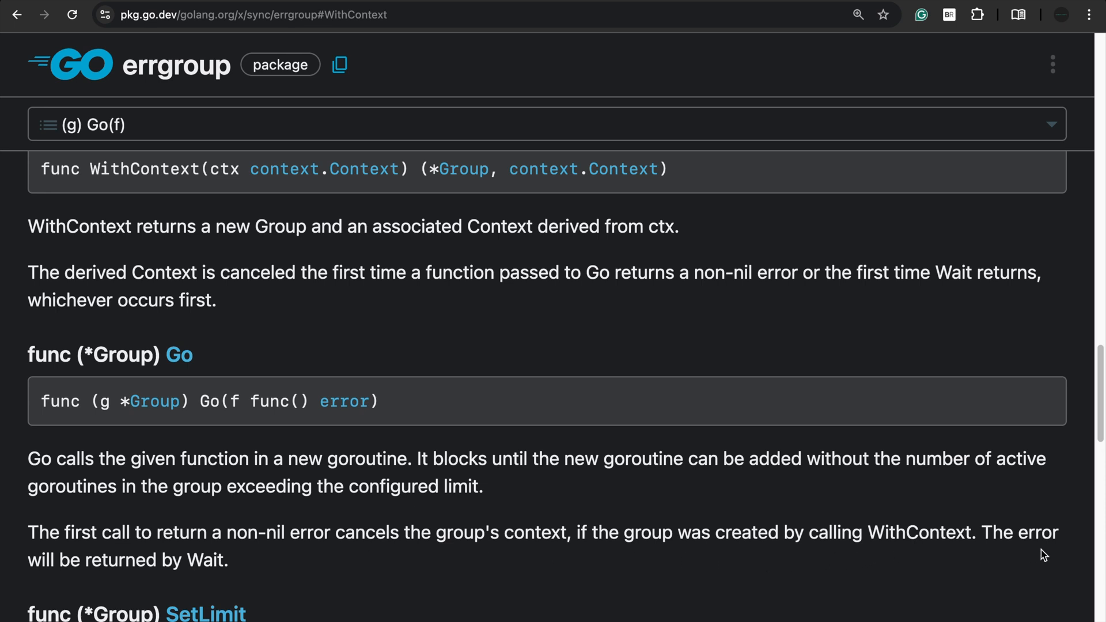
pyautogui.moveTo(336, 574)
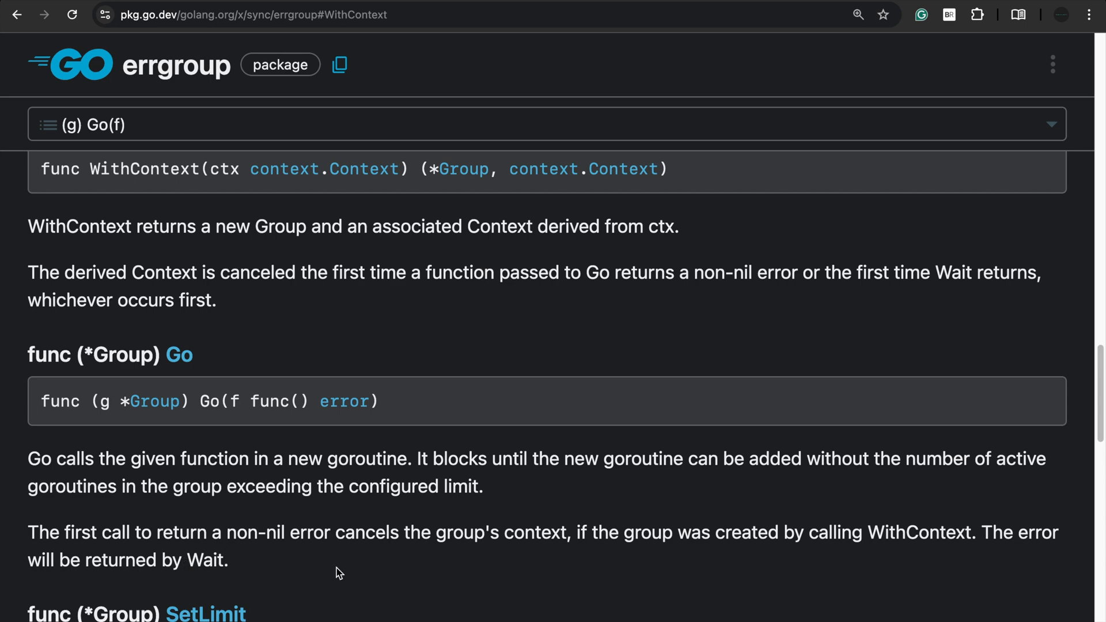
pyautogui.moveTo(488, 536)
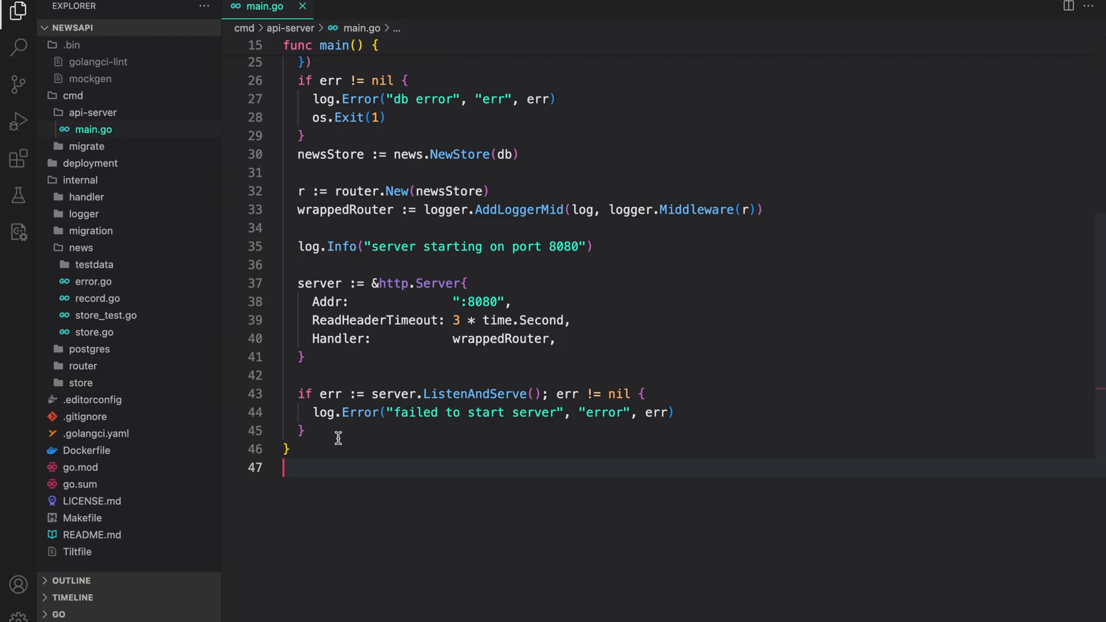
# Create errGrp, errGrpCtx with errgroup.WithContext(context.Background()) in main
pyautogui.press('Enter')
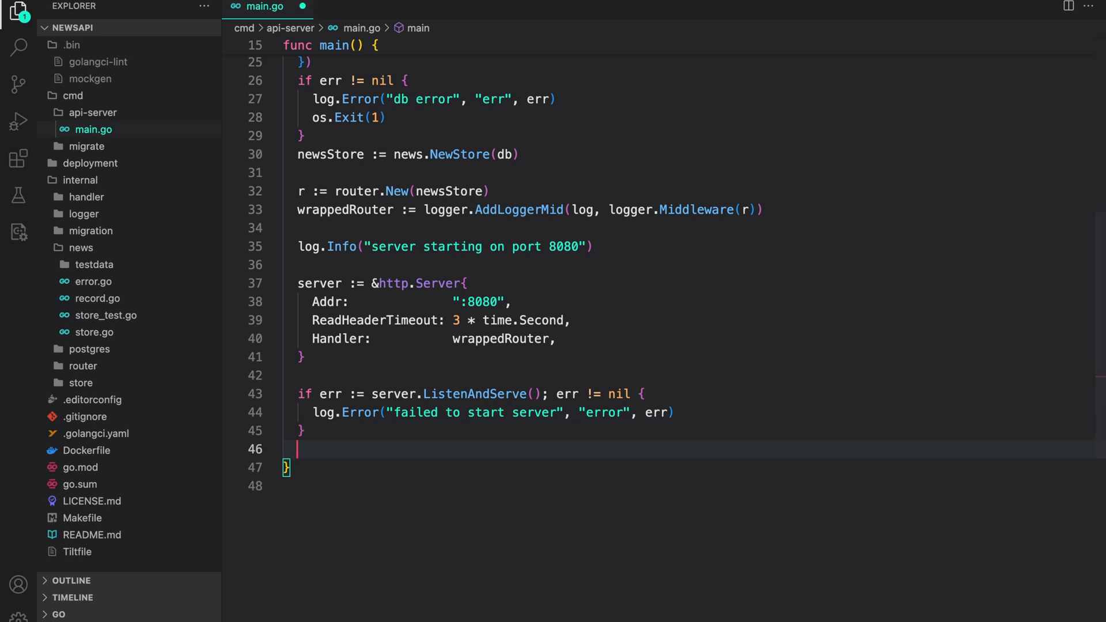
pyautogui.write('errGGV')
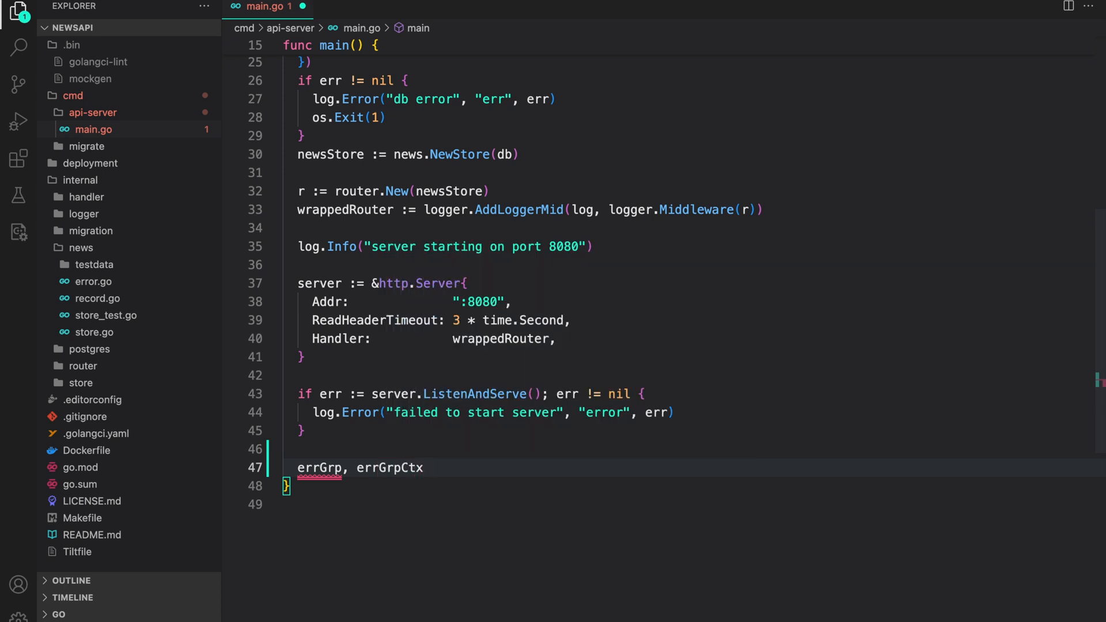
pyautogui.write(':= errgroup.WithContext')
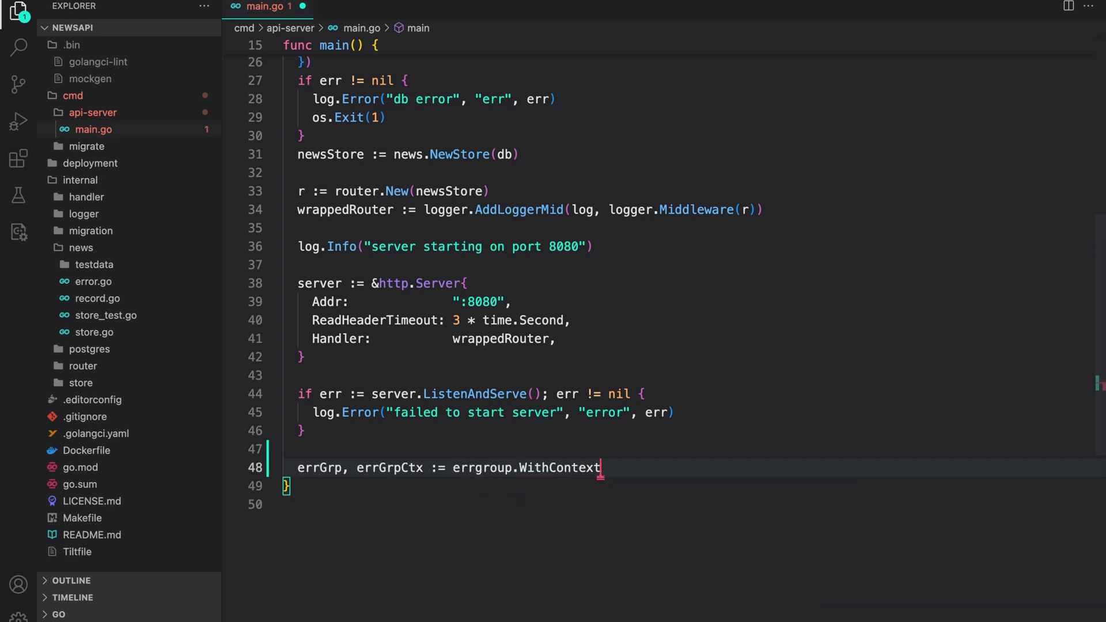
pyautogui.write('(con')
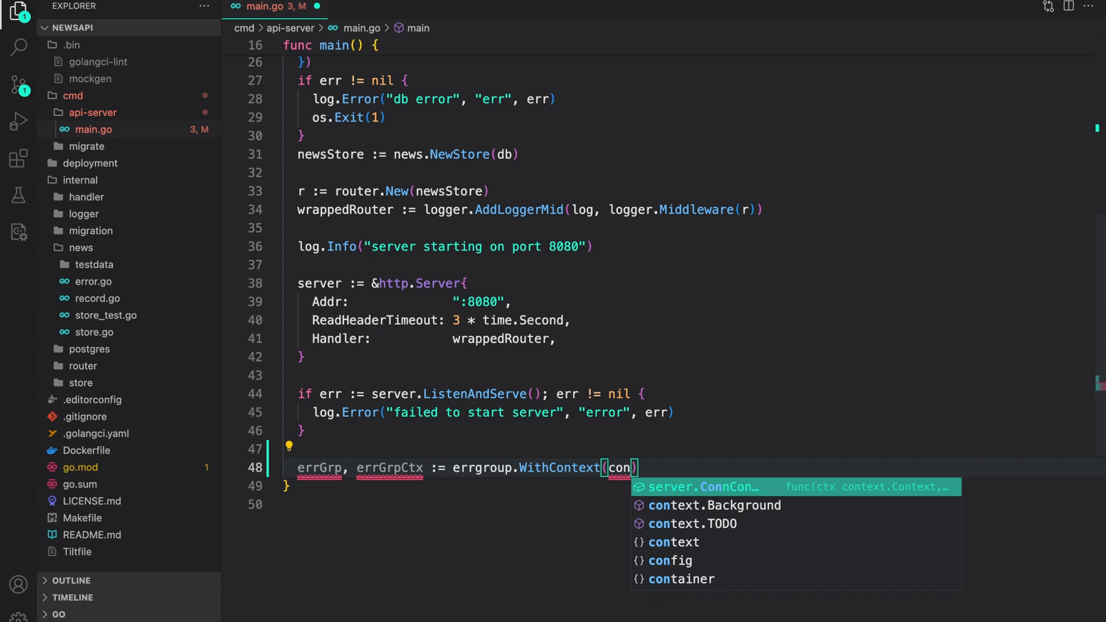
pyautogui.press('Down')
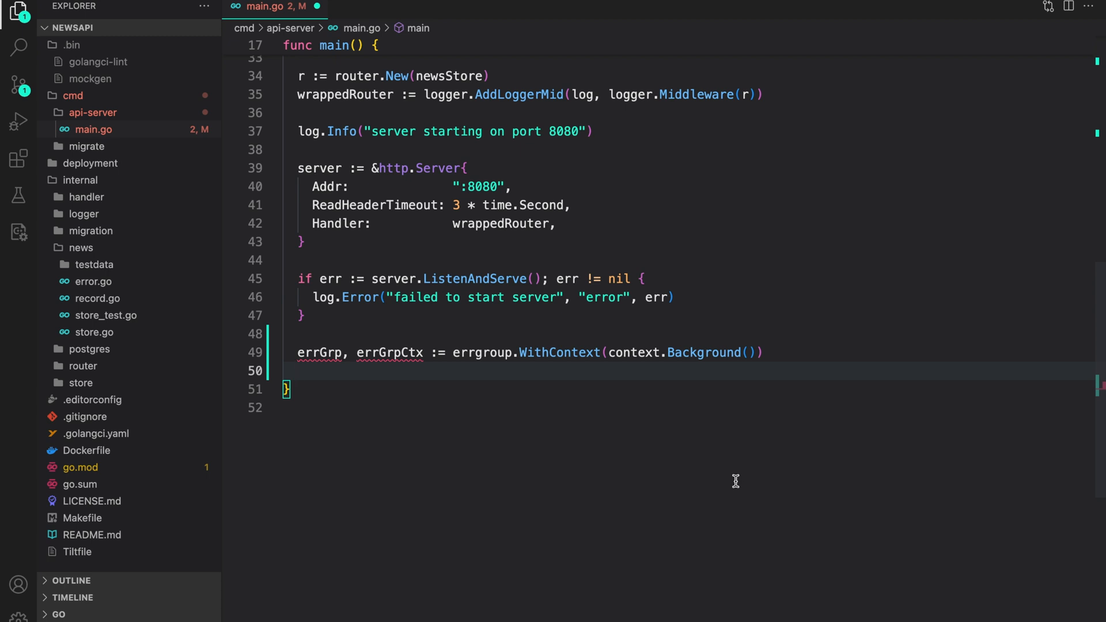
# Run ListenAndServe in errGrp.Go, returning fmt.Errorf("error starting server") with err
pyautogui.write('errGrp.')
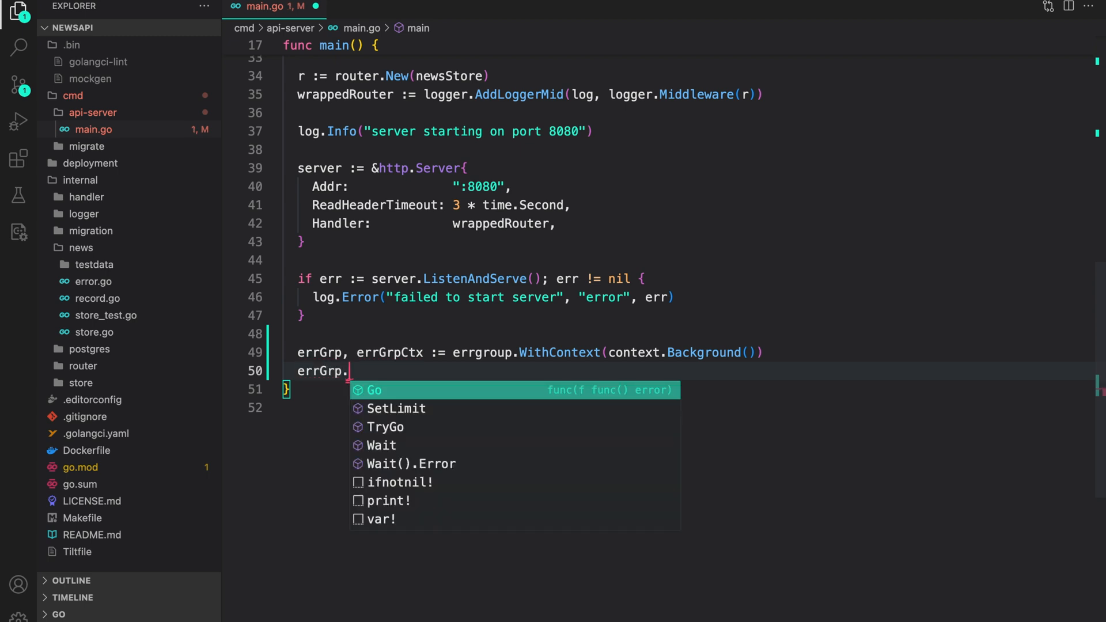
pyautogui.click(374, 390)
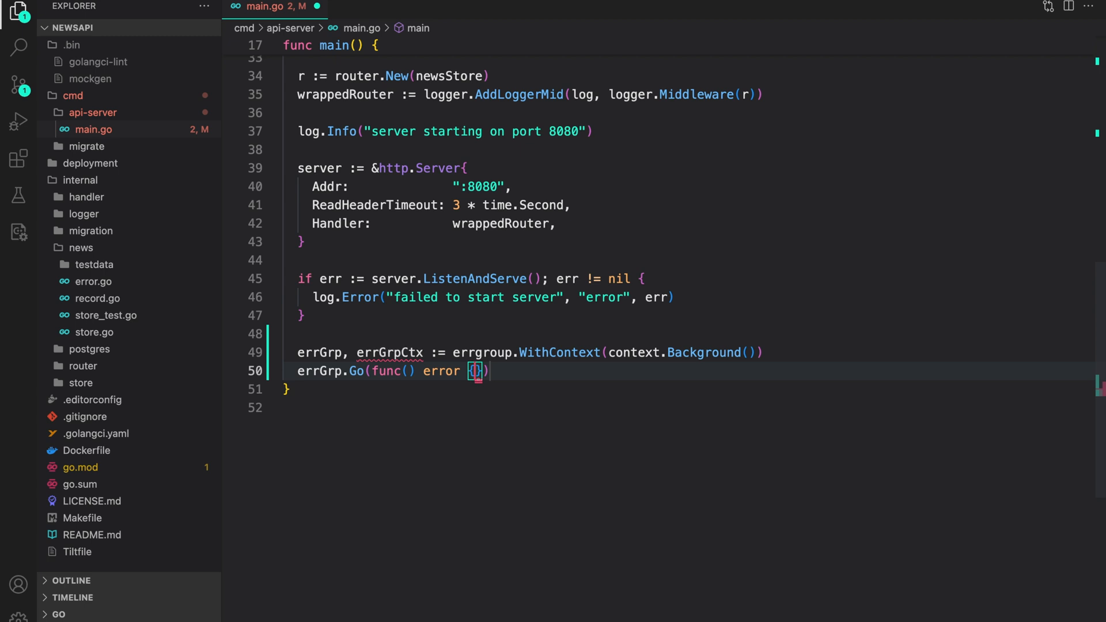
pyautogui.press('Enter')
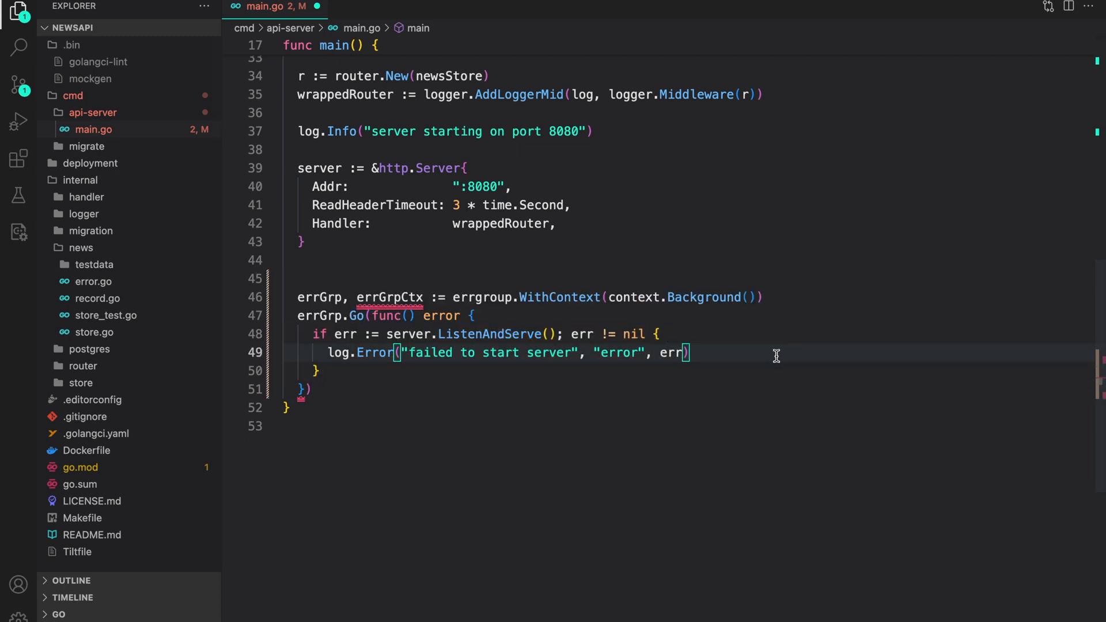
pyautogui.write('return')
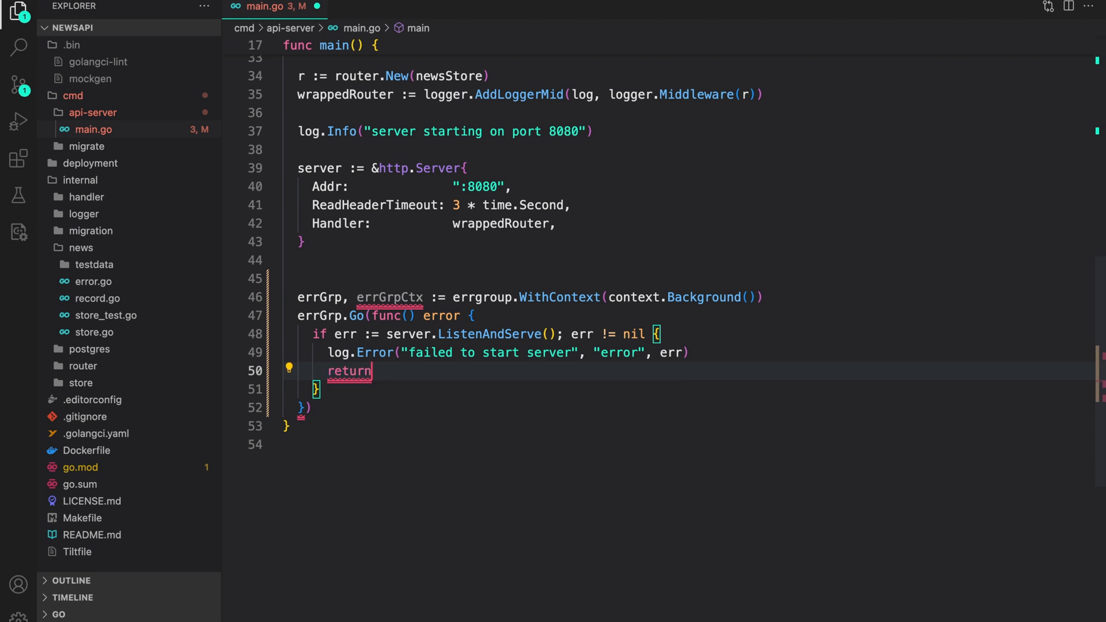
pyautogui.write('fmt.Err')
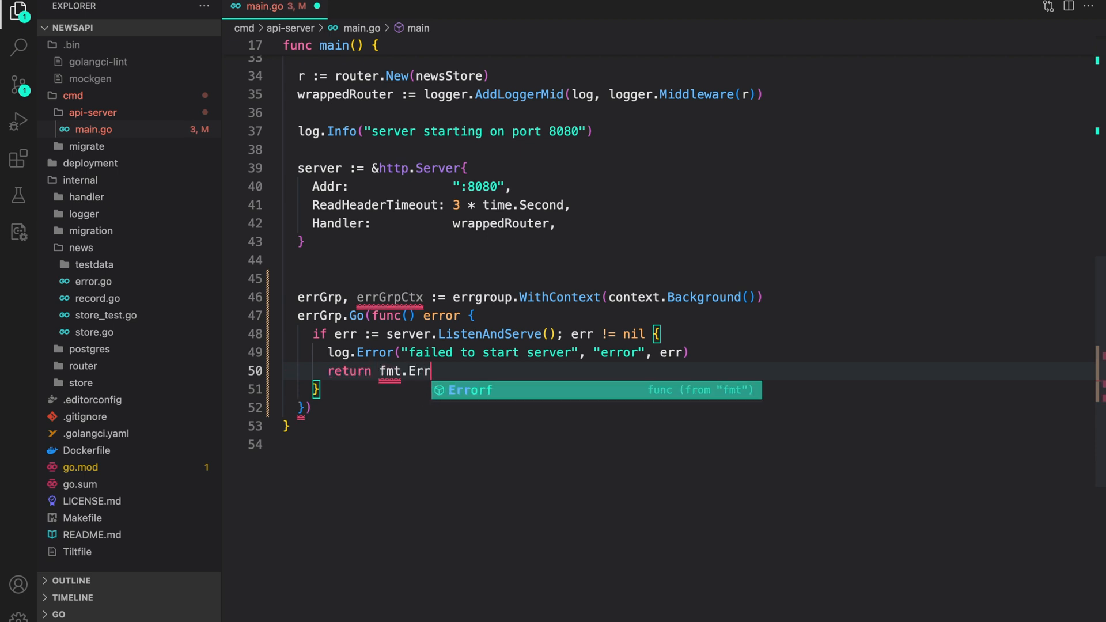
pyautogui.write('orf("error starting serv"')
pyautogui.write('return nil')
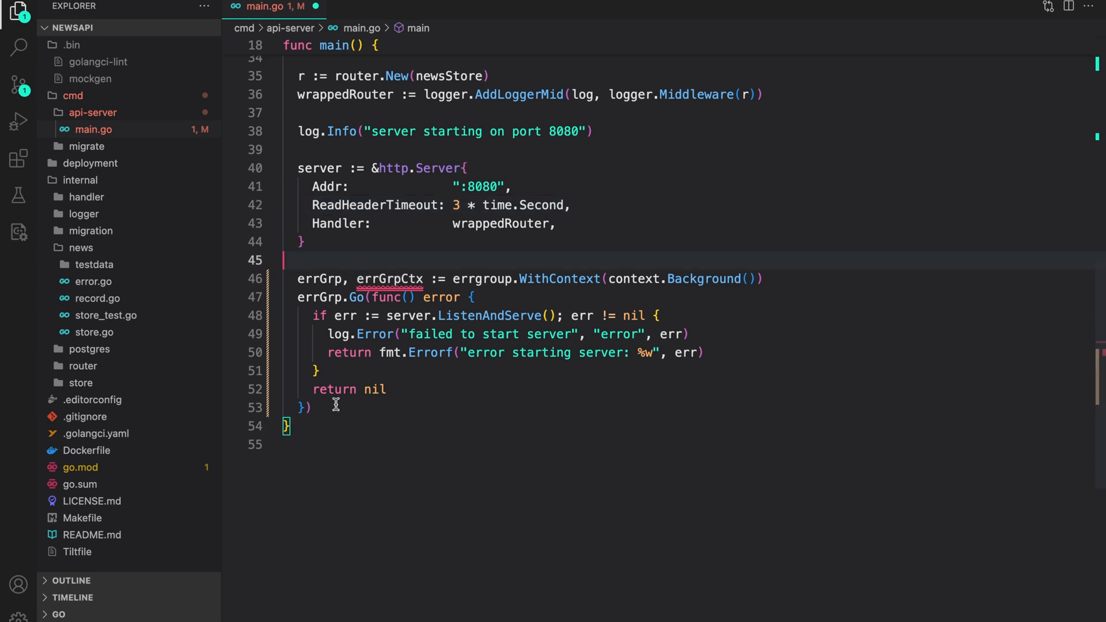
pyautogui.write('errGrp.Go(func() error {')
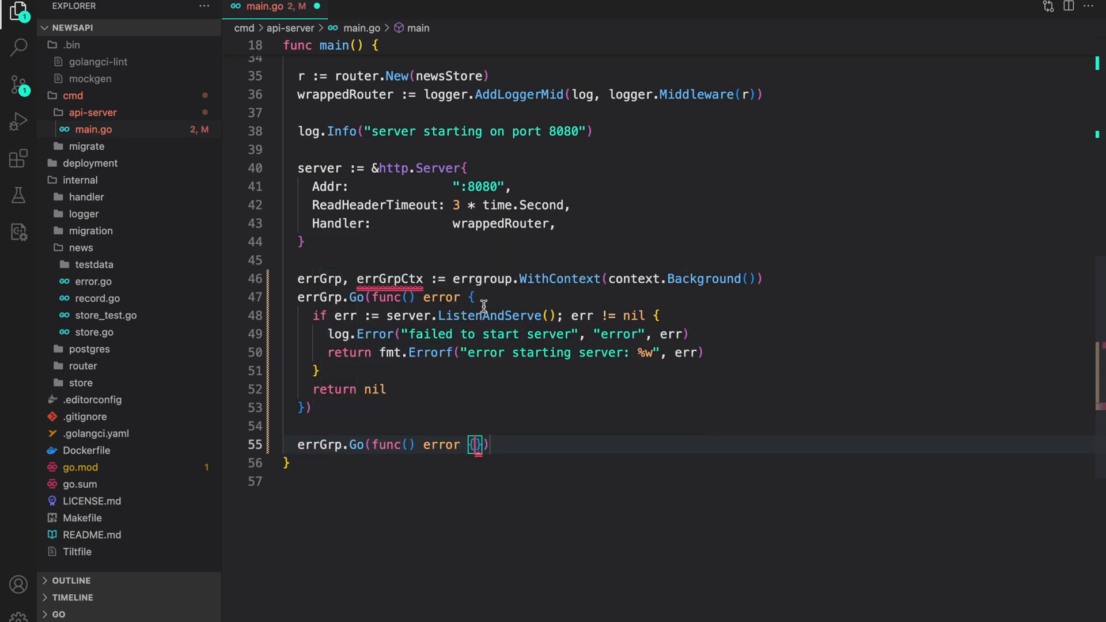
# Create the buffered signal channel sigch := make(chan os.Signal, 1)
pyautogui.press('Enter')
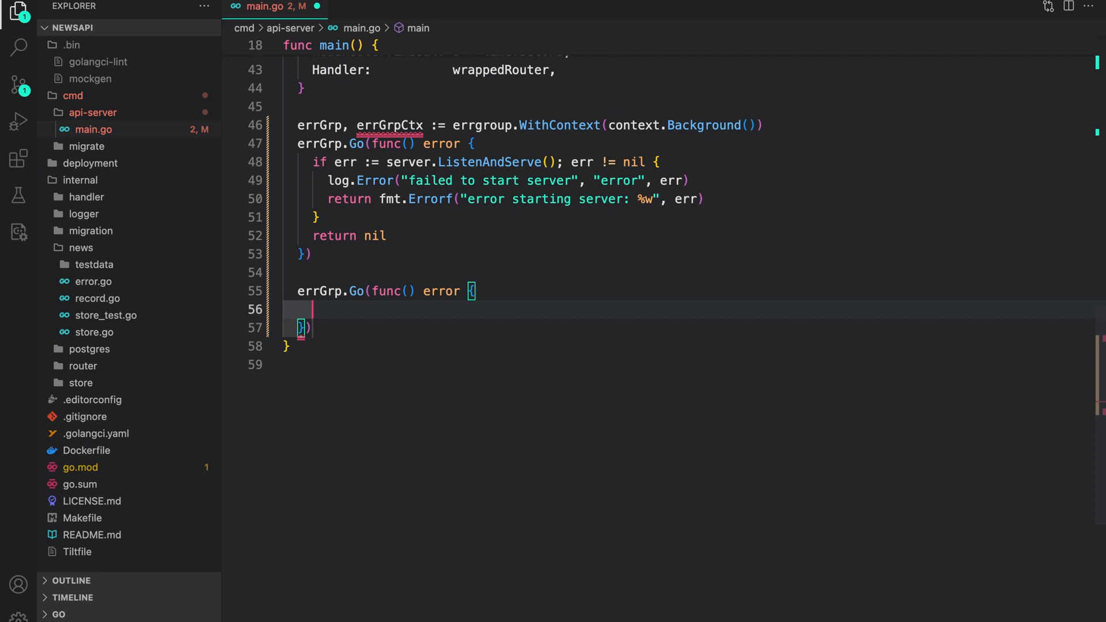
pyautogui.write('sigch')
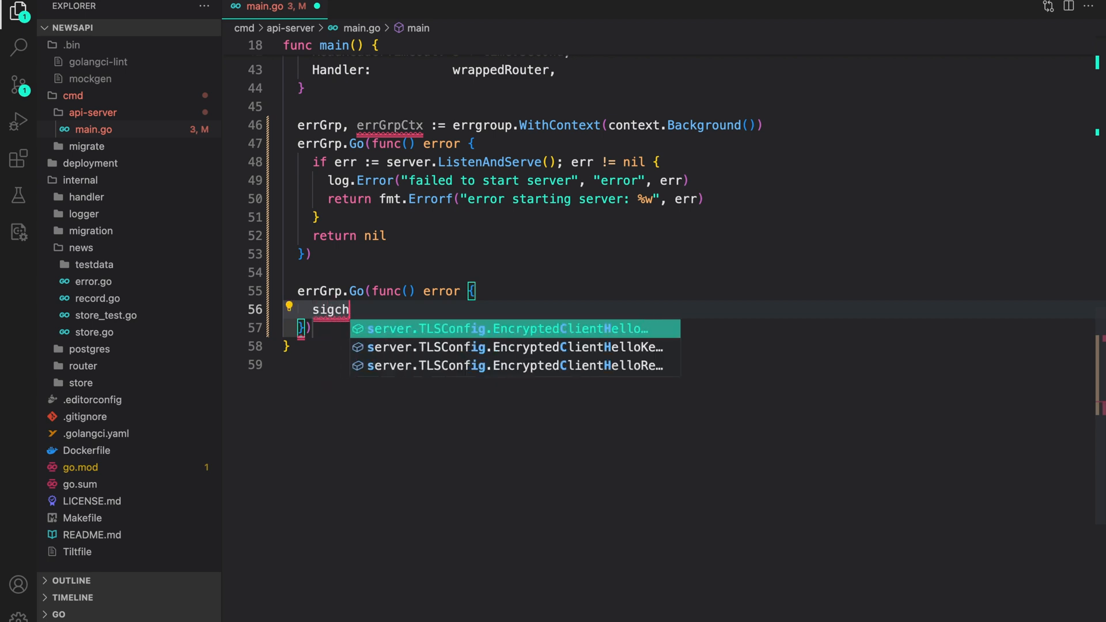
pyautogui.write(':=')
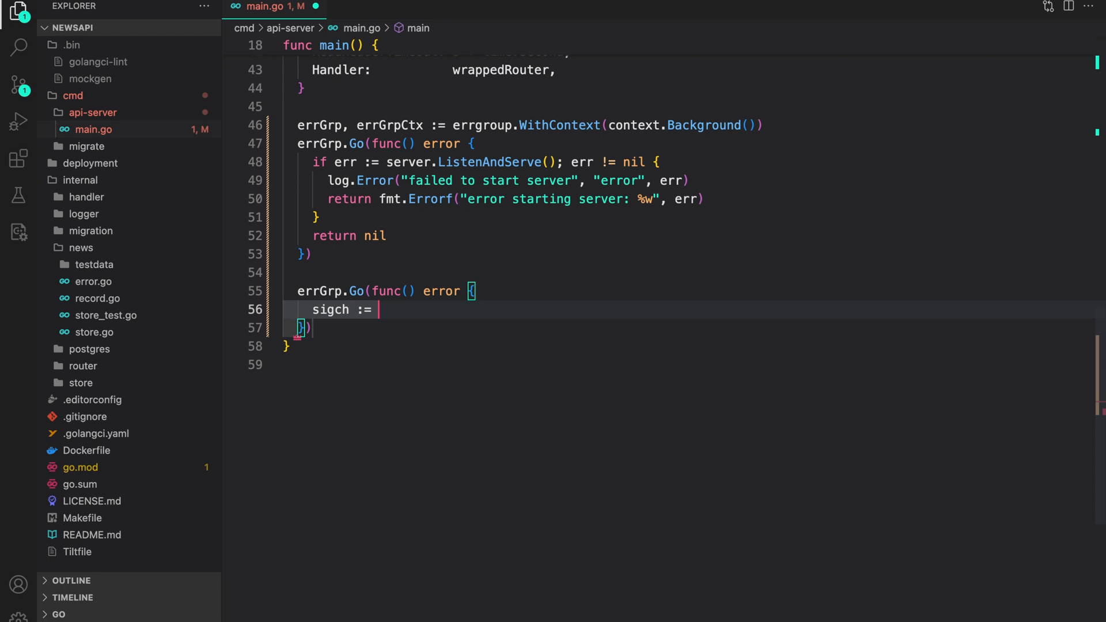
pyautogui.write('make(chan os')
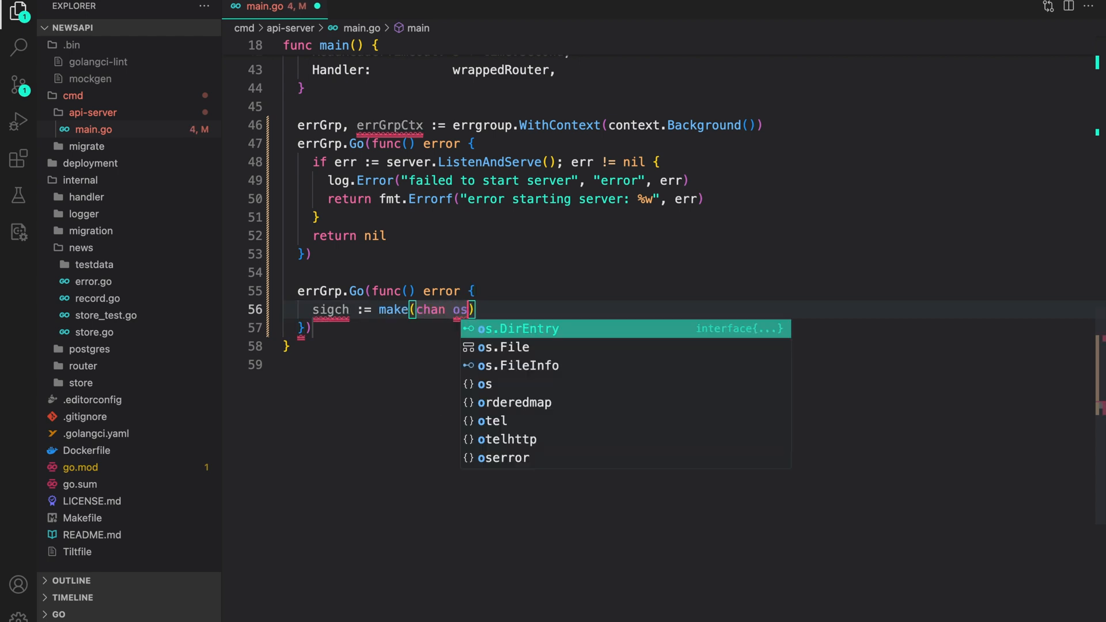
pyautogui.write('.Si')
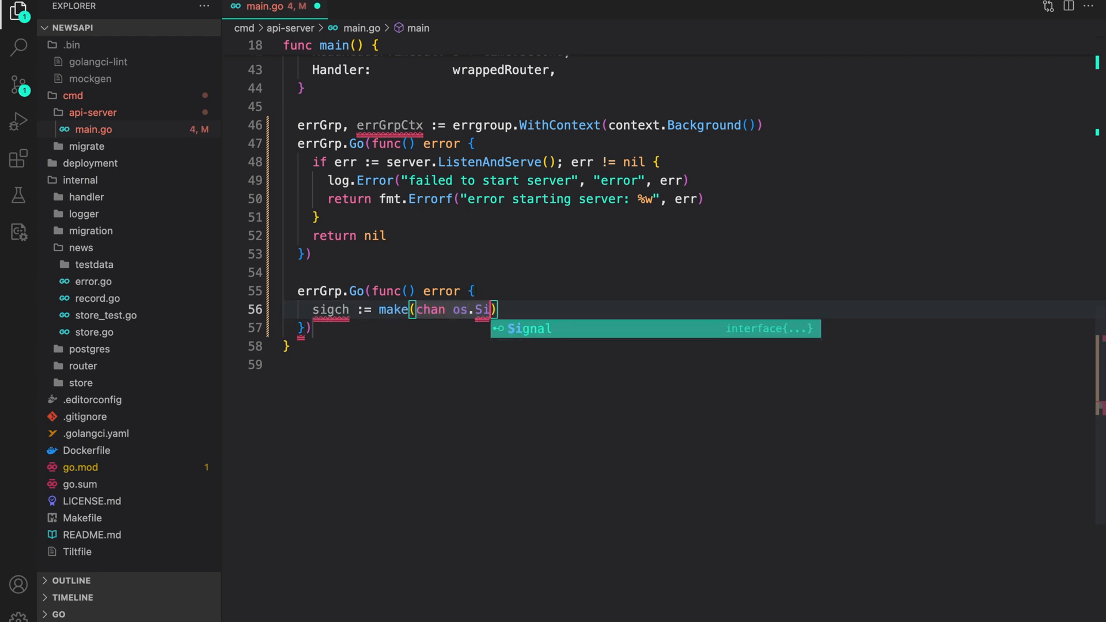
pyautogui.write('gnal, 1')
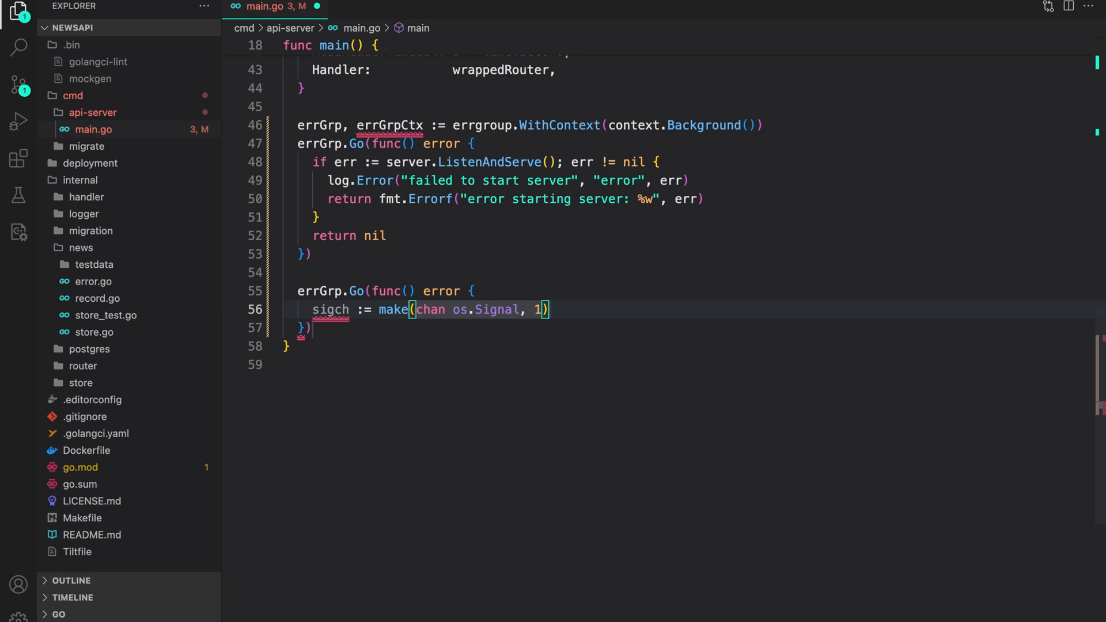
# Register sigch with signal.Notify for SIGINT, SIGTERM and SIGQUIT
pyautogui.write('si')
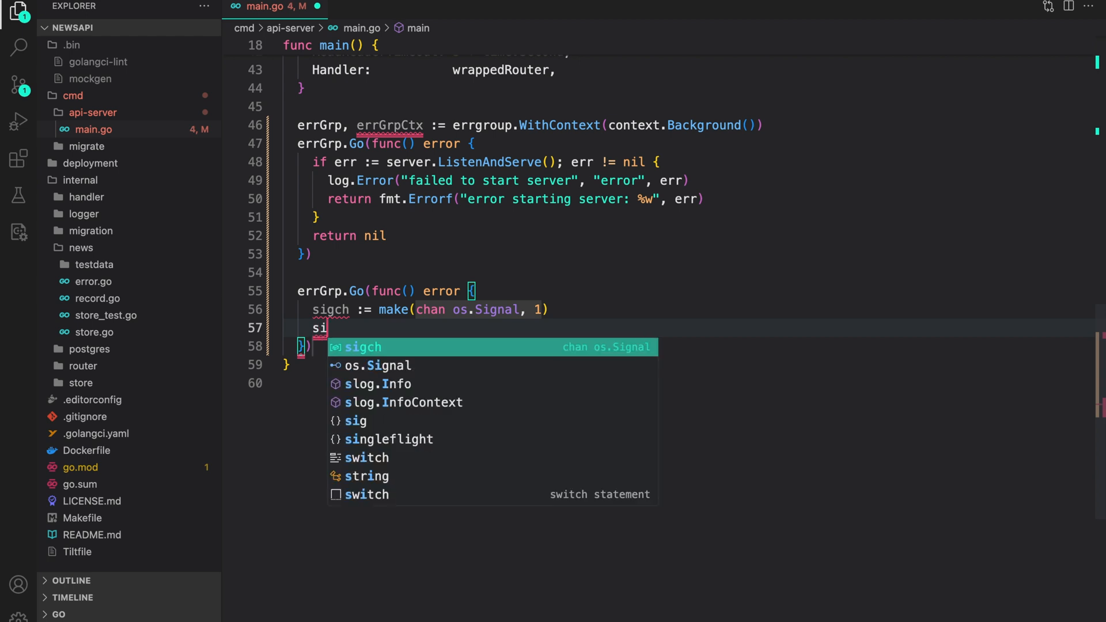
pyautogui.write('gn')
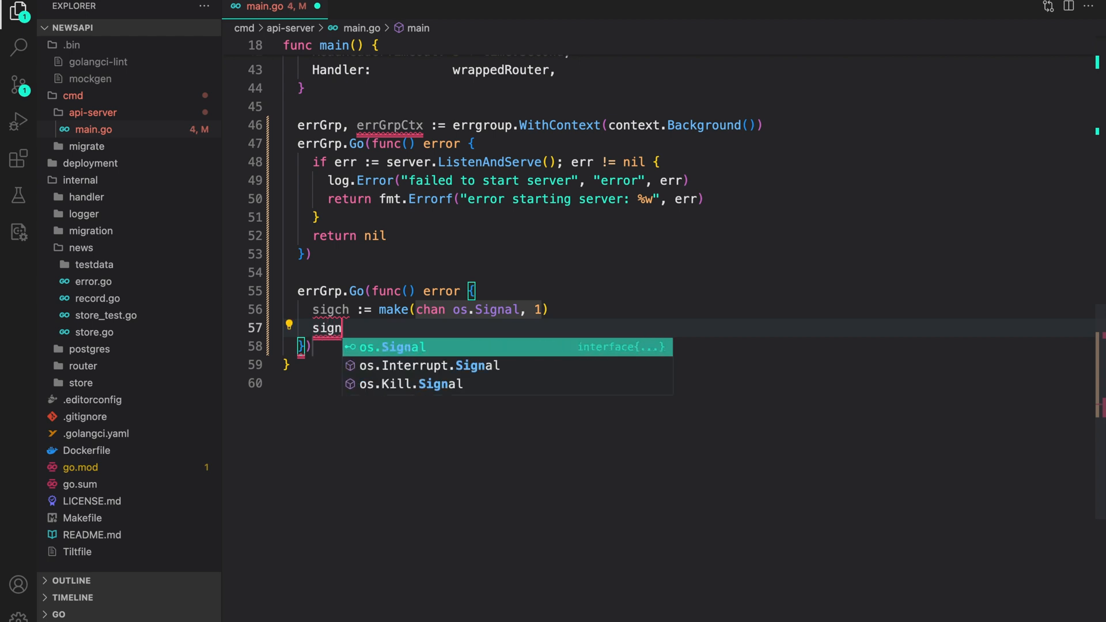
pyautogui.write('al.Notify(')
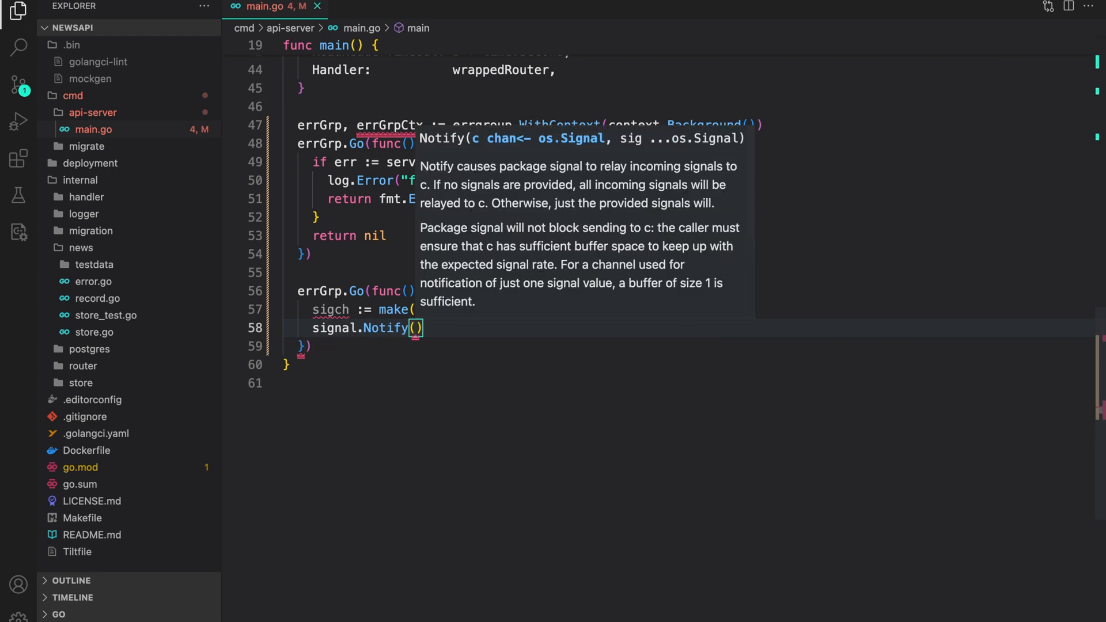
pyautogui.write('sigch,')
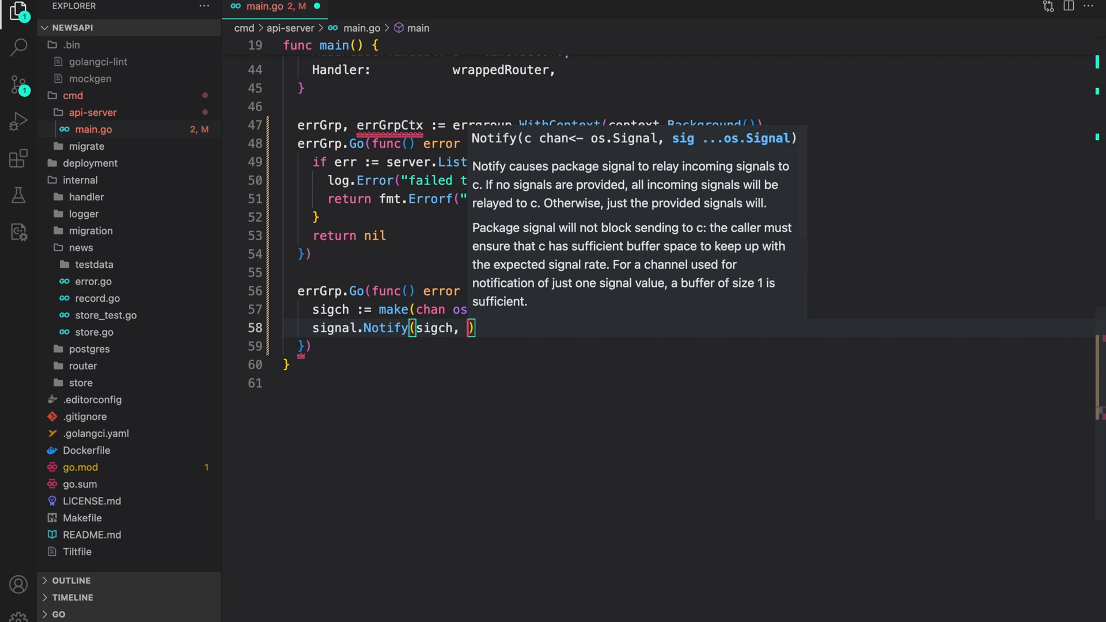
pyautogui.write('syscall.')
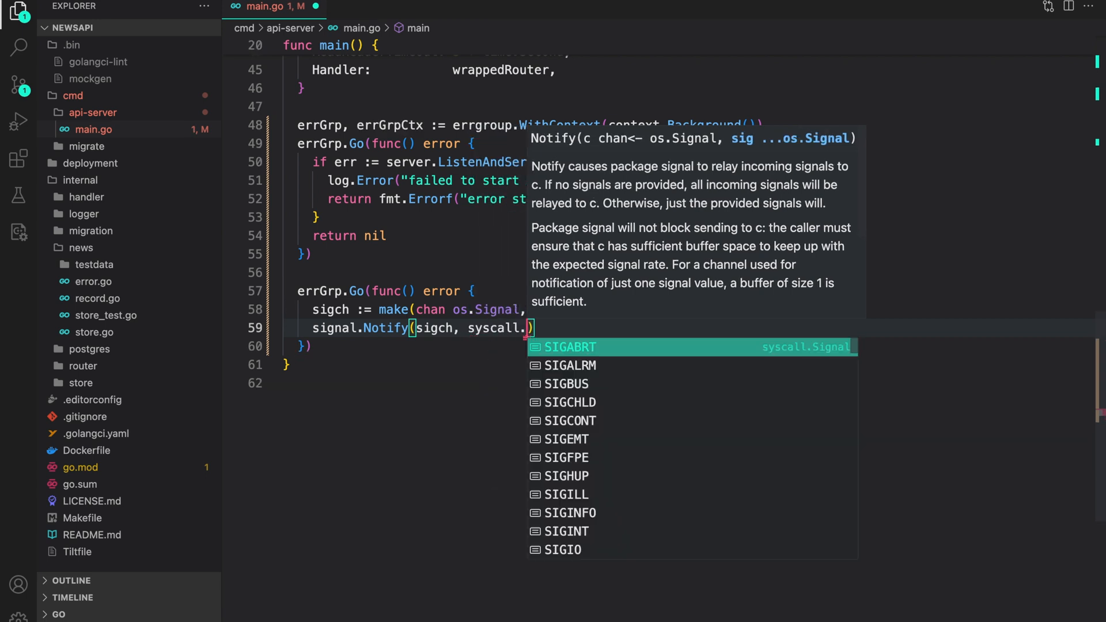
pyautogui.write('sigin')
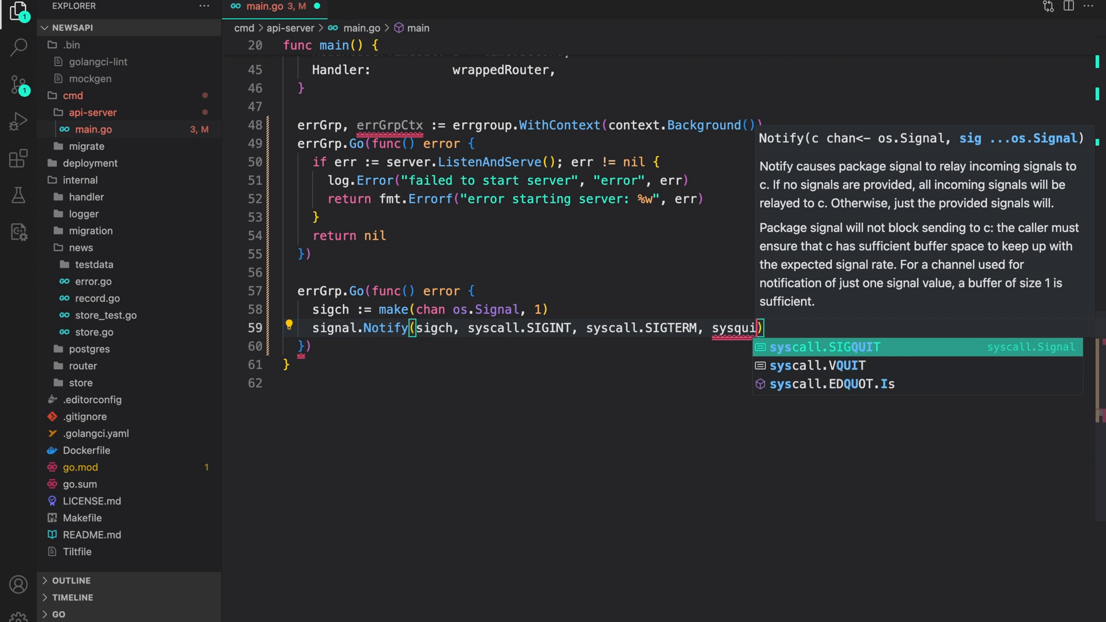
pyautogui.press('Tab')
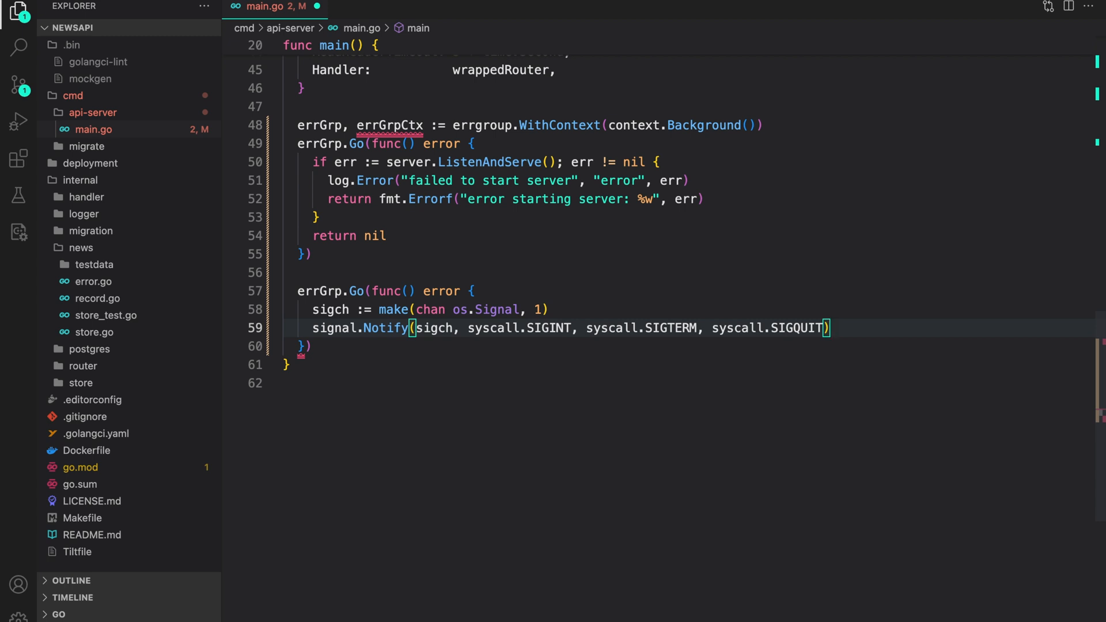
# Add a select whose case sig := <-sigch logs "signal received" with the signal
pyautogui.write('sele')
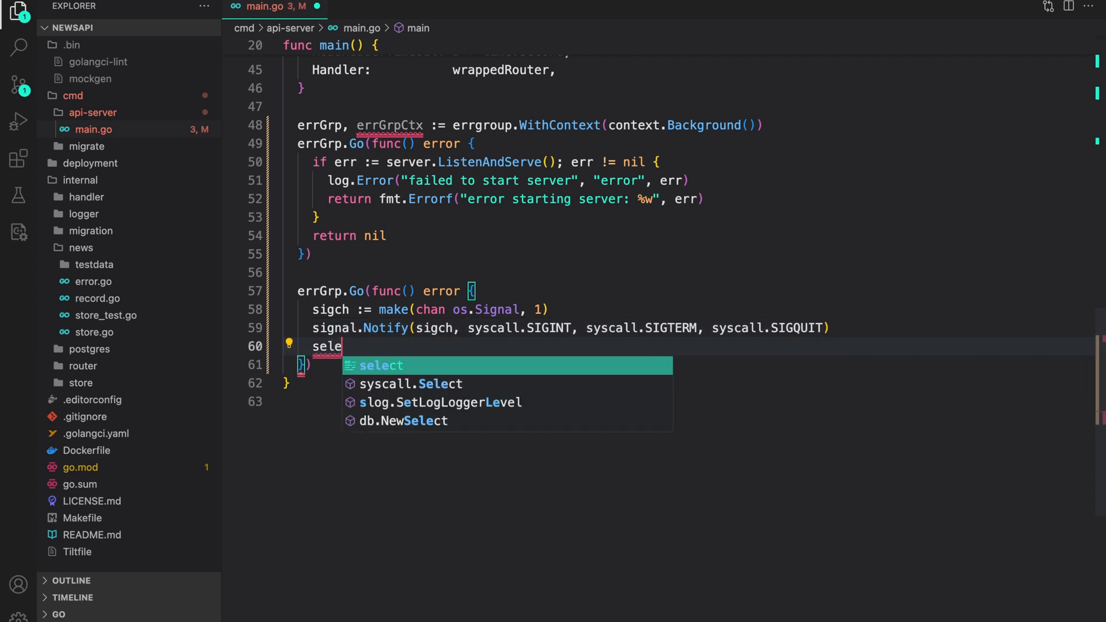
pyautogui.press('Tab')
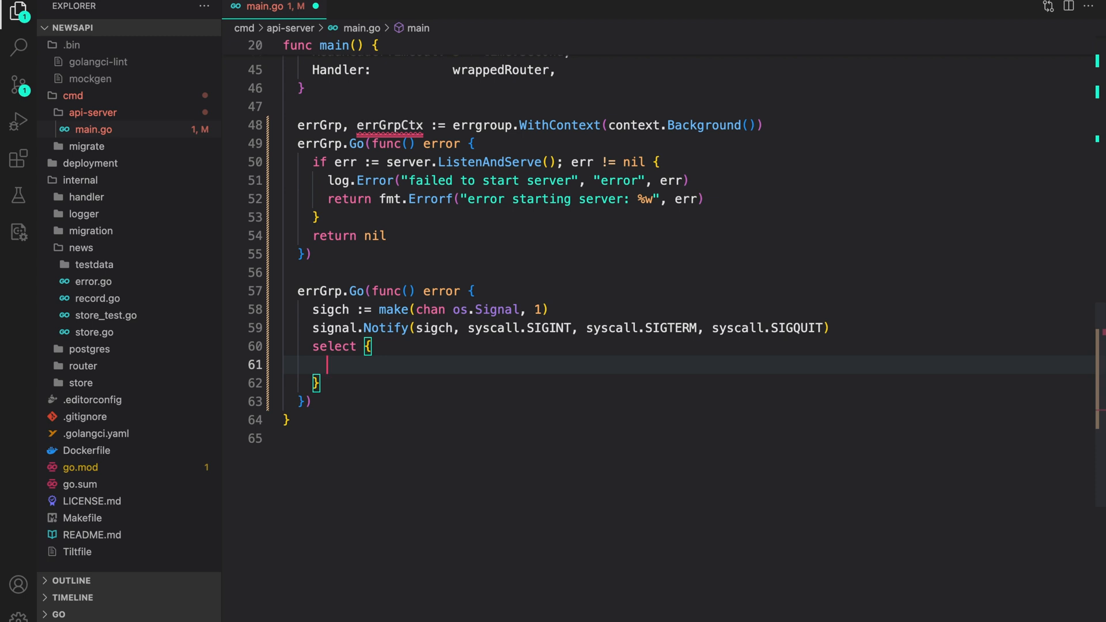
pyautogui.write('case')
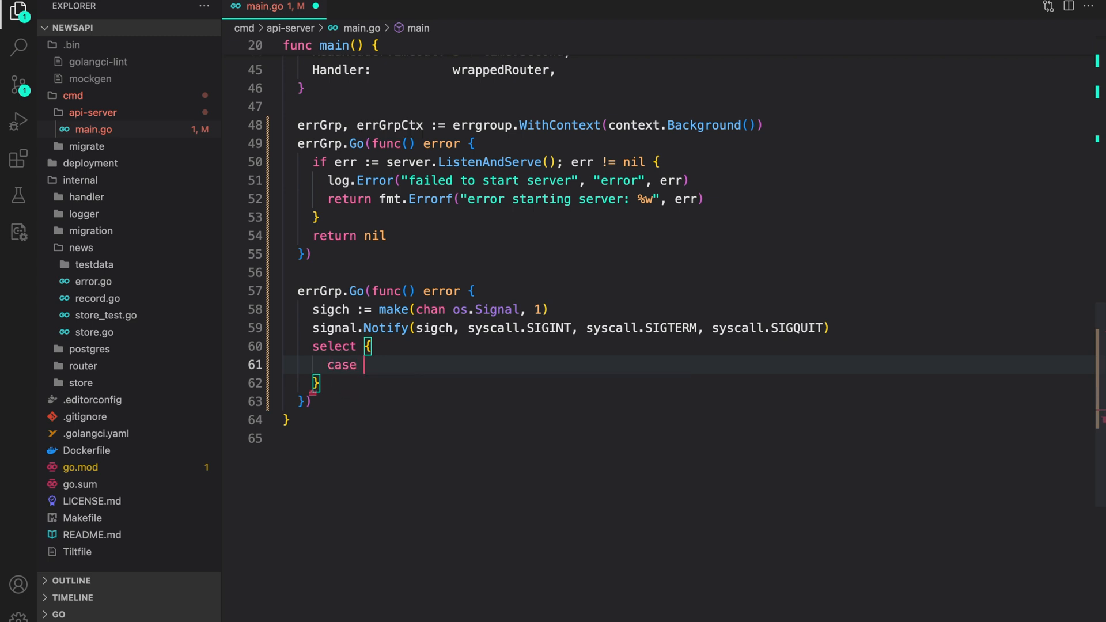
pyautogui.write('sig := <-sigch:')
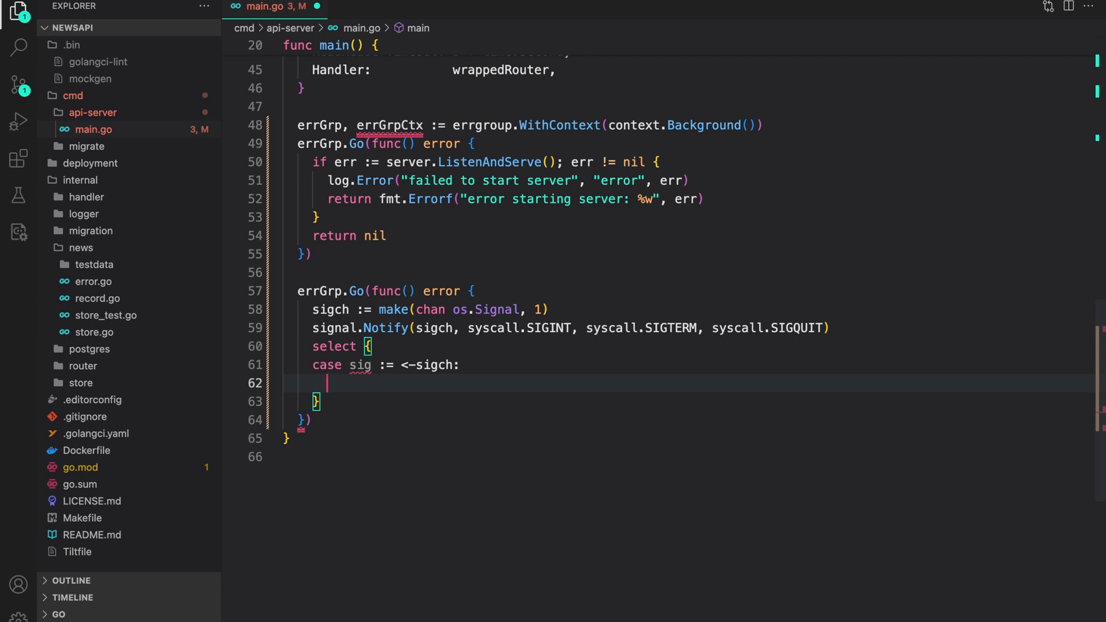
pyautogui.write('log.Info("')
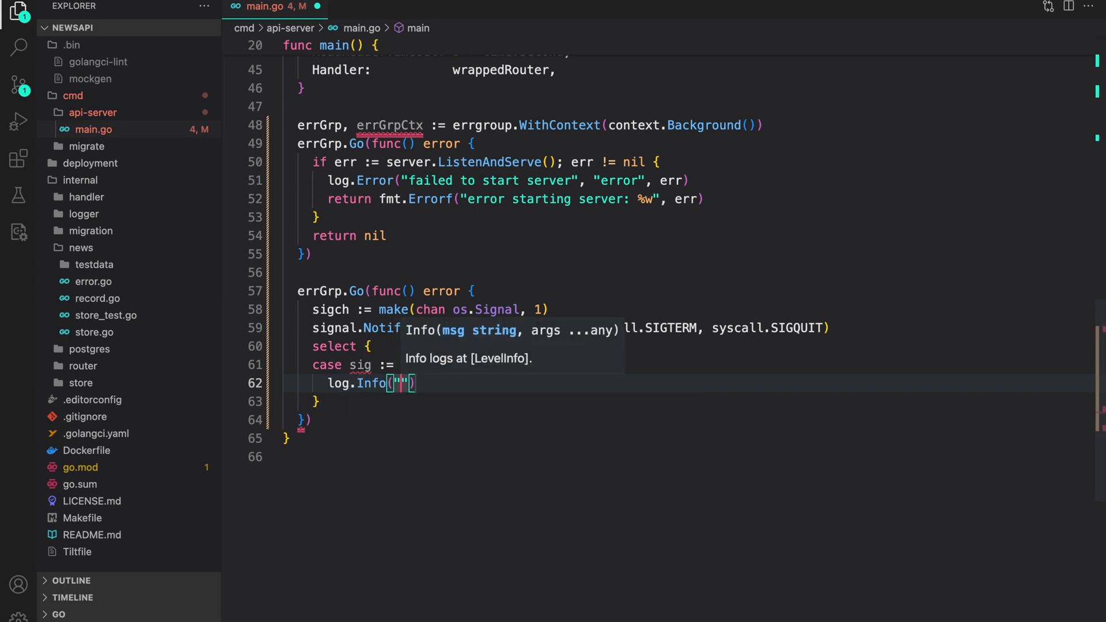
pyautogui.write('signal receive')
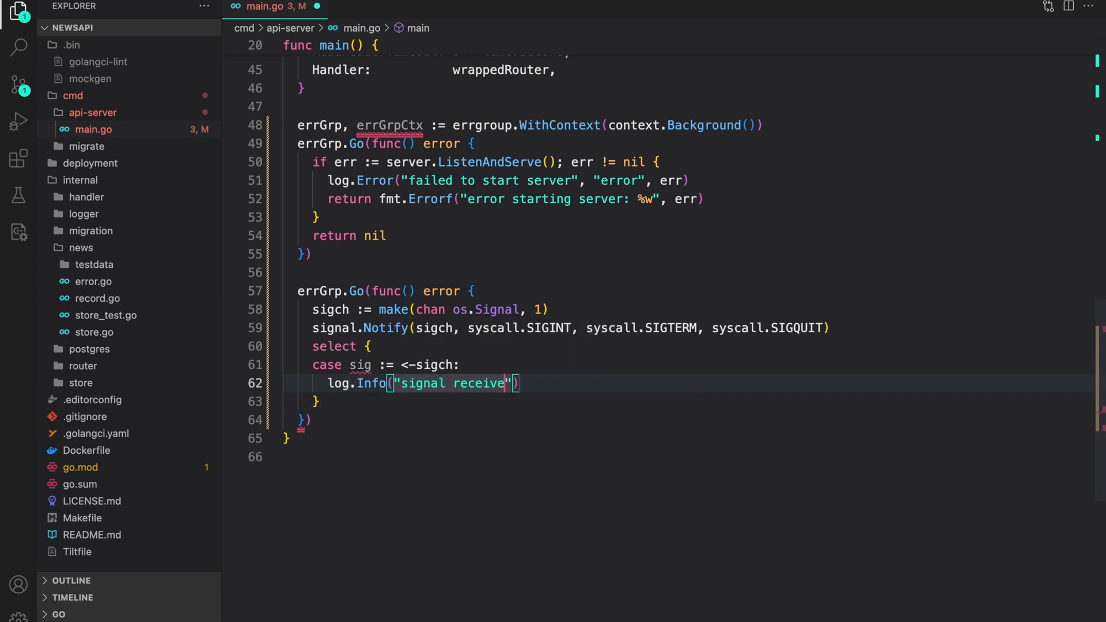
pyautogui.write('d", "signal", sig')
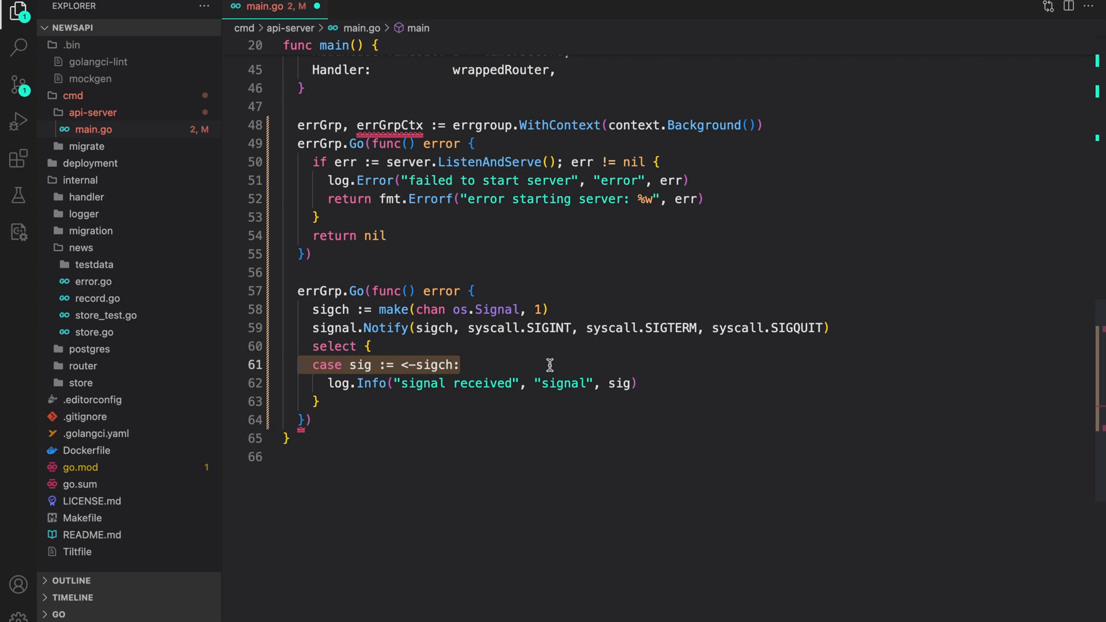
pyautogui.moveTo(451, 365)
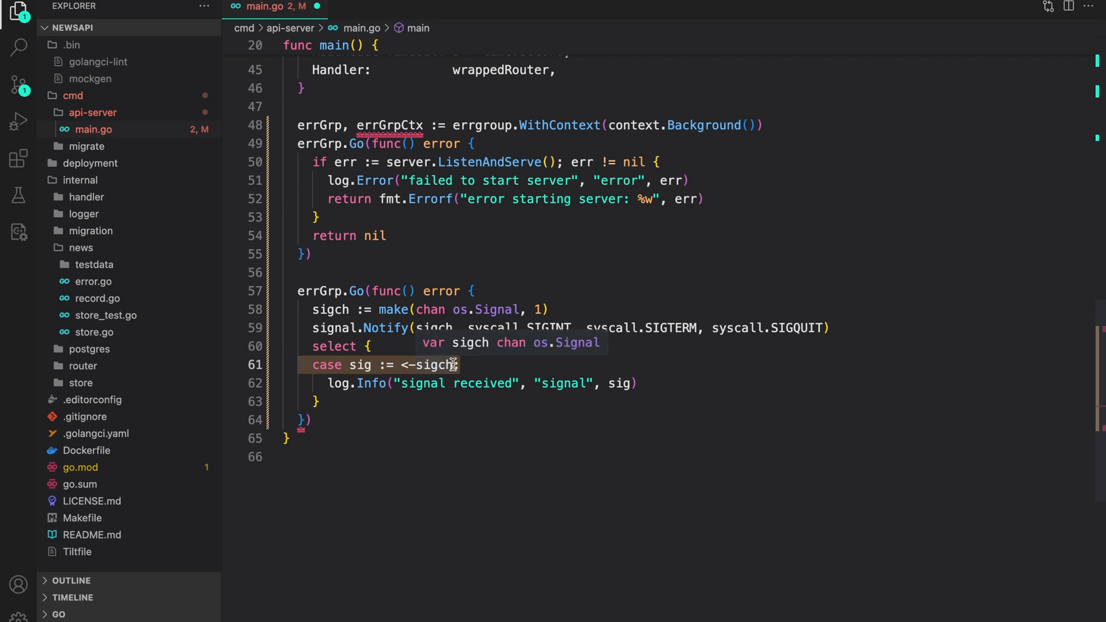
# Add a second select case waiting on <-errGrpCtx.Done()
pyautogui.write('case')
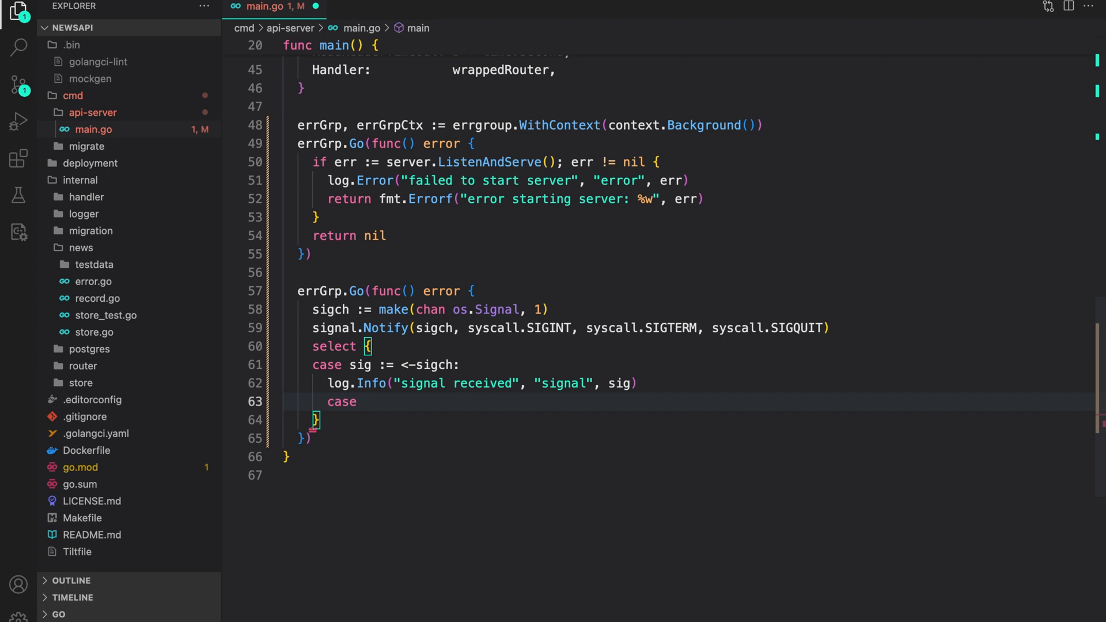
pyautogui.write('<-')
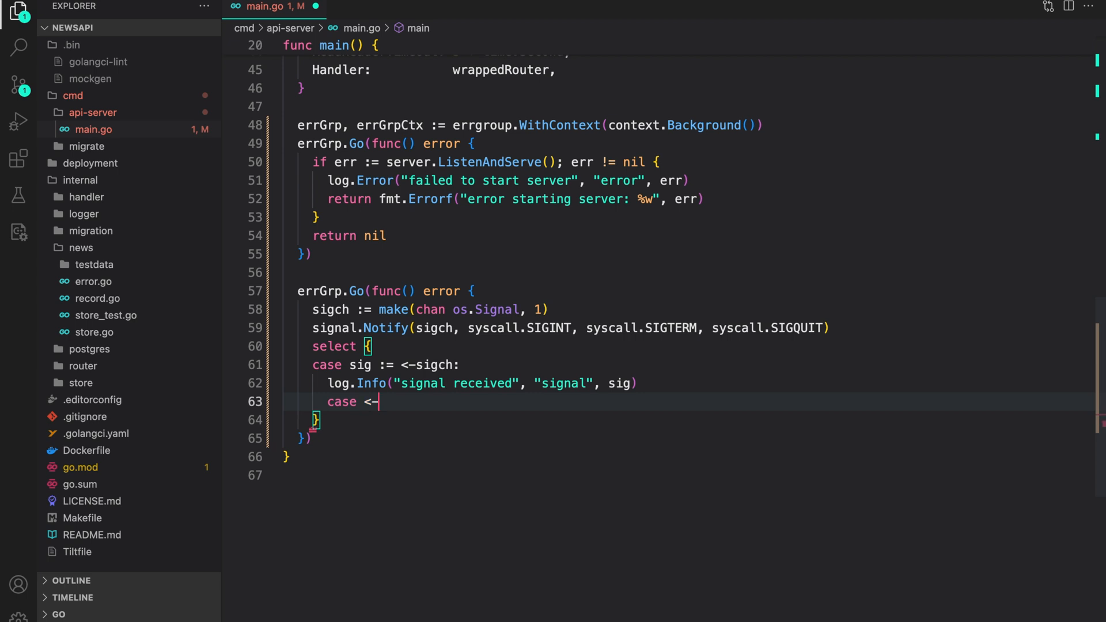
pyautogui.write('errGrpCtx.Done():')
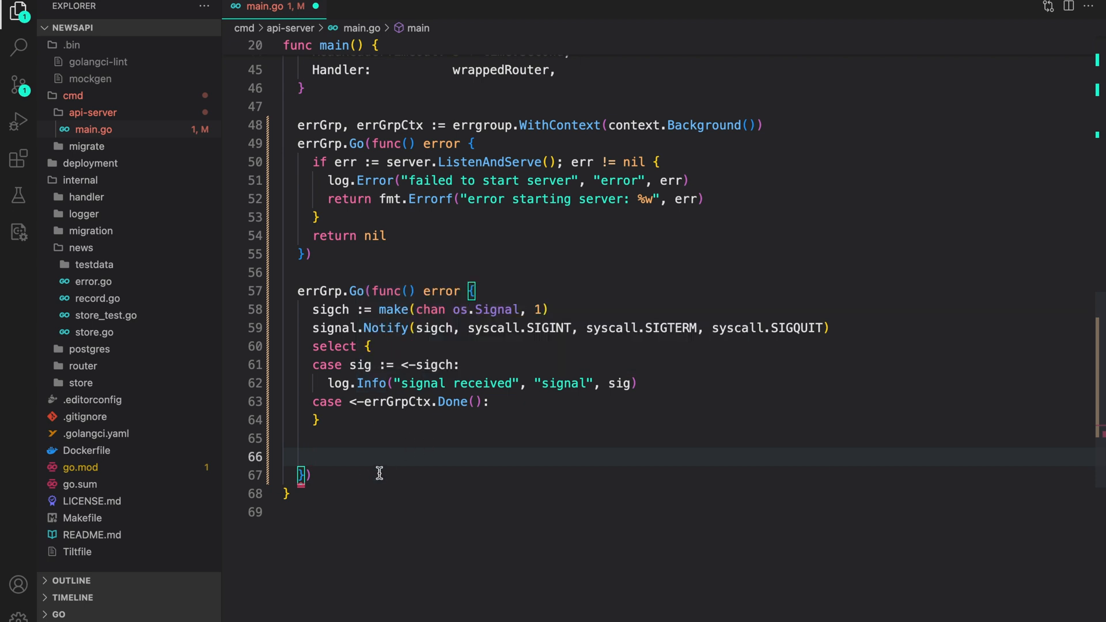
pyautogui.moveTo(405, 460)
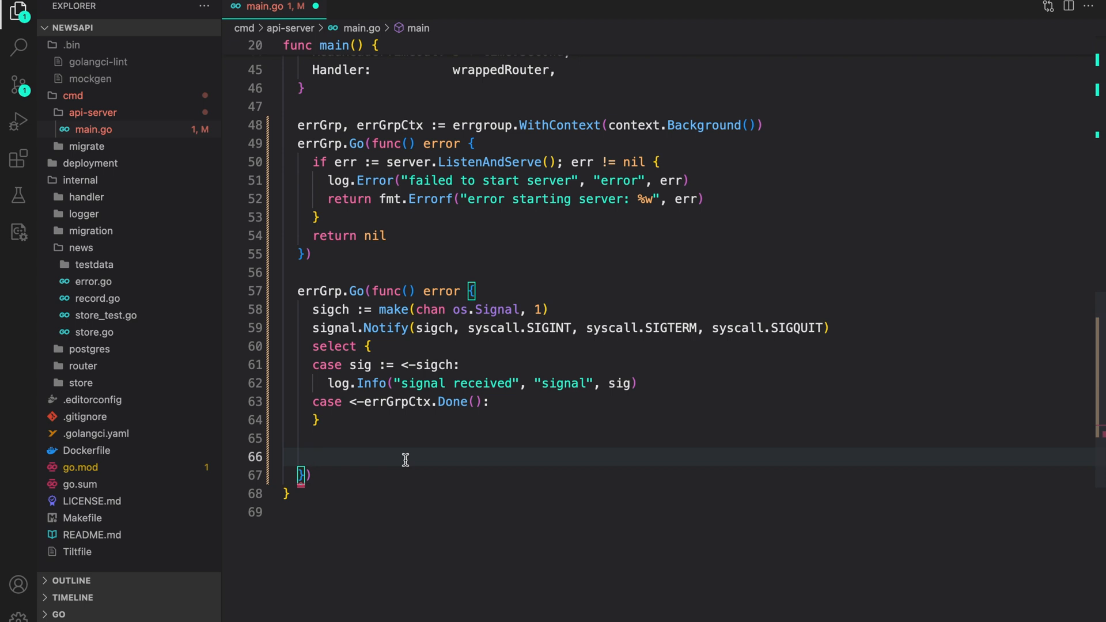
# Create a 5-second ctxWithTimeout from errGrpCtx, defer cancelFn(), and begin a log line
pyautogui.scroll(-3)
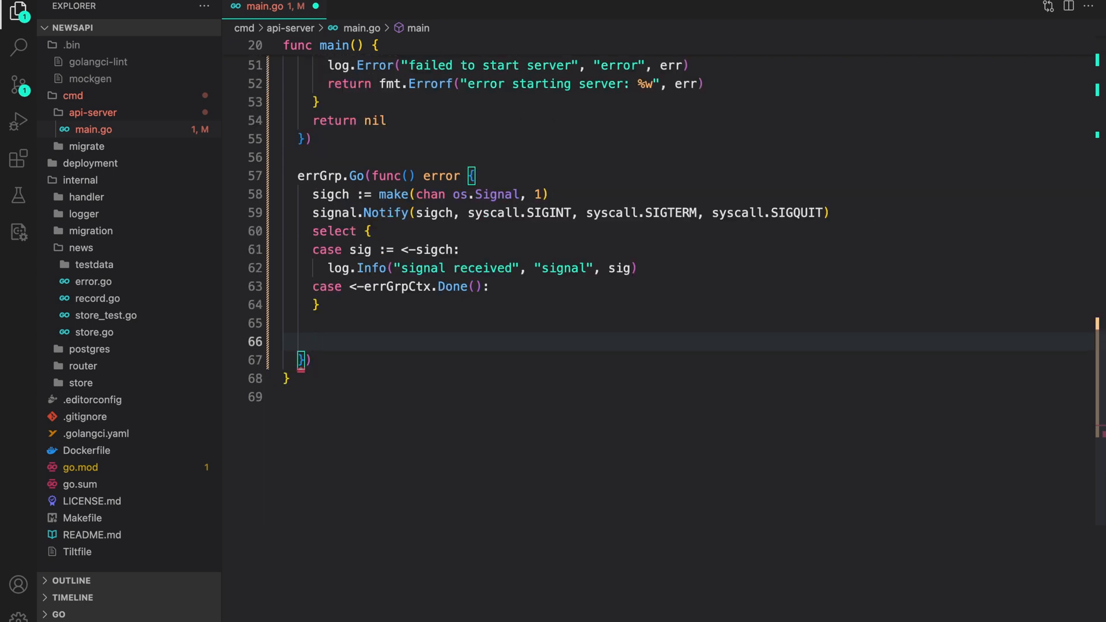
pyautogui.write('ctxWithTiu')
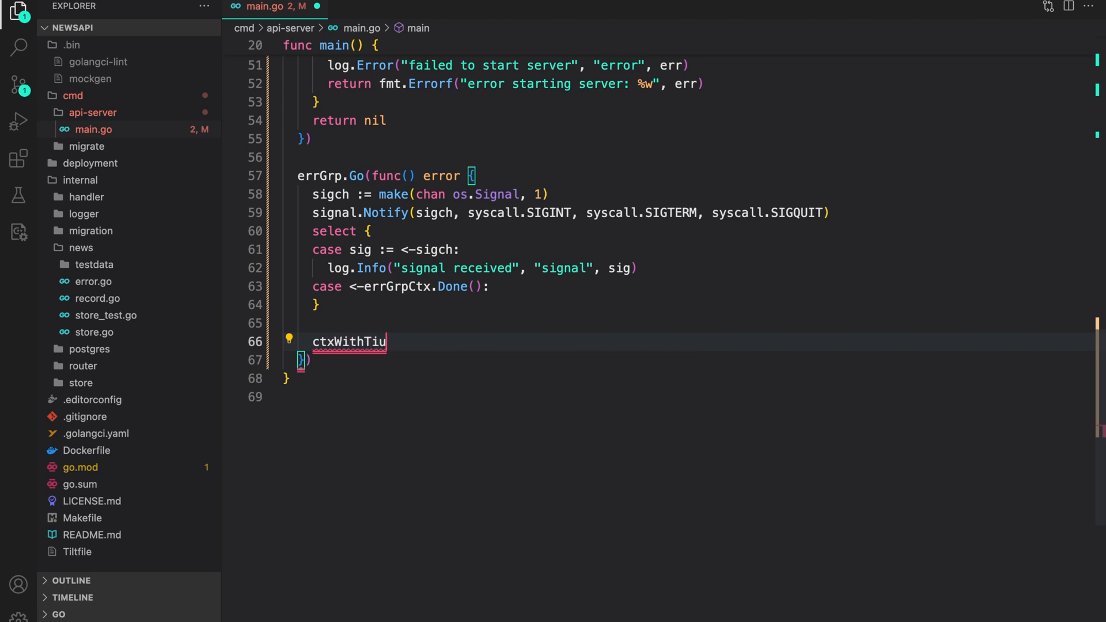
pyautogui.write('meout, cancelFn := cone')
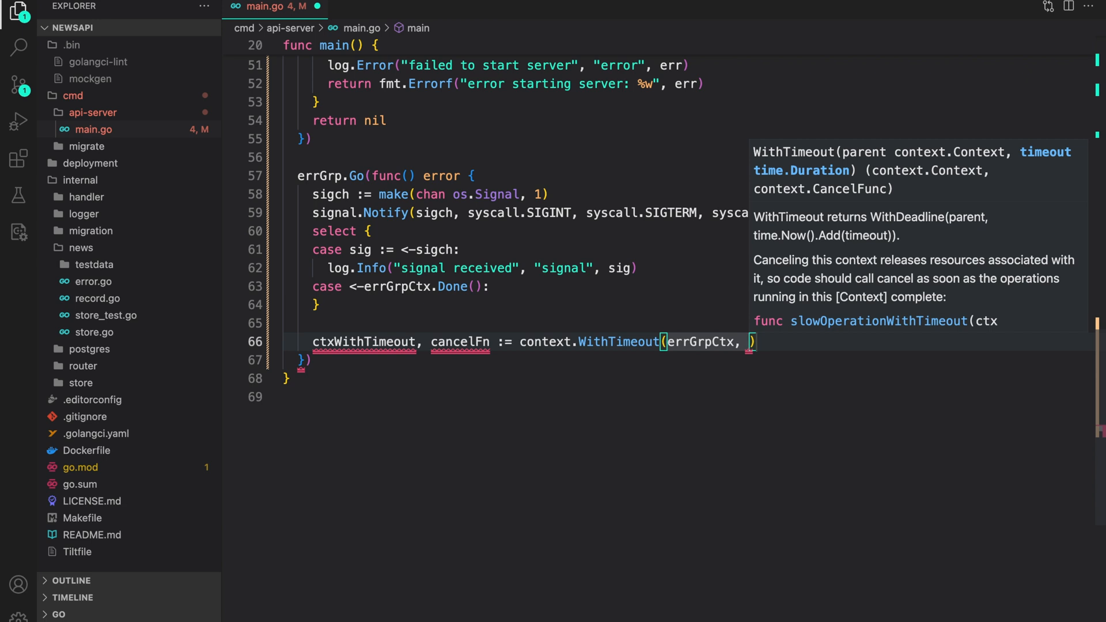
pyautogui.write('5')
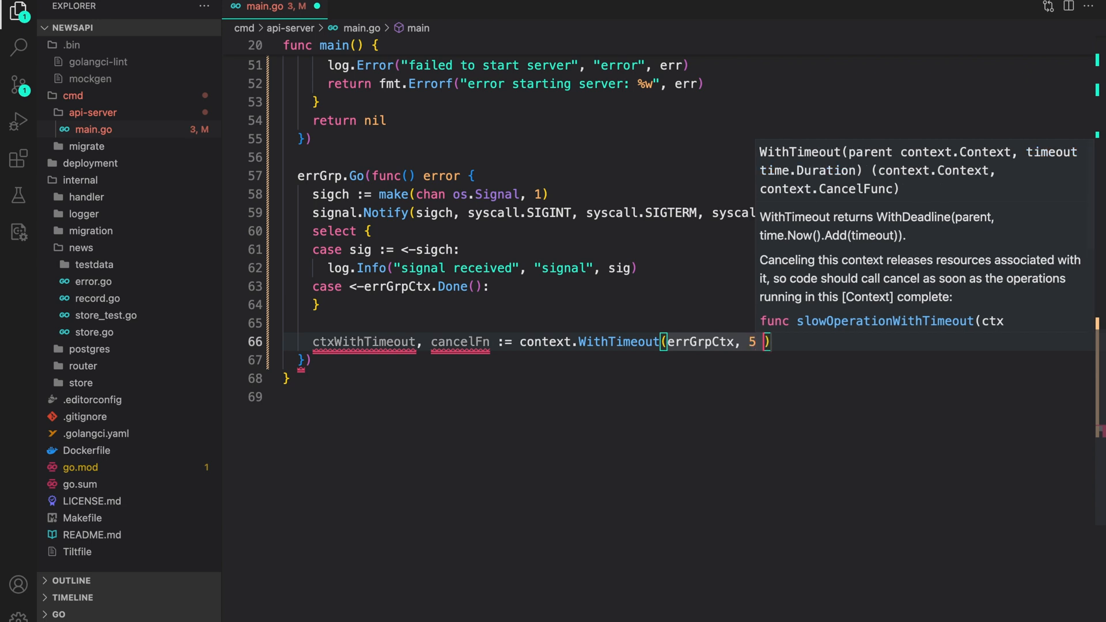
pyautogui.write('* time.')
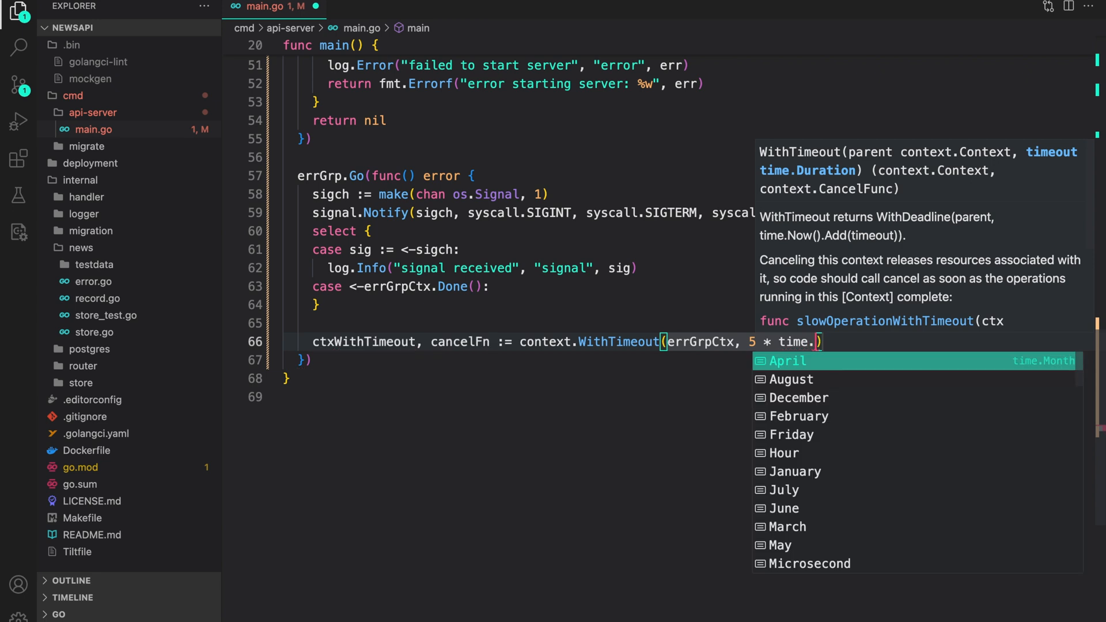
pyautogui.write('Second')
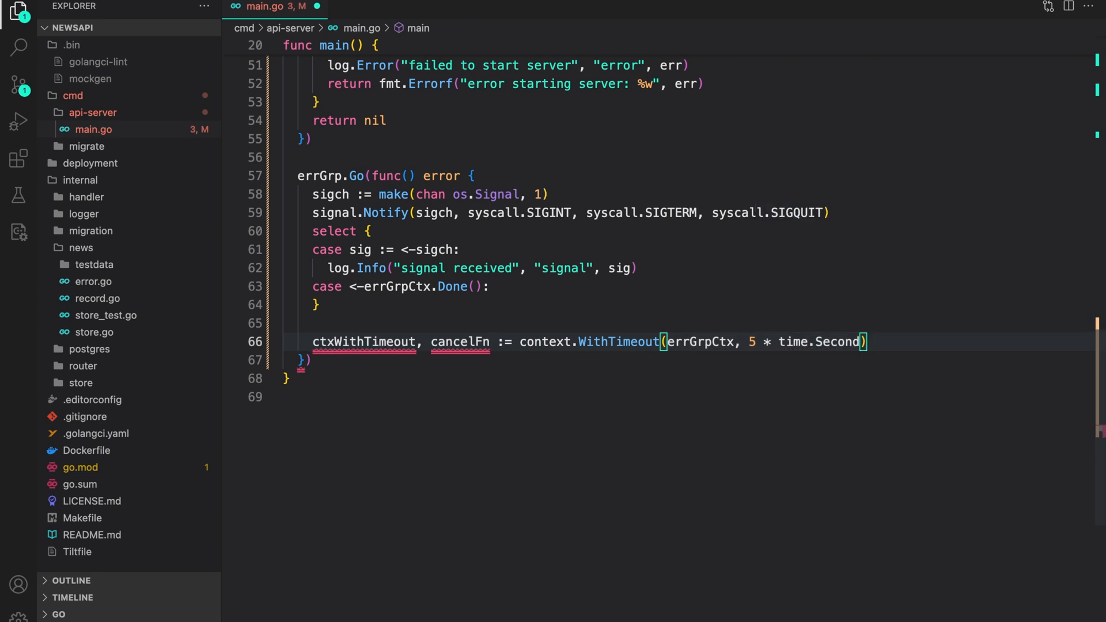
pyautogui.write('defer cancelFn()')
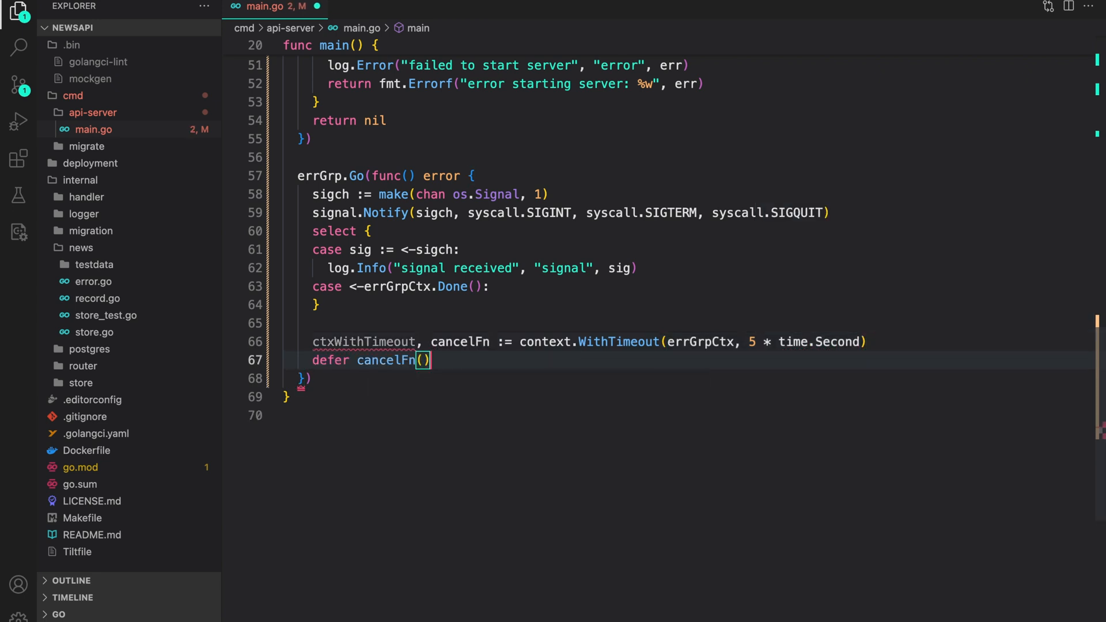
pyautogui.press('Enter')
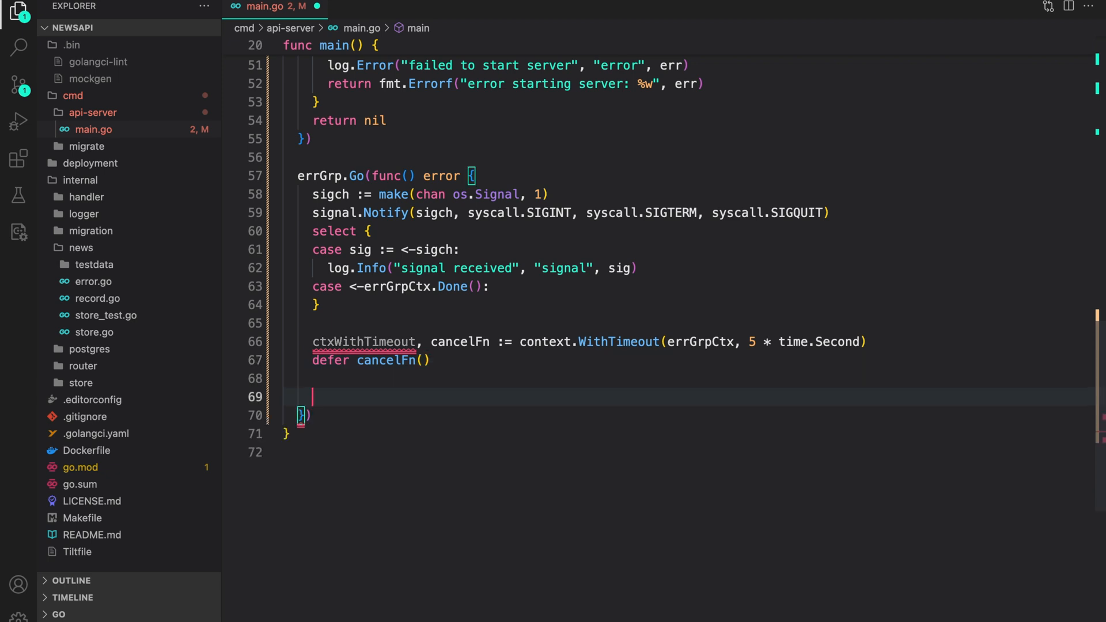
pyautogui.write('log.in')
pyautogui.write('if err := server')
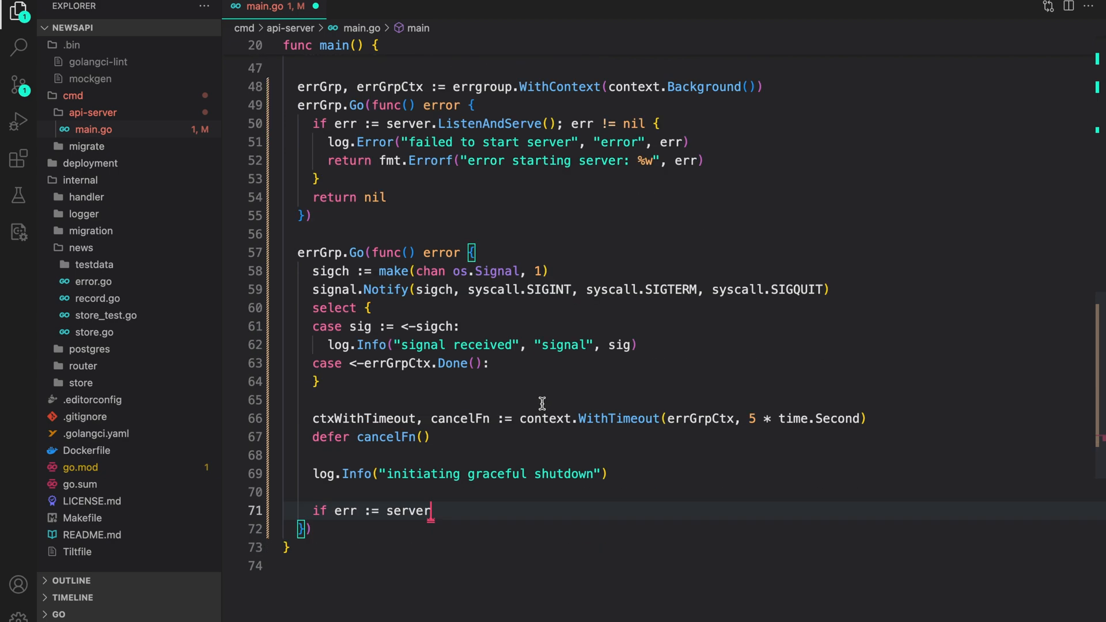
# Write an if statement calling server.Shutdown(ctxWithTimeout) after the graceful-shutdown log
pyautogui.write('.')
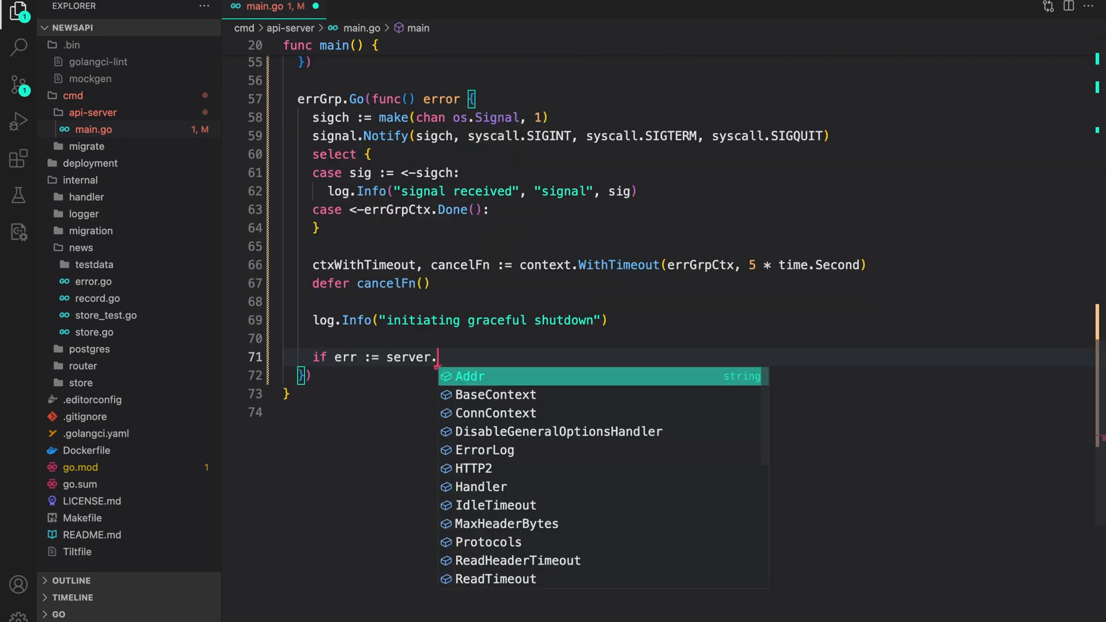
pyautogui.write('Shutdown(ctxWithTimeout')
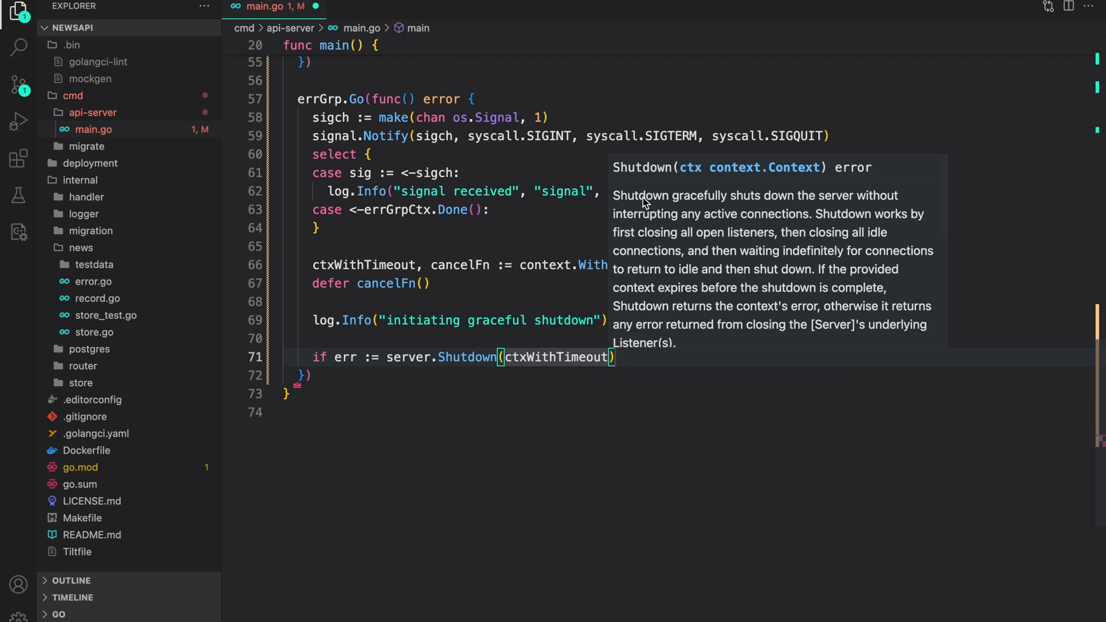
pyautogui.moveTo(780, 206)
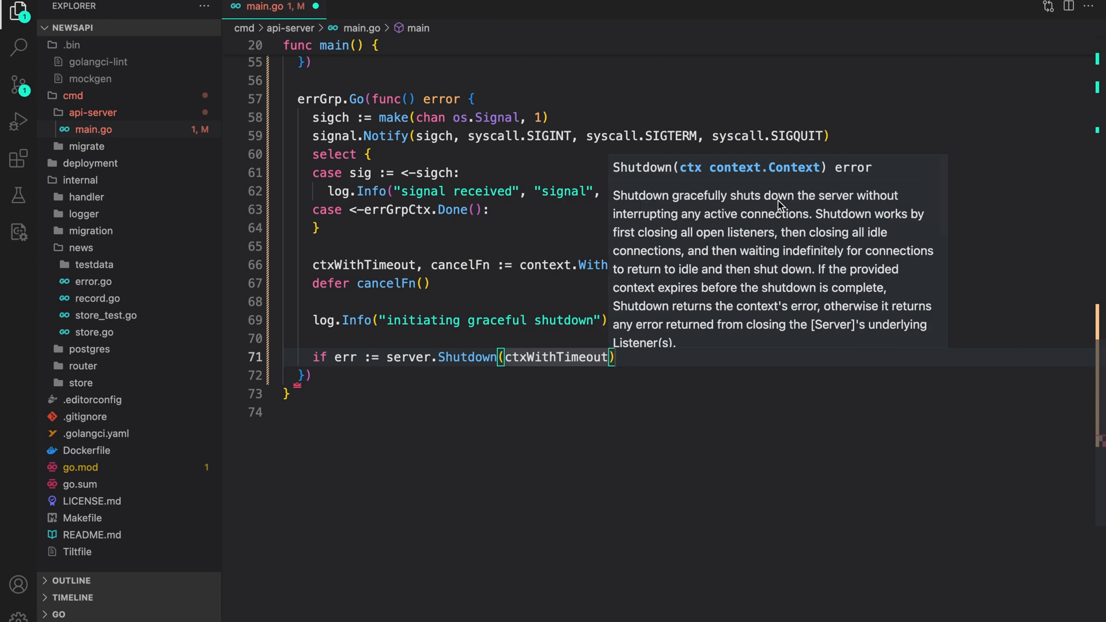
pyautogui.moveTo(708, 226)
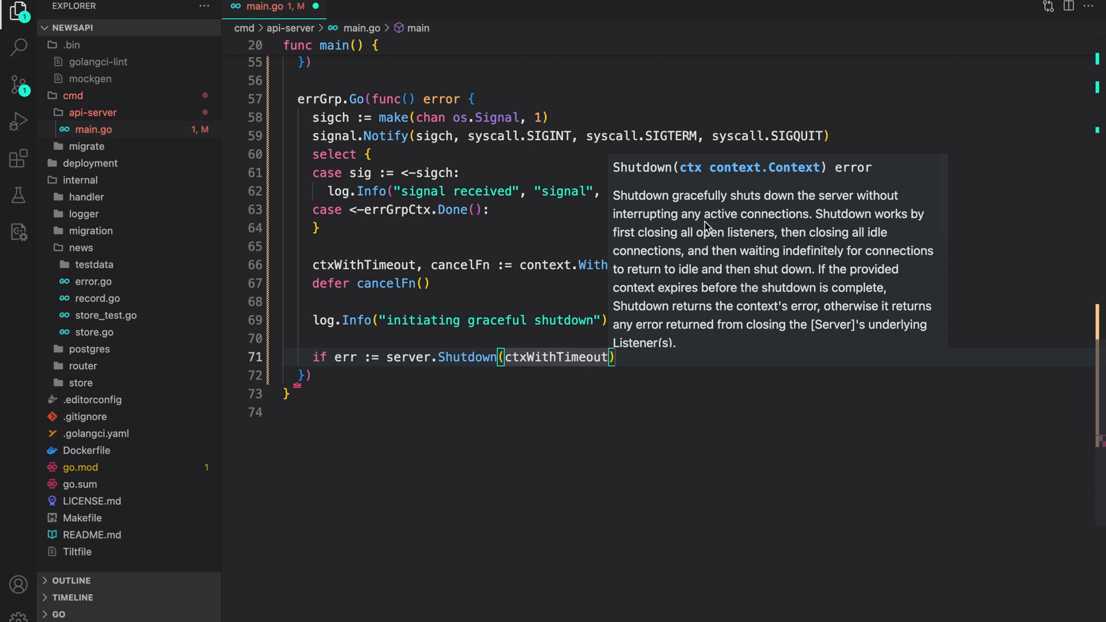
pyautogui.moveTo(855, 226)
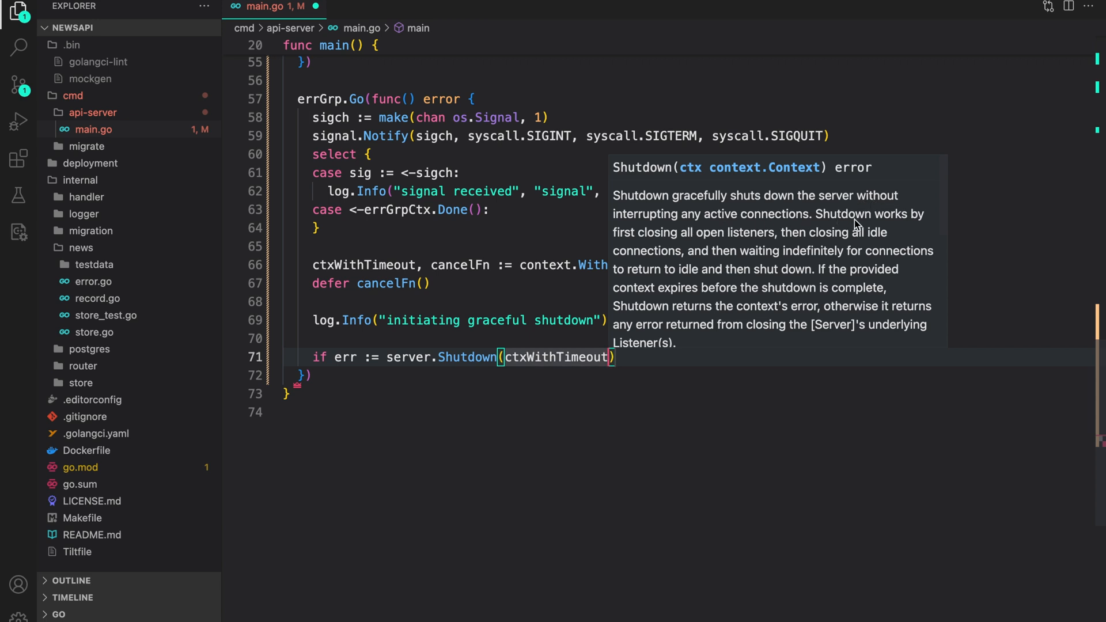
pyautogui.moveTo(720, 255)
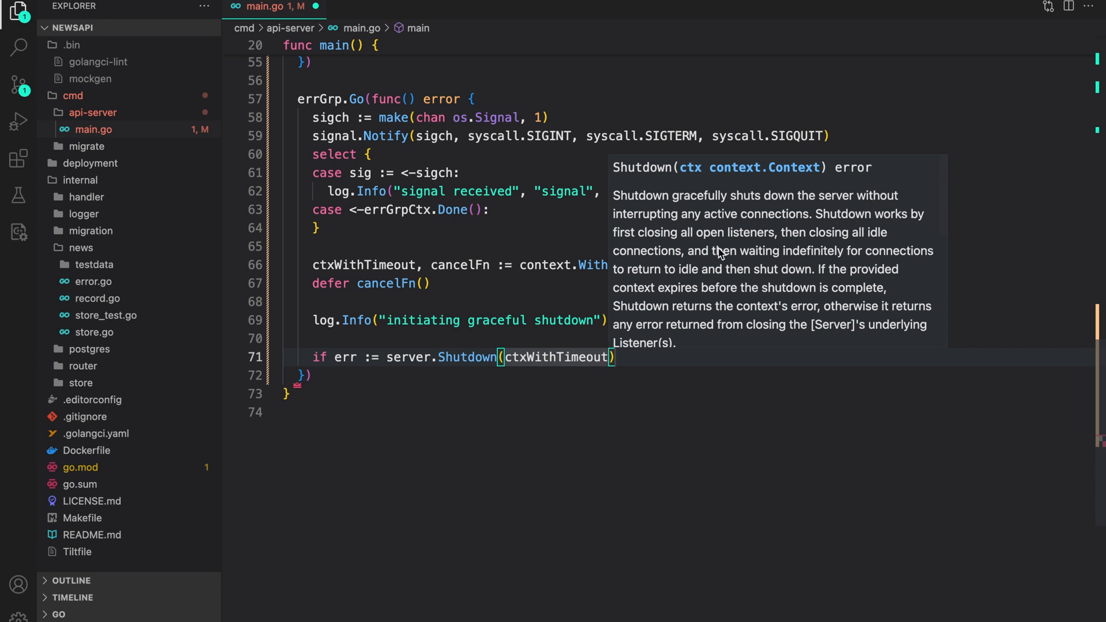
pyautogui.moveTo(822, 247)
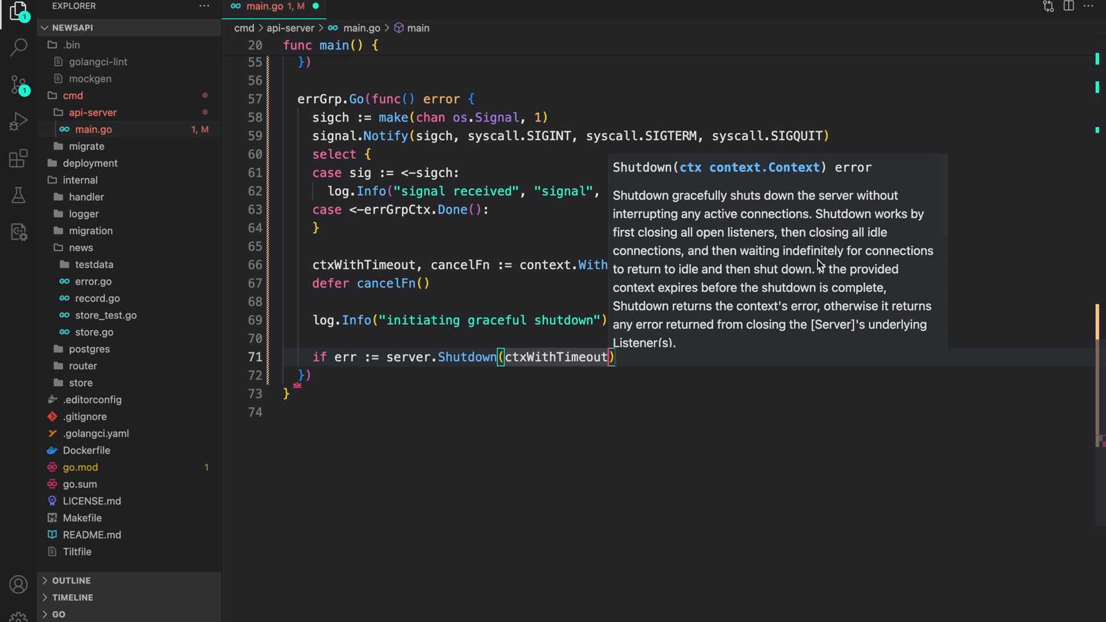
pyautogui.moveTo(879, 261)
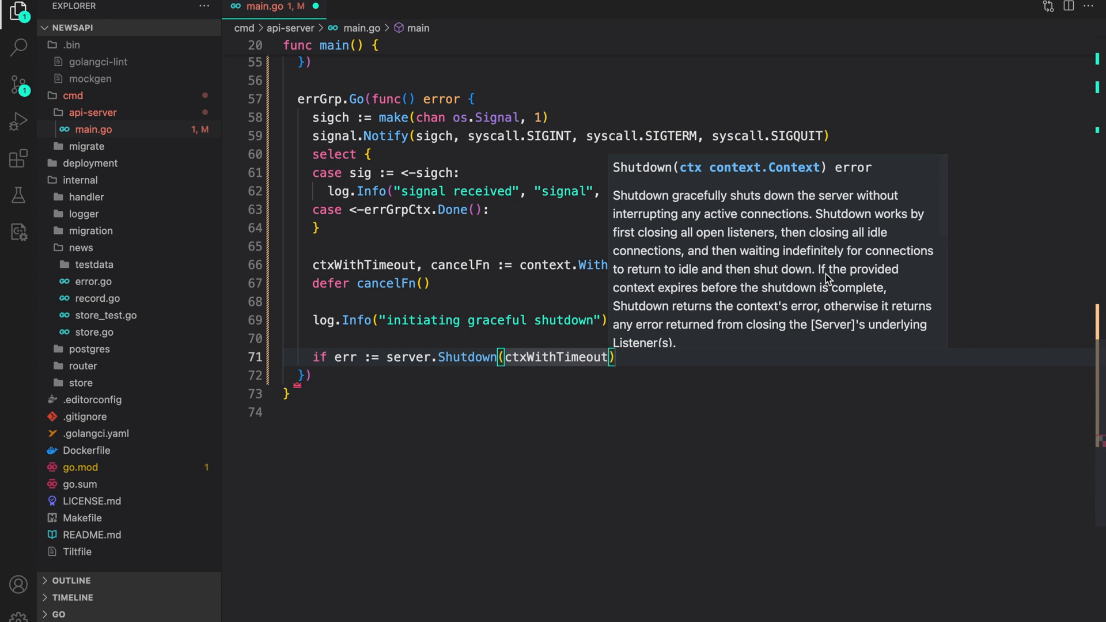
pyautogui.moveTo(741, 303)
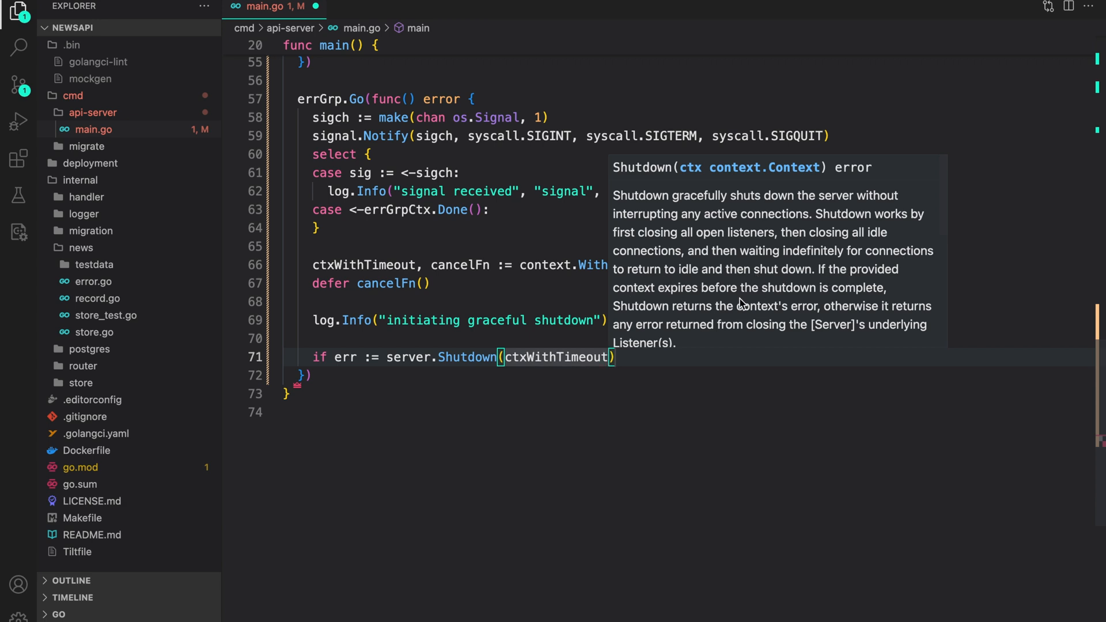
pyautogui.moveTo(854, 300)
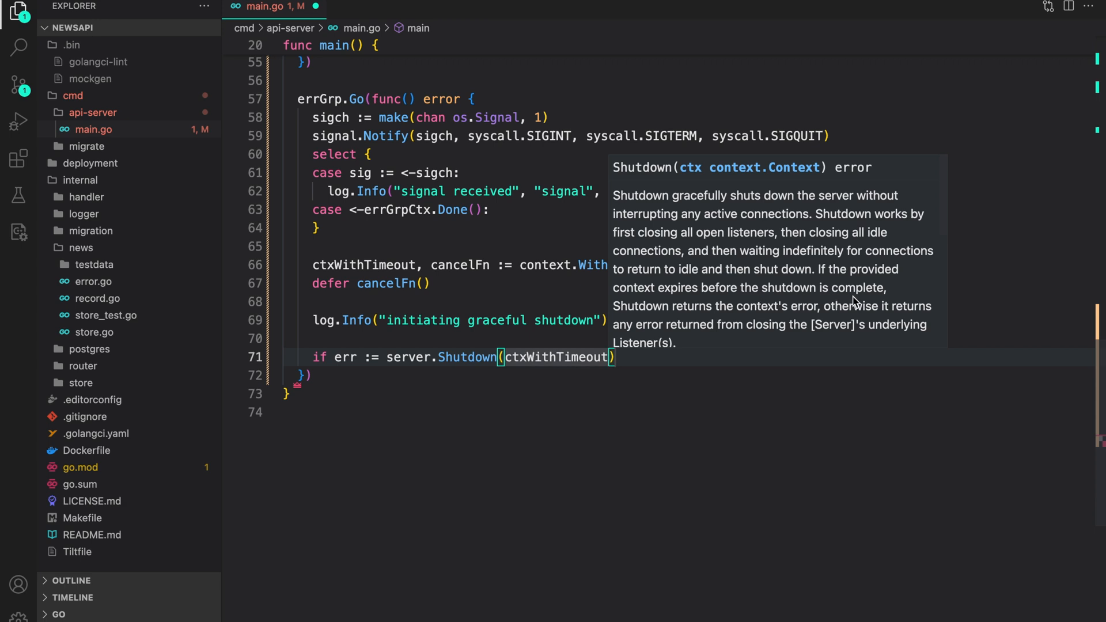
pyautogui.moveTo(831, 315)
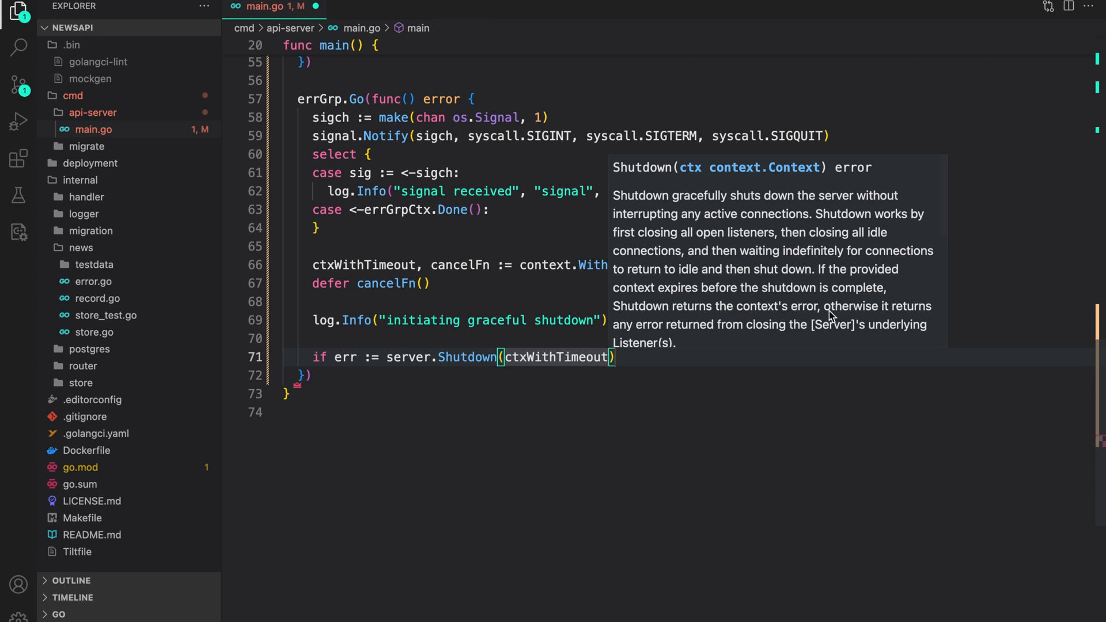
pyautogui.moveTo(667, 338)
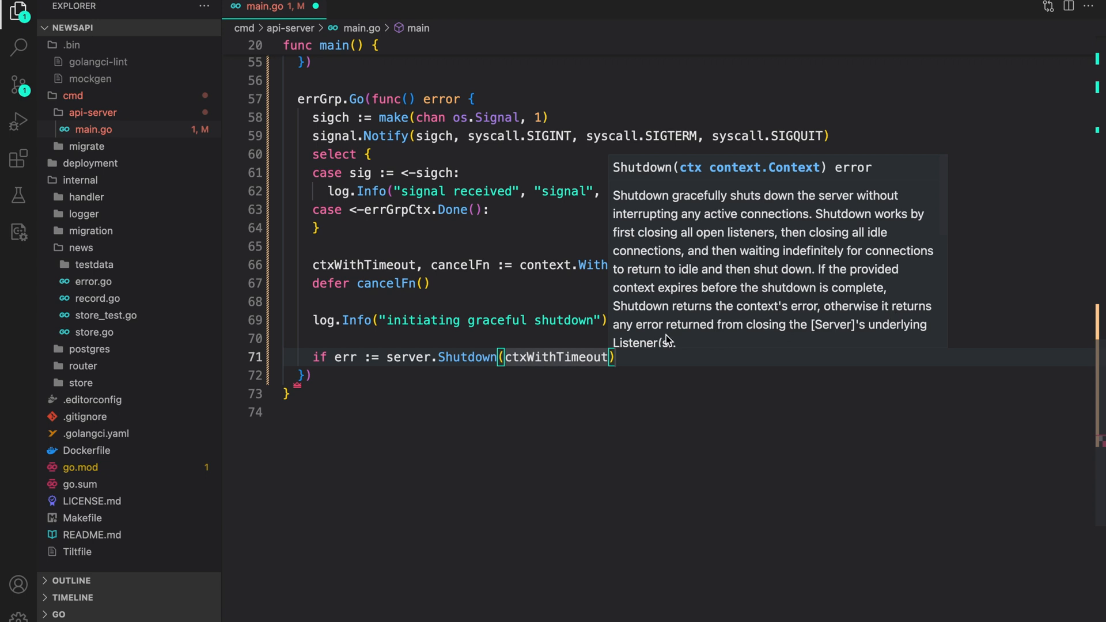
pyautogui.moveTo(753, 344)
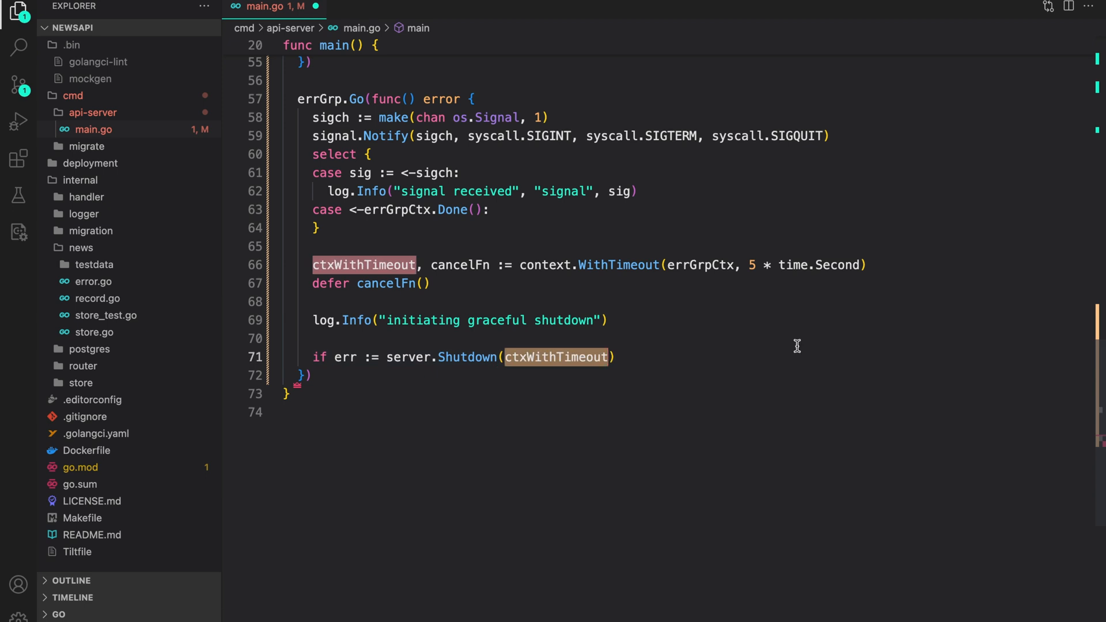
pyautogui.moveTo(786, 349)
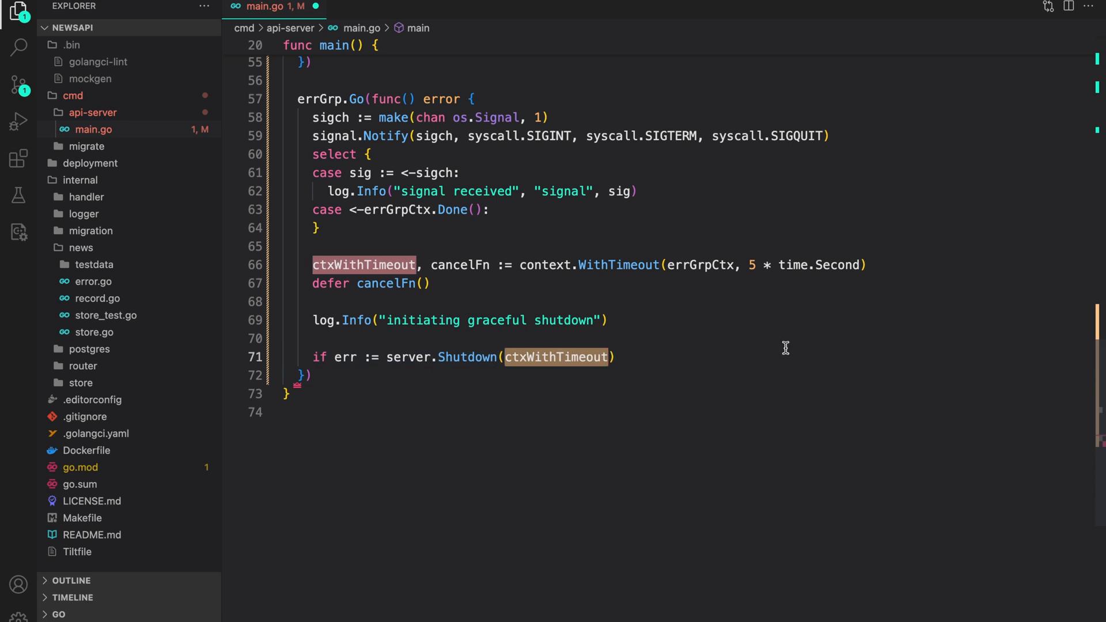
# On Shutdown failure return fmt.Errorf("error graceful shutdown: %w", err), otherwise return nil
pyautogui.click(713, 357)
pyautogui.write('; err !=')
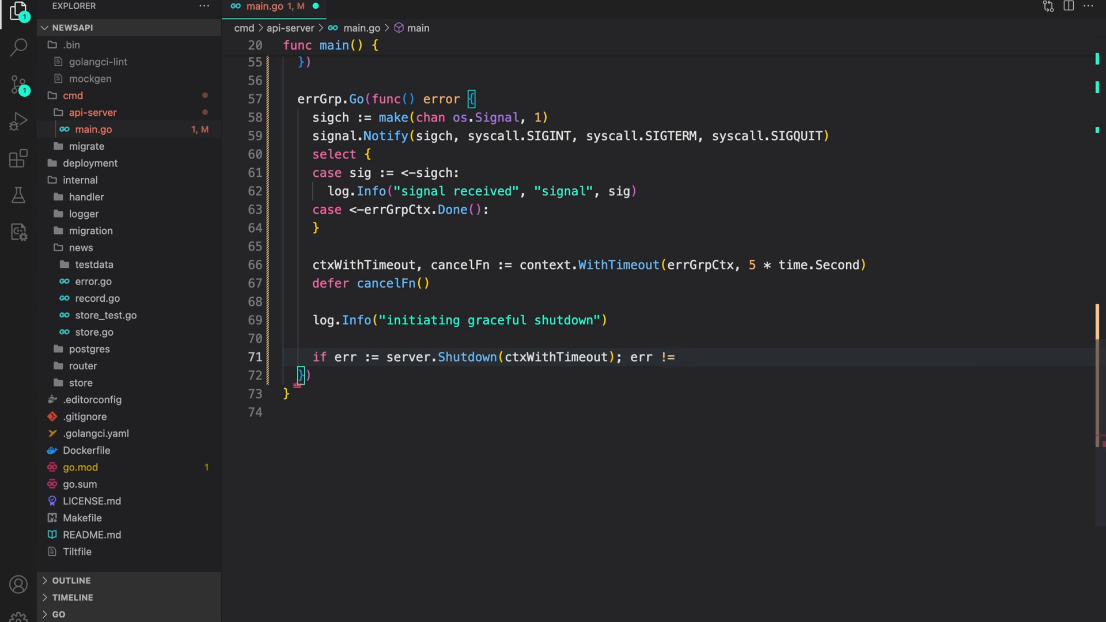
pyautogui.write('return fmt.Errorf(')
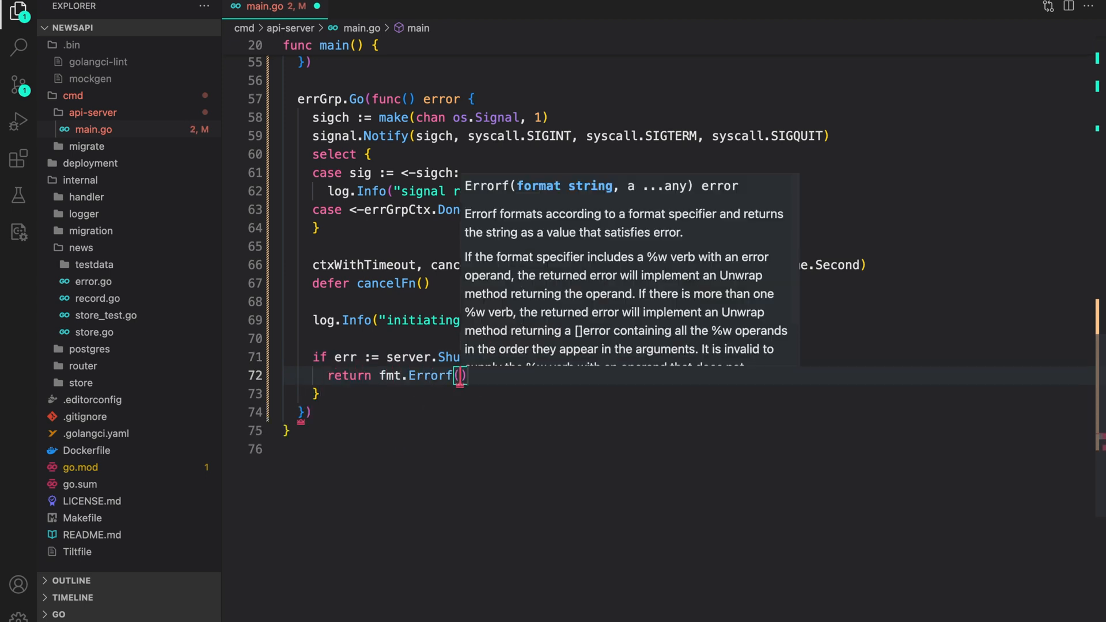
pyautogui.write('"error graceful s')
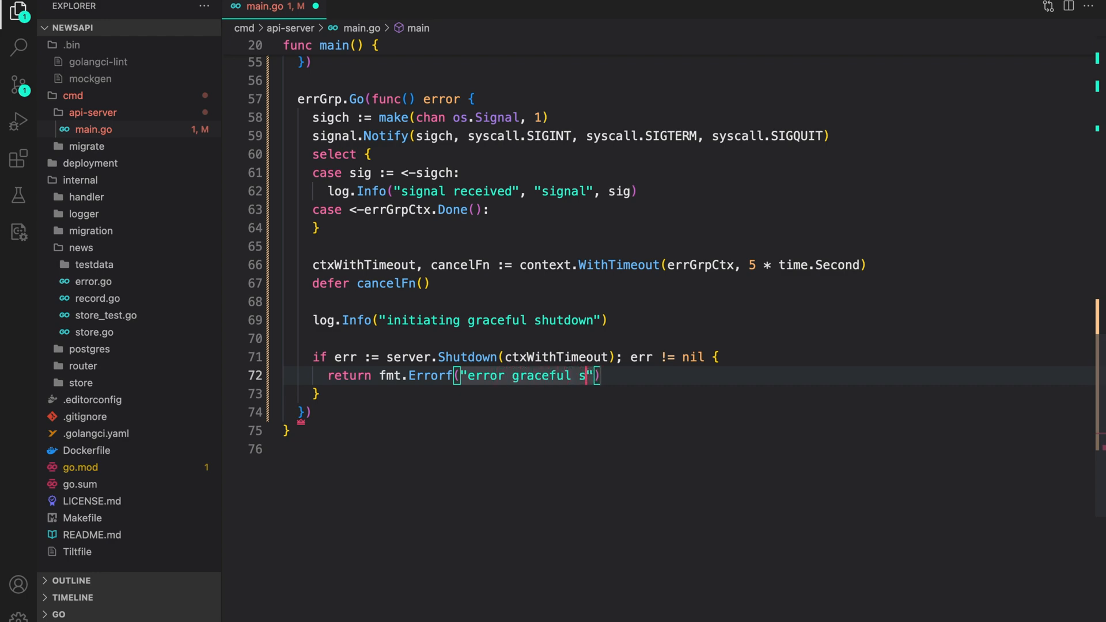
pyautogui.write('hutdown: %w", err)')
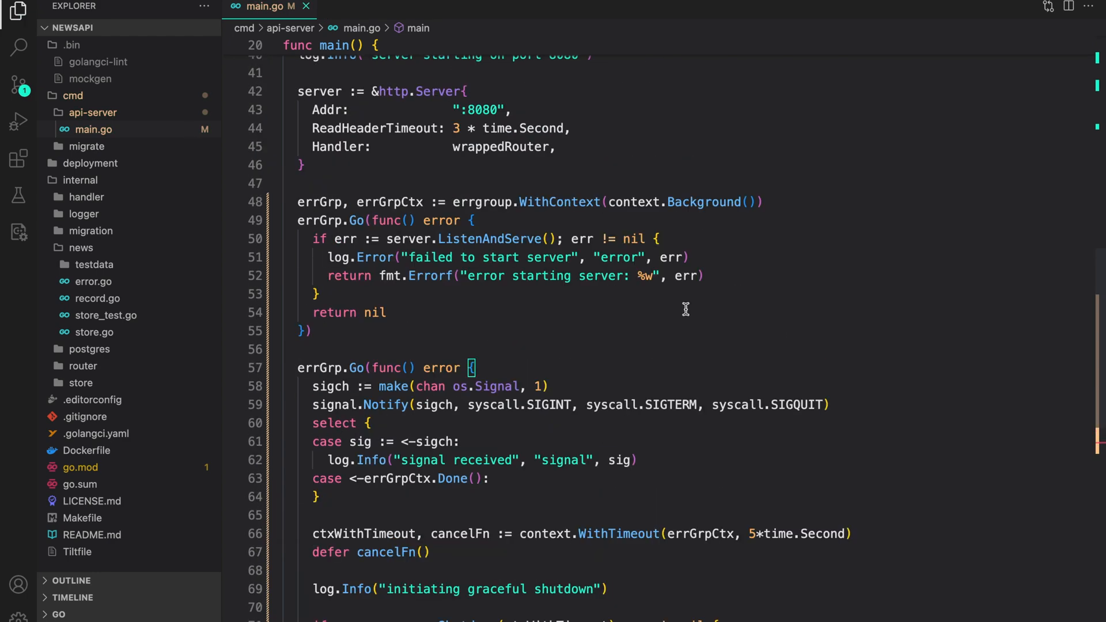
pyautogui.moveTo(625, 356)
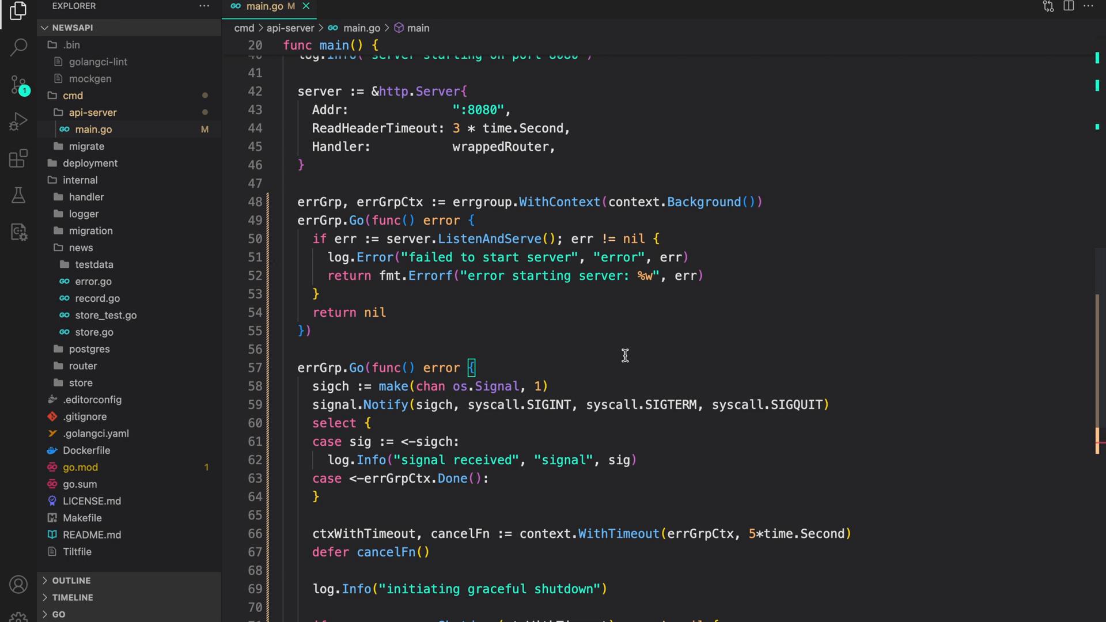
pyautogui.scroll(-3)
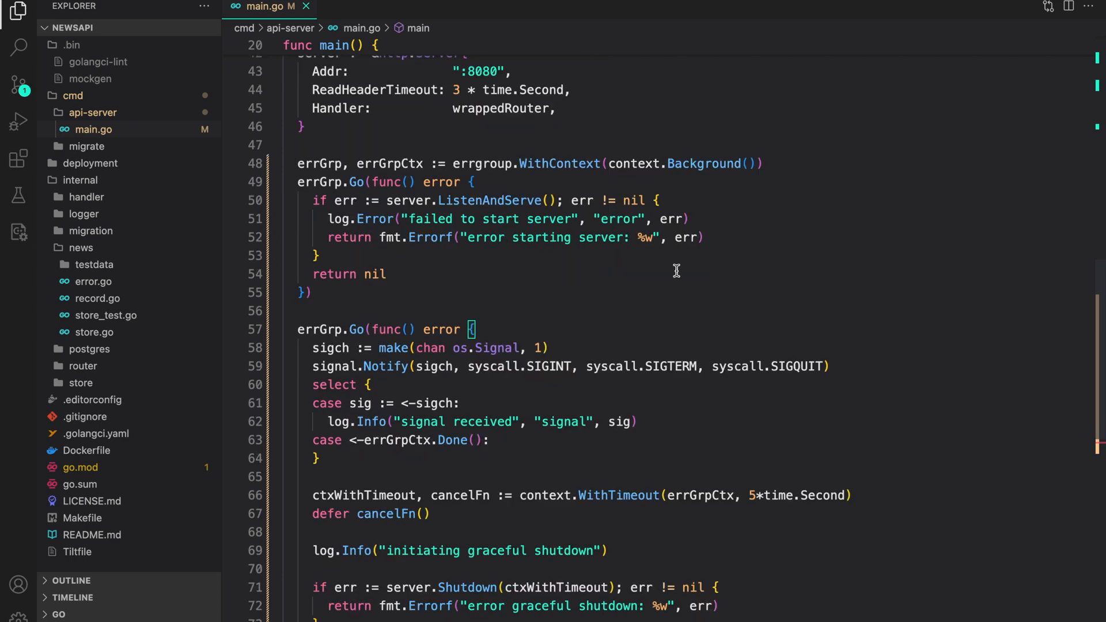
pyautogui.moveTo(589, 432)
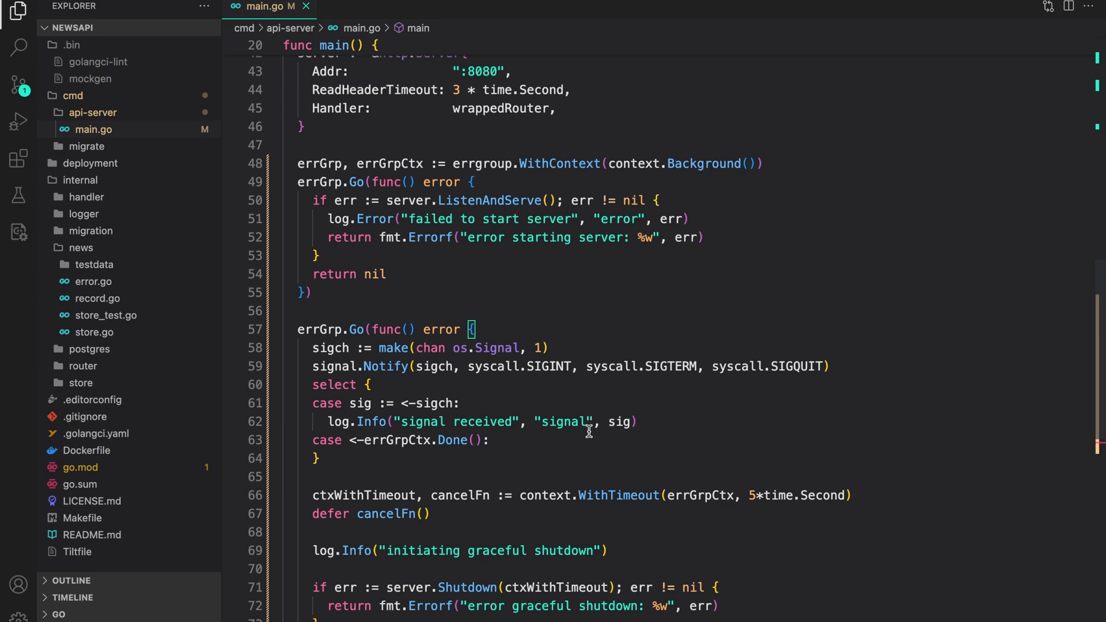
pyautogui.scroll(-3)
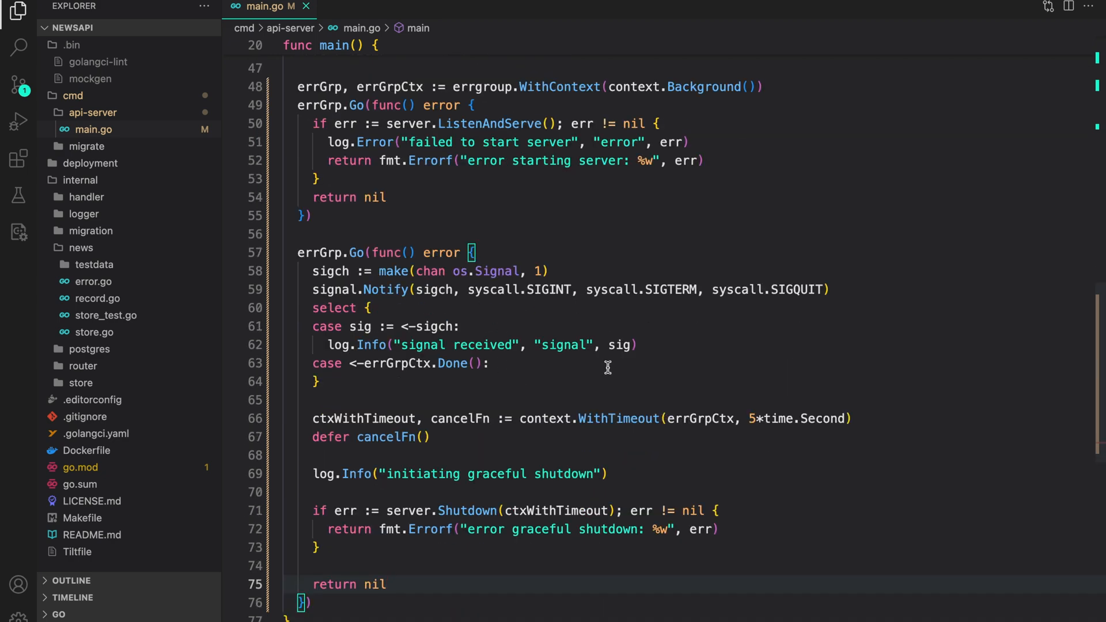
pyautogui.scroll(-3)
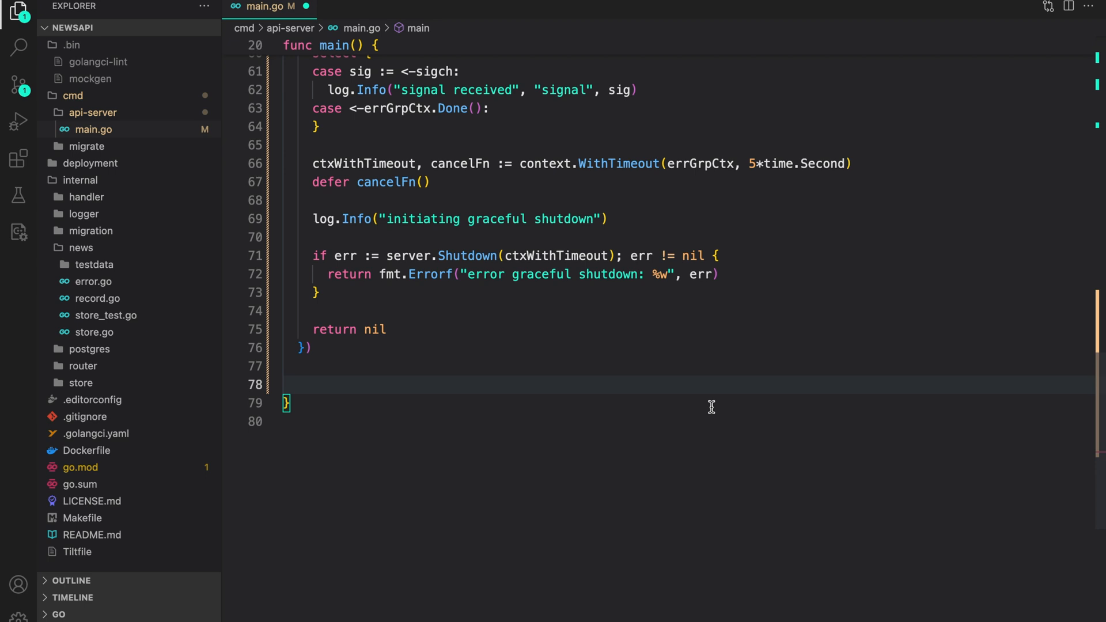
# Add if err := errGrp.Wait(); err != nil, logging "error running" with the error
pyautogui.write('if err')
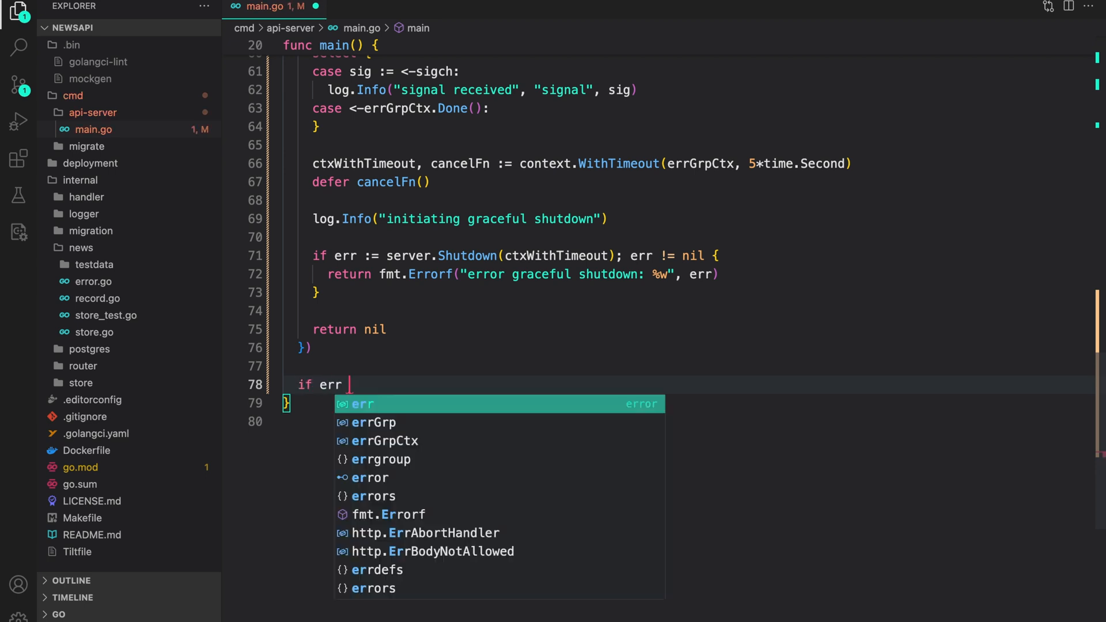
pyautogui.write(':= errGrp.Wait(); err != nil {')
pyautogui.write('log.Error("error running", "err", err)')
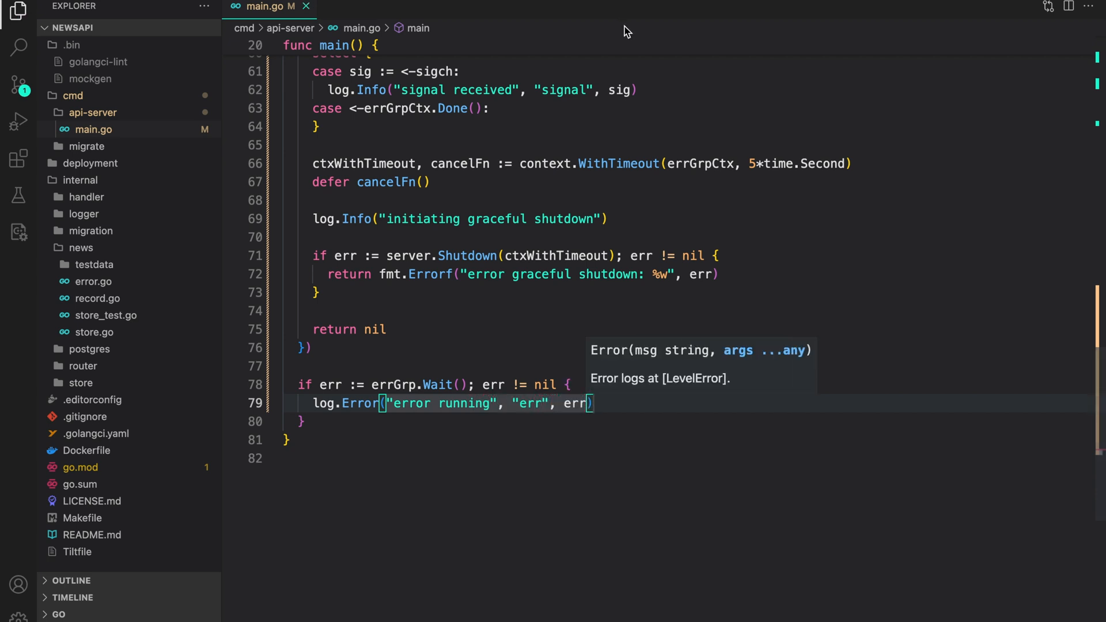
pyautogui.moveTo(881, 281)
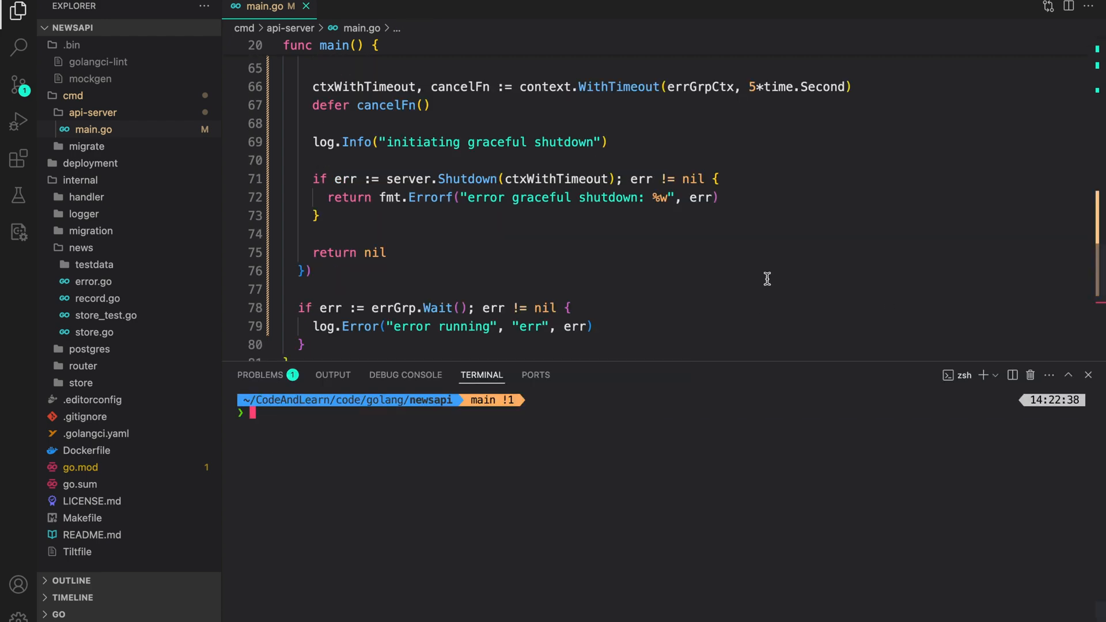
# Run make run in the terminal, rerunning after the database error
pyautogui.write('make run')
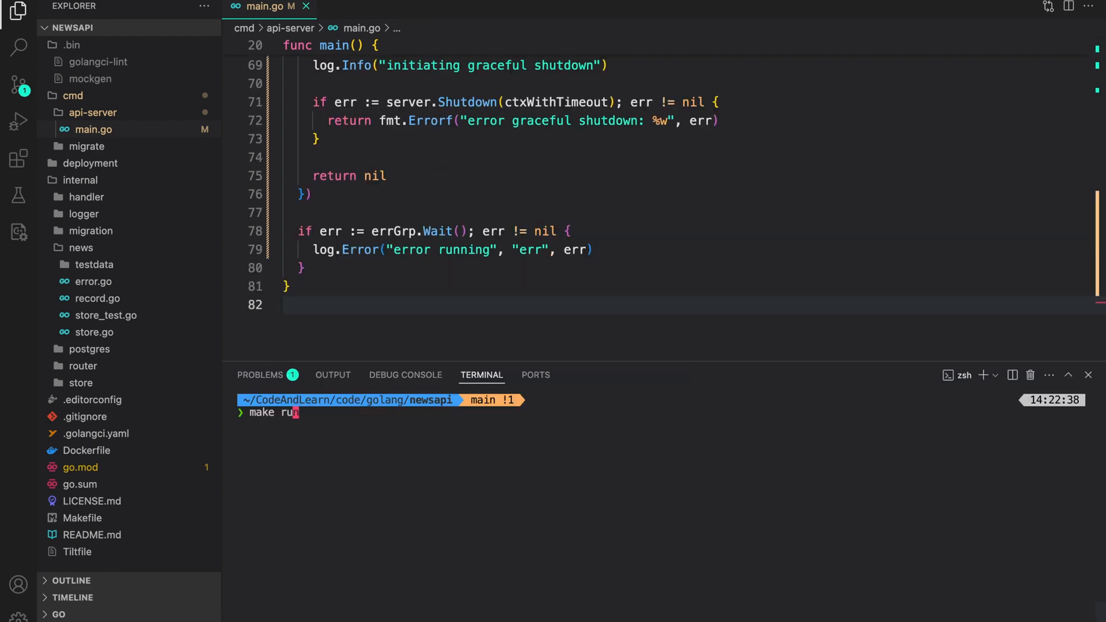
pyautogui.press('Enter')
pyautogui.write('make')
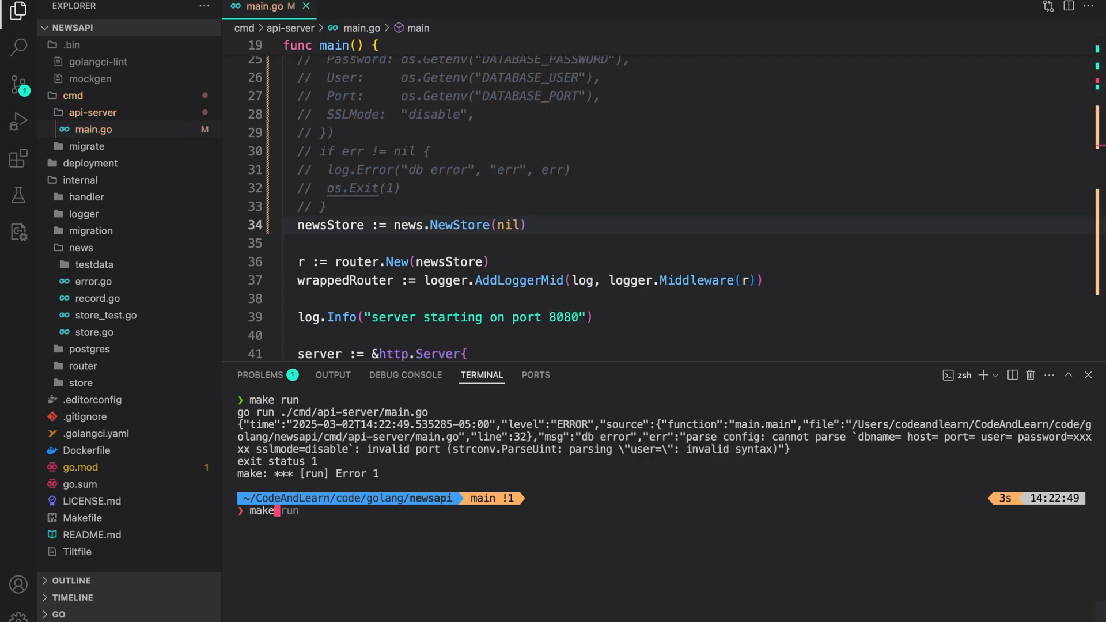
pyautogui.press('Enter')
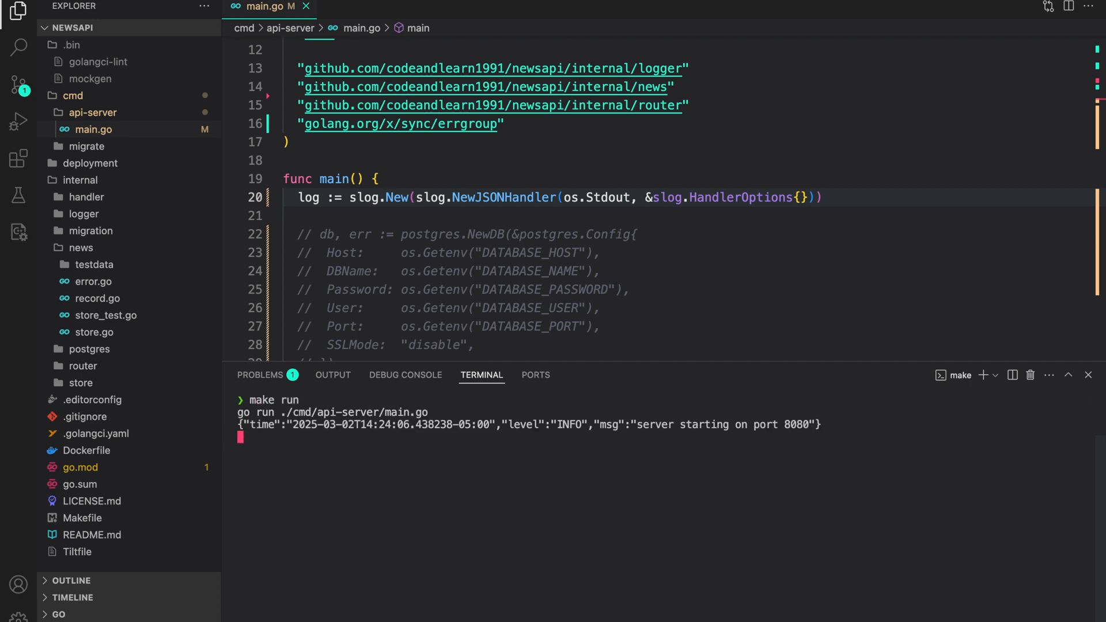
# Interrupt the running server with Ctrl+C and scroll through the graceful-shutdown and server-closed log lines
pyautogui.press('Ctrl+C')
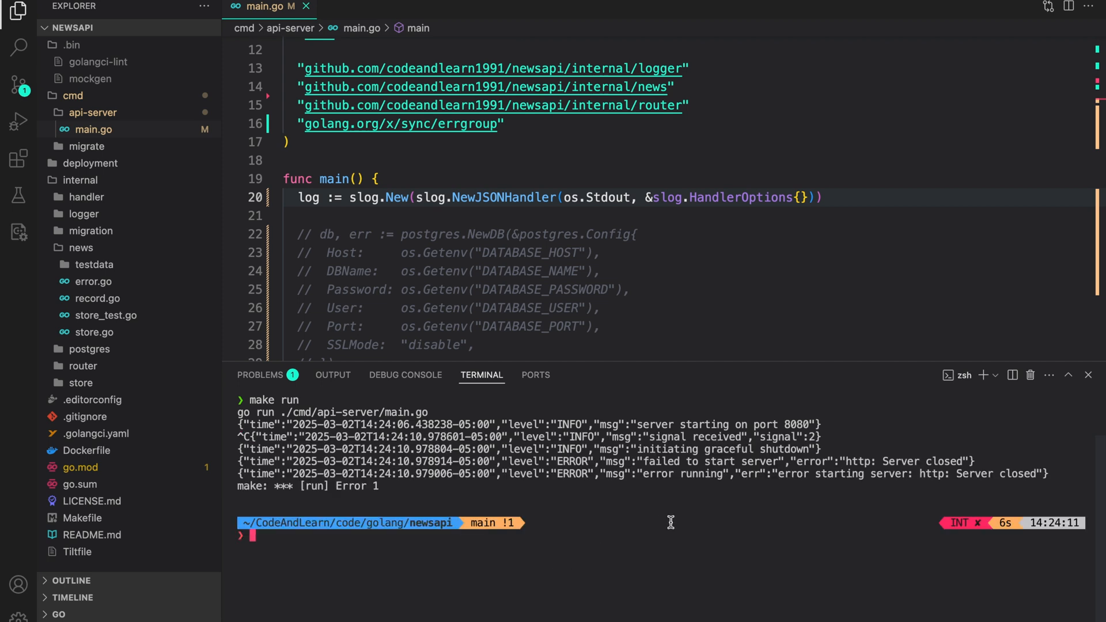
pyautogui.moveTo(836, 442)
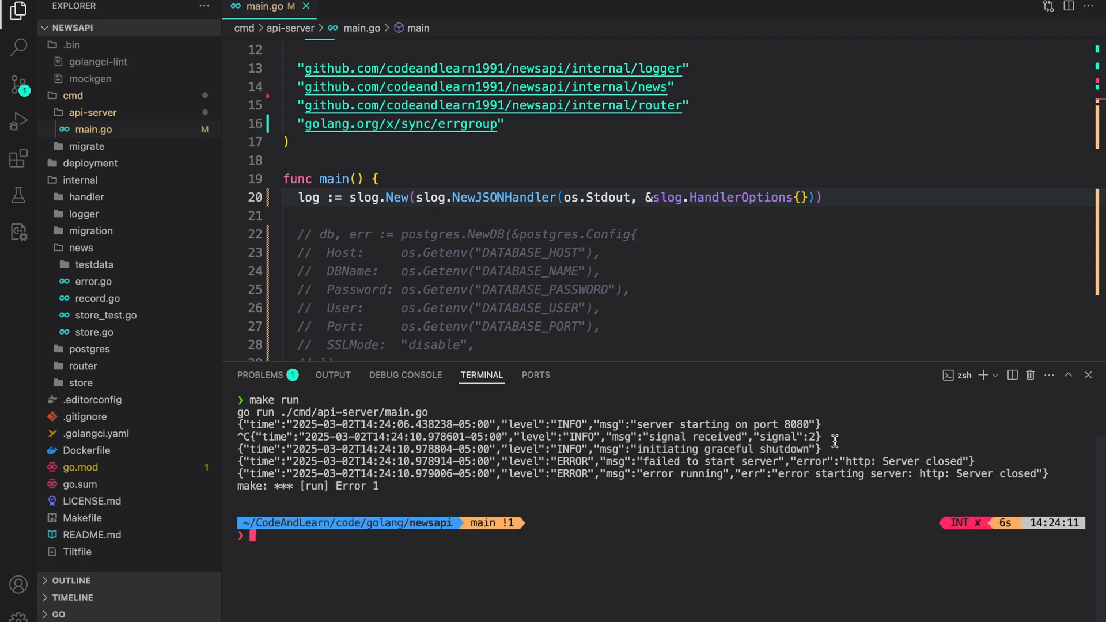
pyautogui.moveTo(644, 437)
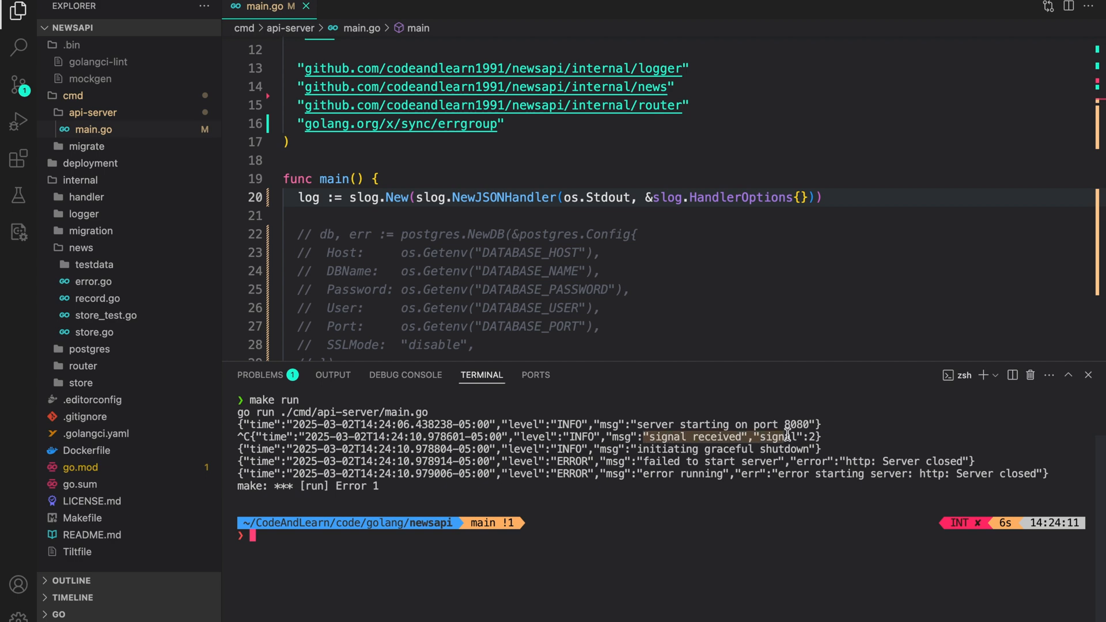
pyautogui.scroll(-3)
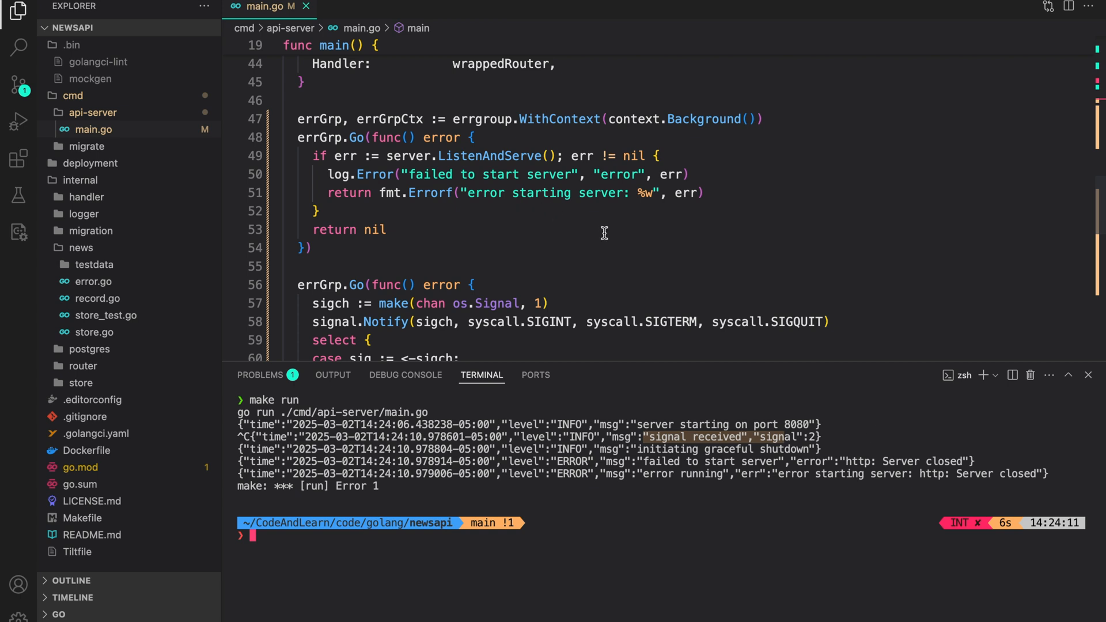
pyautogui.moveTo(864, 501)
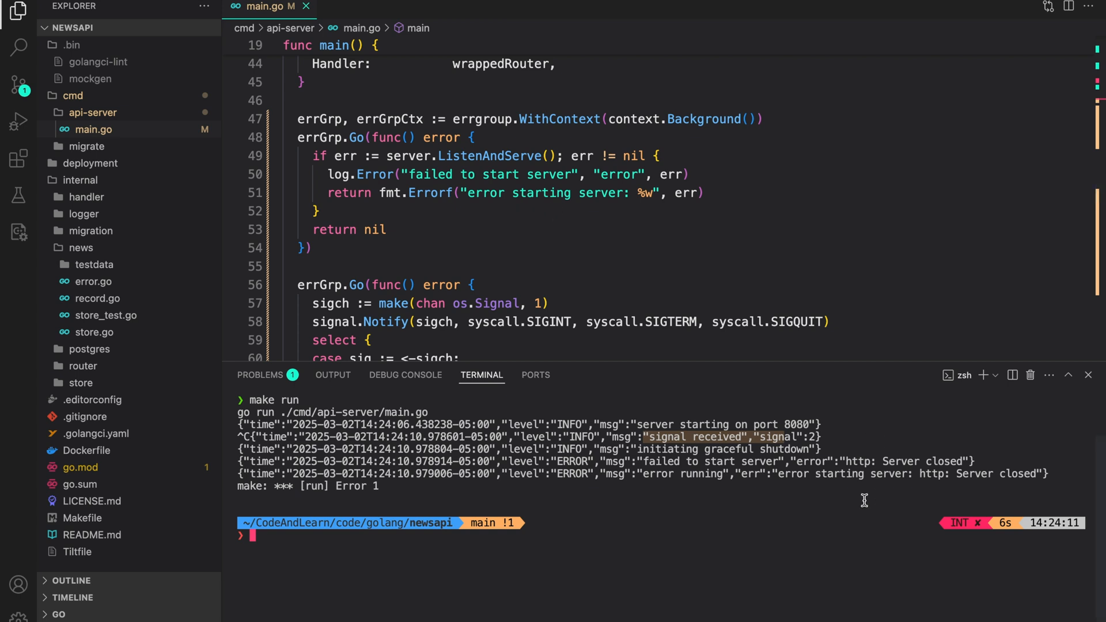
pyautogui.scroll(-3)
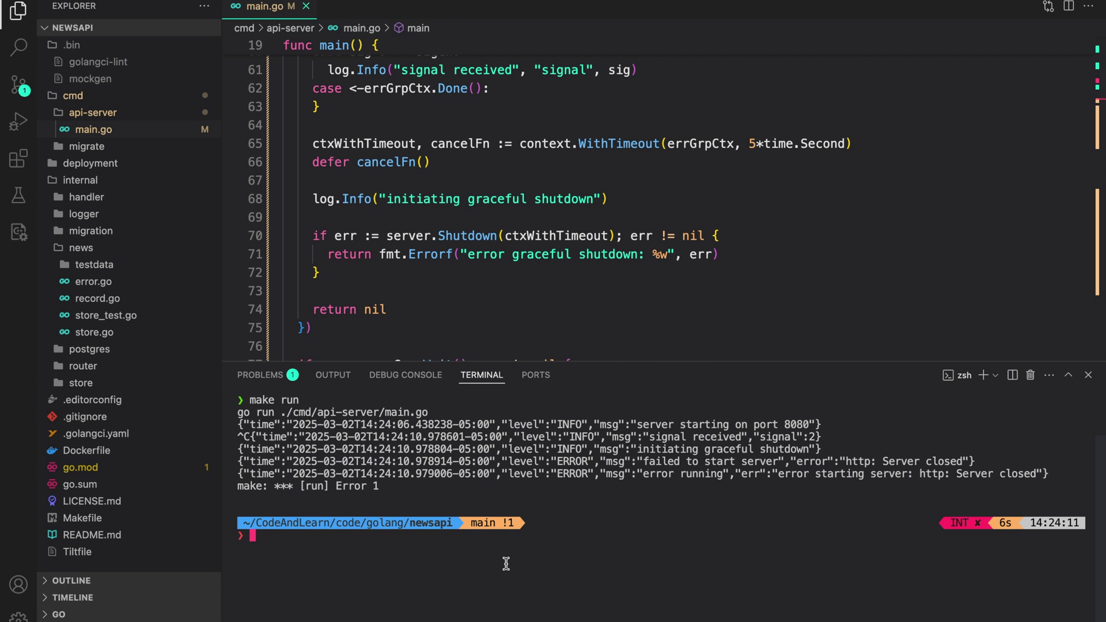